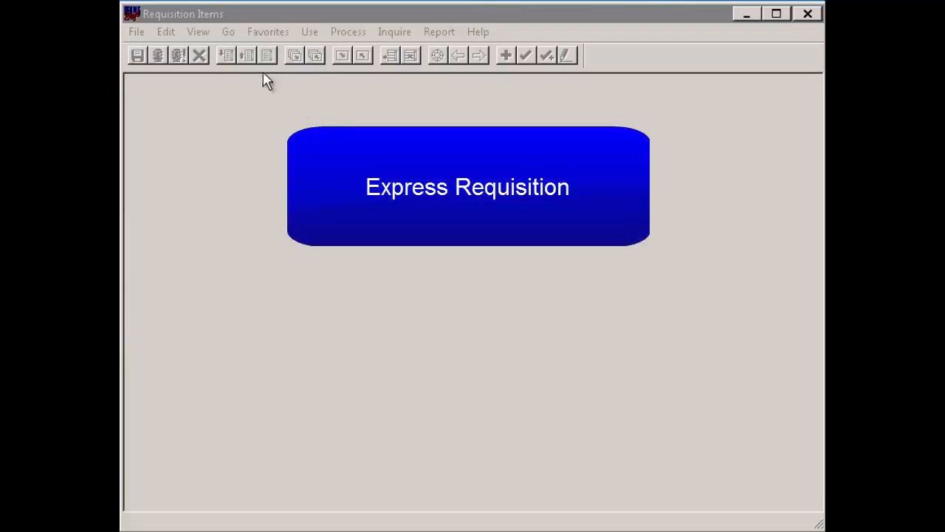
Step: Navigate to Administer Procurement > Requisition Items and the Express Requisition use menu
{"action": "left_click", "coordinate": [227, 31]}
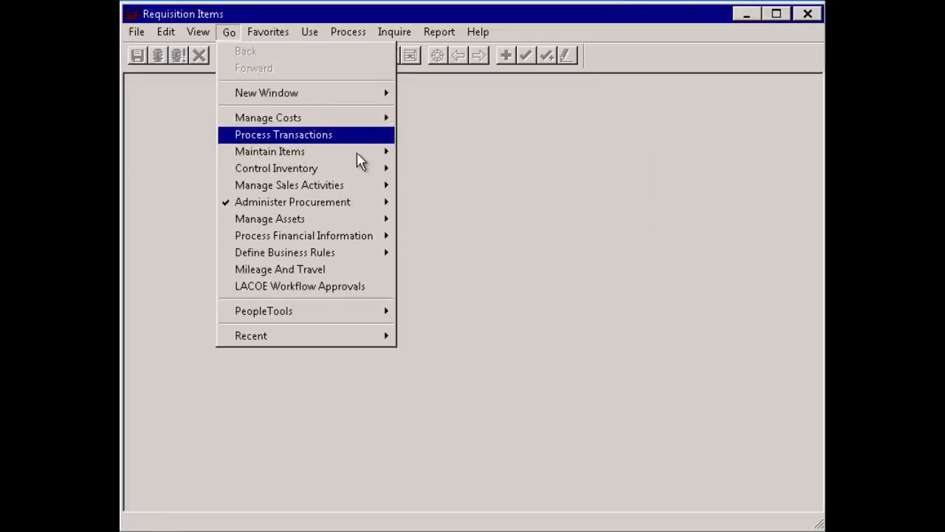
{"action": "mouse_move", "coordinate": [293, 202]}
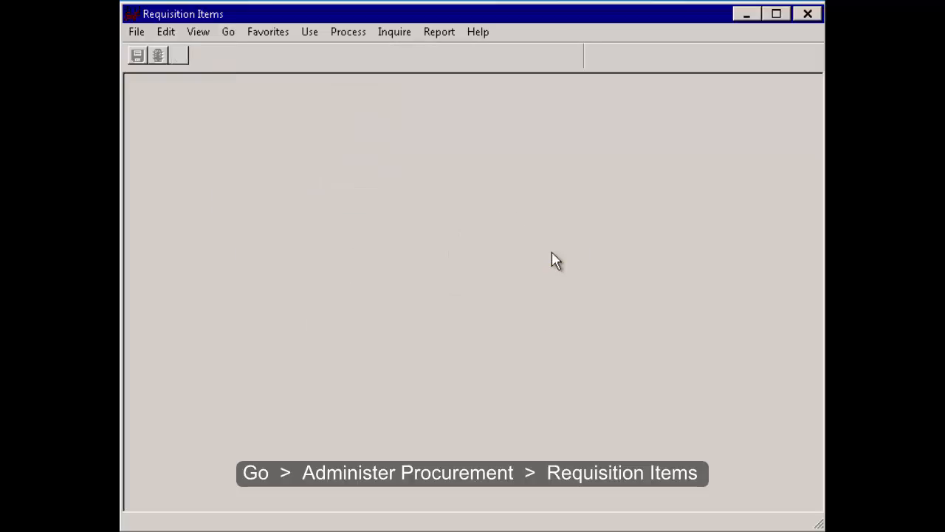
{"action": "left_click", "coordinate": [309, 31]}
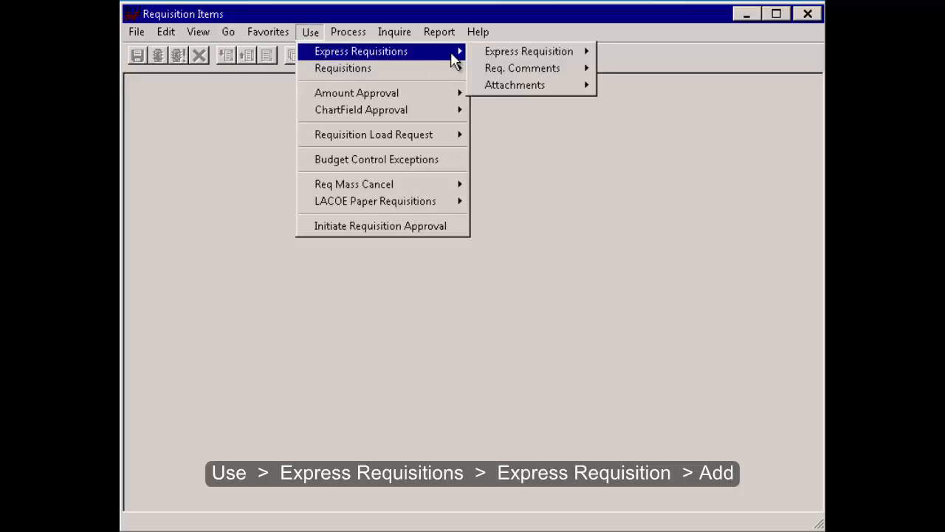
{"action": "mouse_move", "coordinate": [529, 51]}
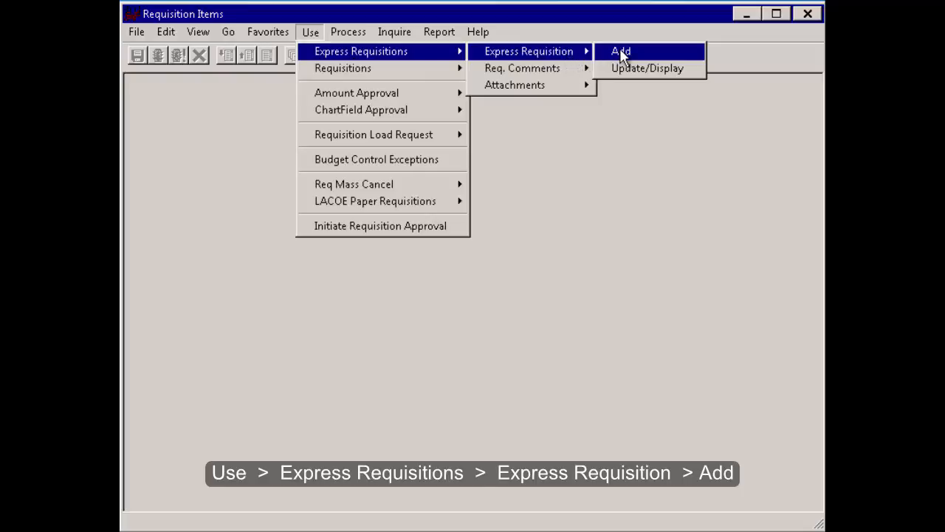
Step: Add a new express requisition for business unit 10199 with Requisition ID NEXT
{"action": "left_click", "coordinate": [620, 51]}
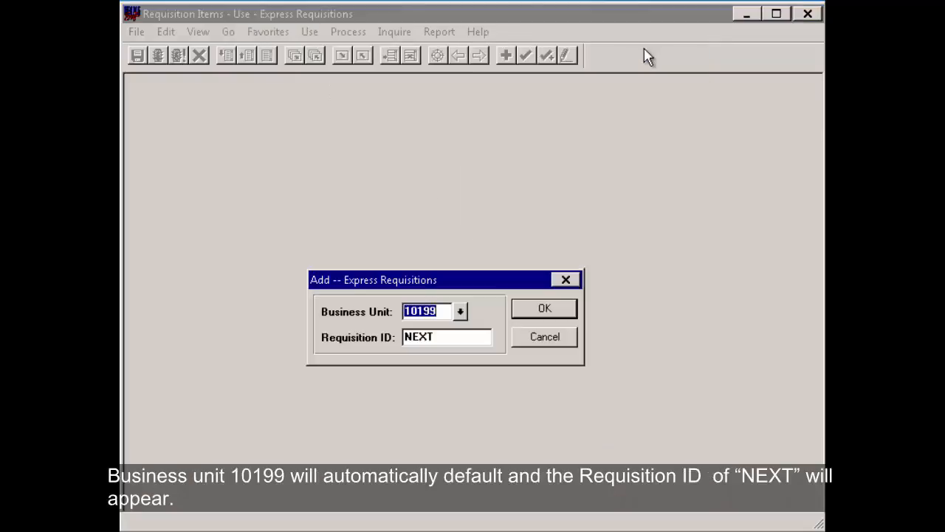
{"action": "mouse_move", "coordinate": [613, 159]}
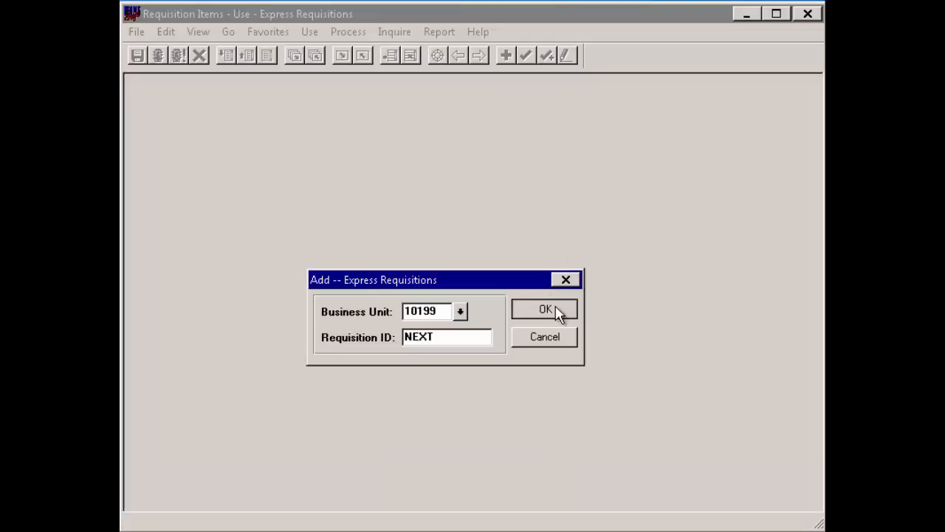
{"action": "left_click", "coordinate": [545, 308]}
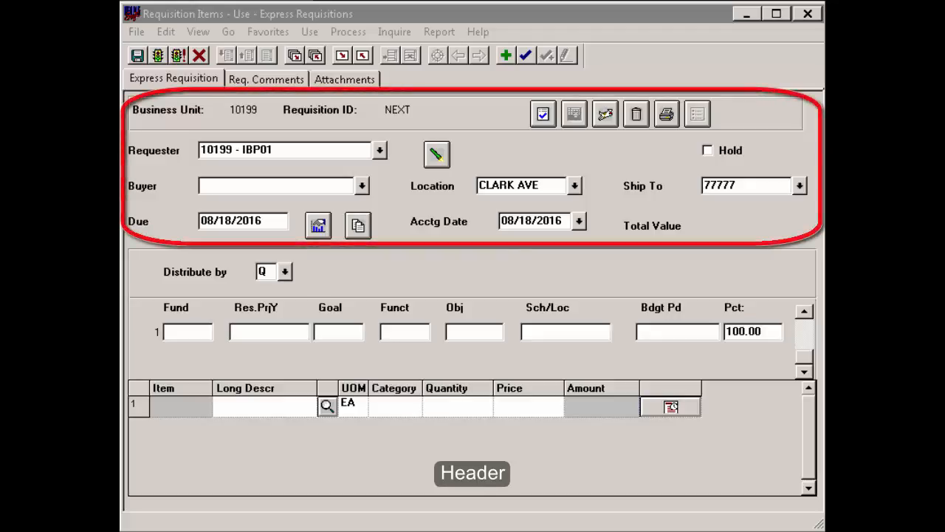
Step: Review the defaulted header and launch the vendor lookup from the form
{"action": "left_click", "coordinate": [471, 473]}
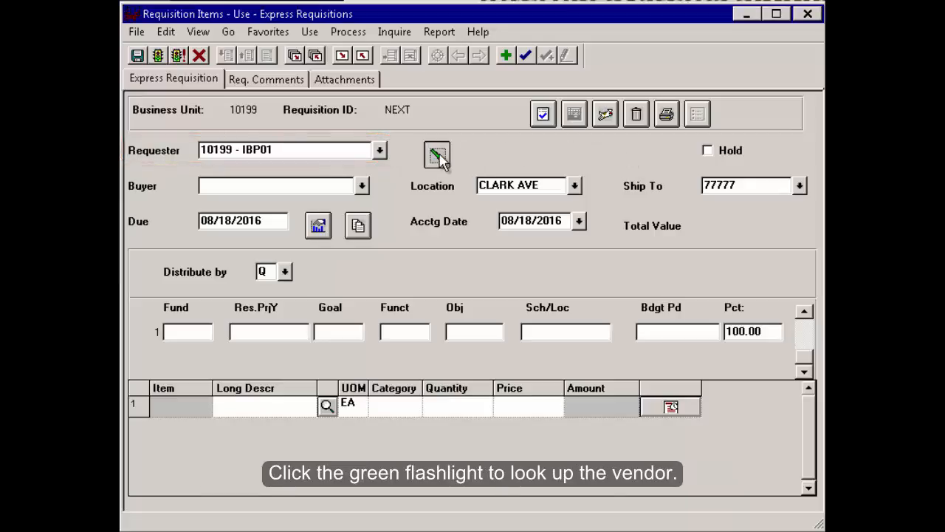
{"action": "left_click", "coordinate": [436, 155]}
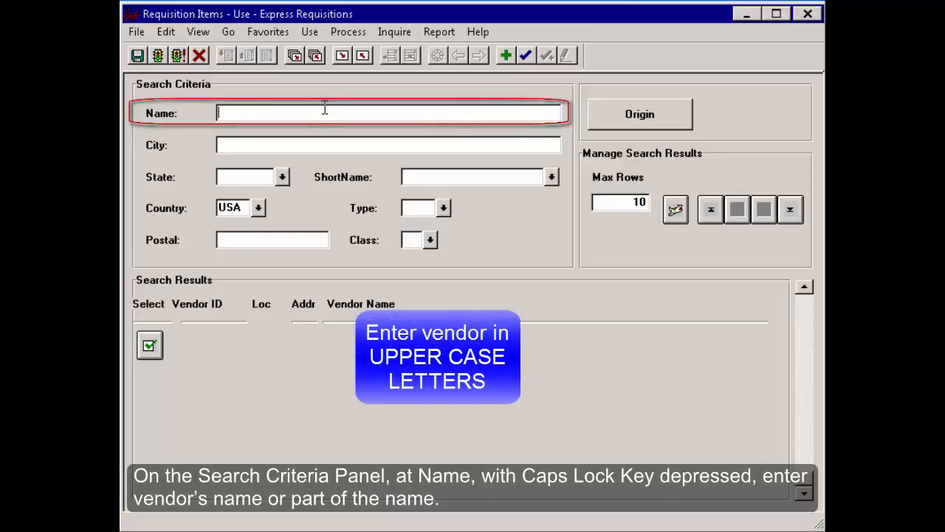
{"action": "type", "text": "OFFICE"}
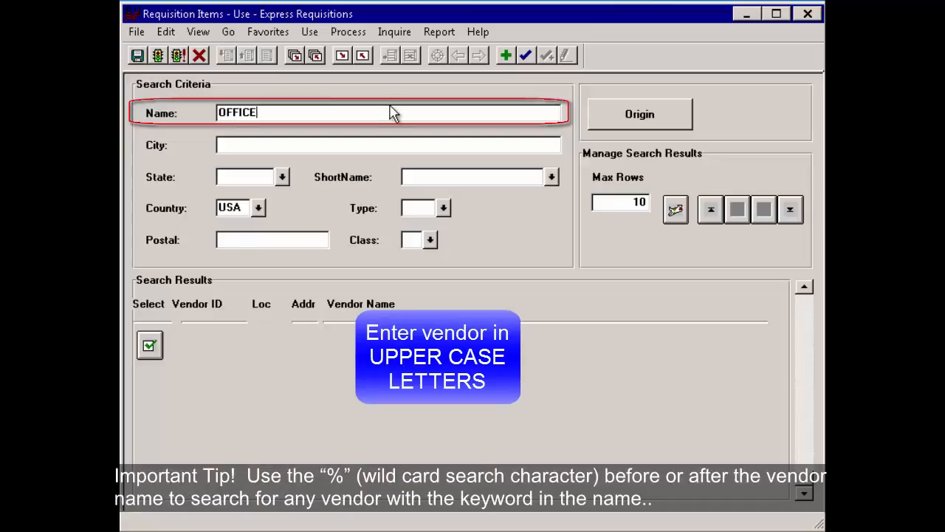
{"action": "type", "text": "%"}
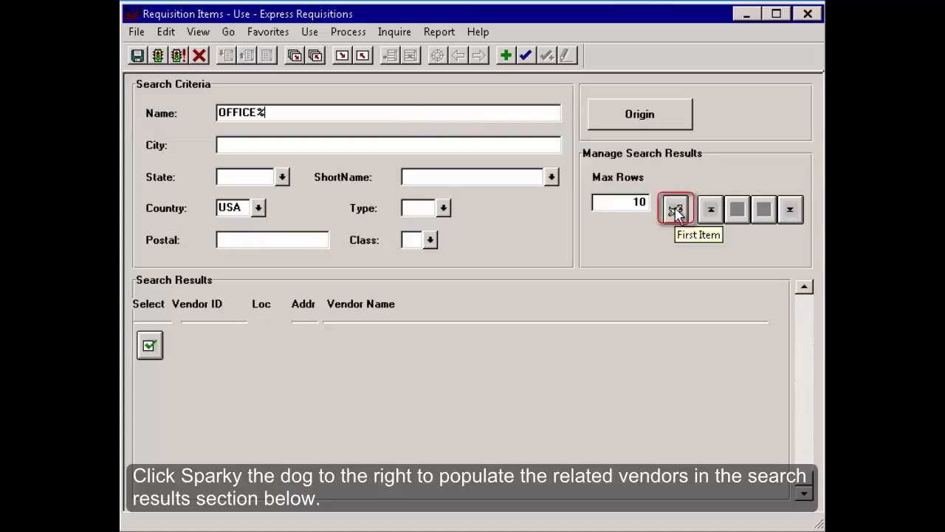
{"action": "left_click", "coordinate": [676, 209]}
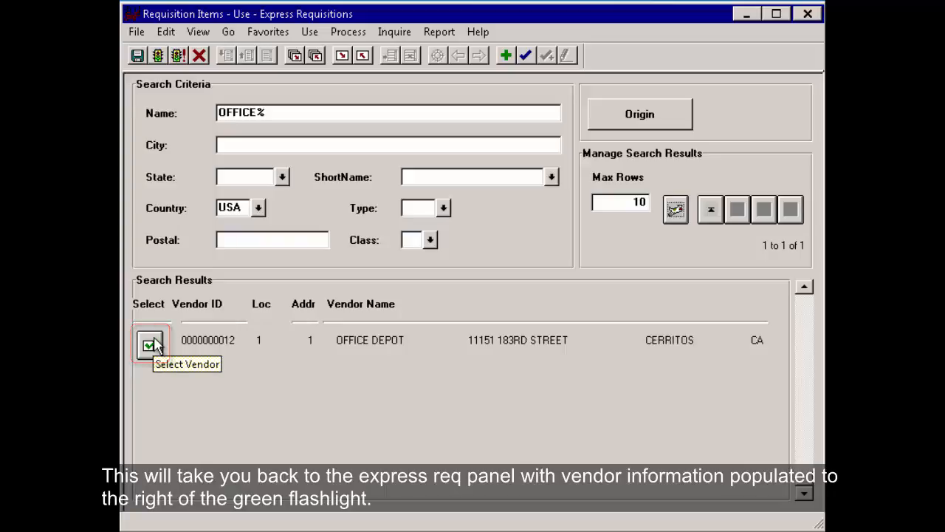
{"action": "left_click", "coordinate": [150, 345]}
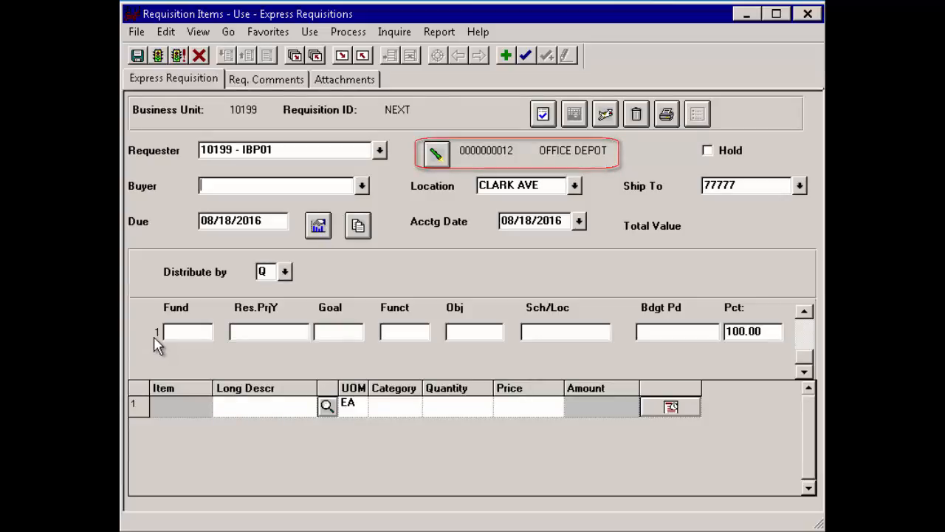
{"action": "left_click", "coordinate": [436, 153]}
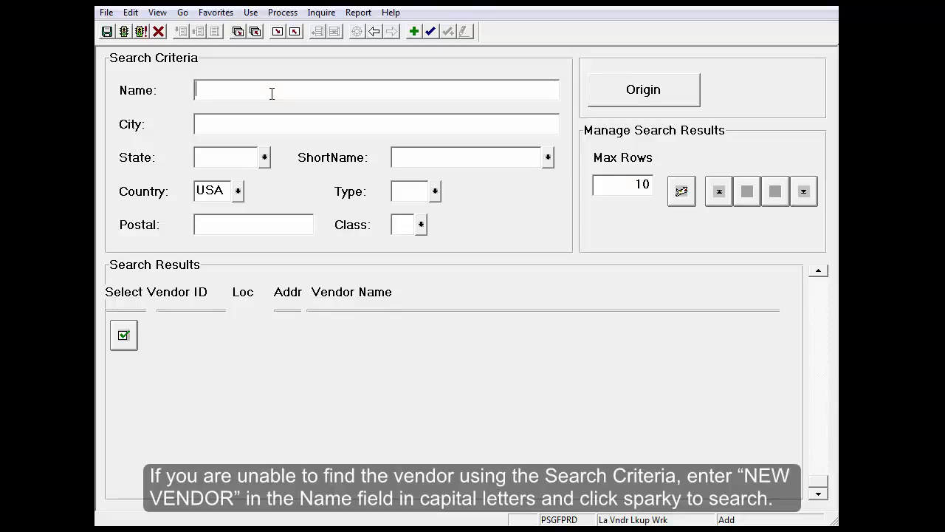
{"action": "type", "text": "NEW VENDOR"}
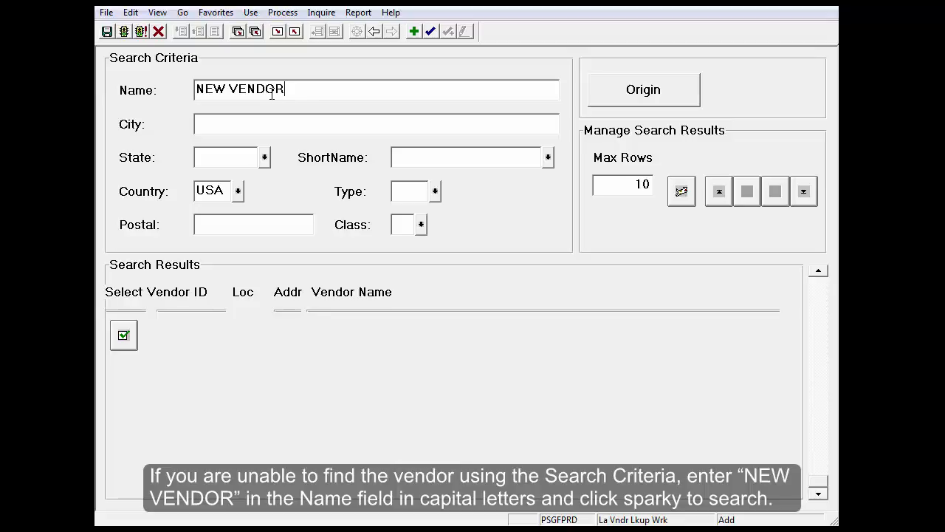
{"action": "left_click", "coordinate": [680, 191]}
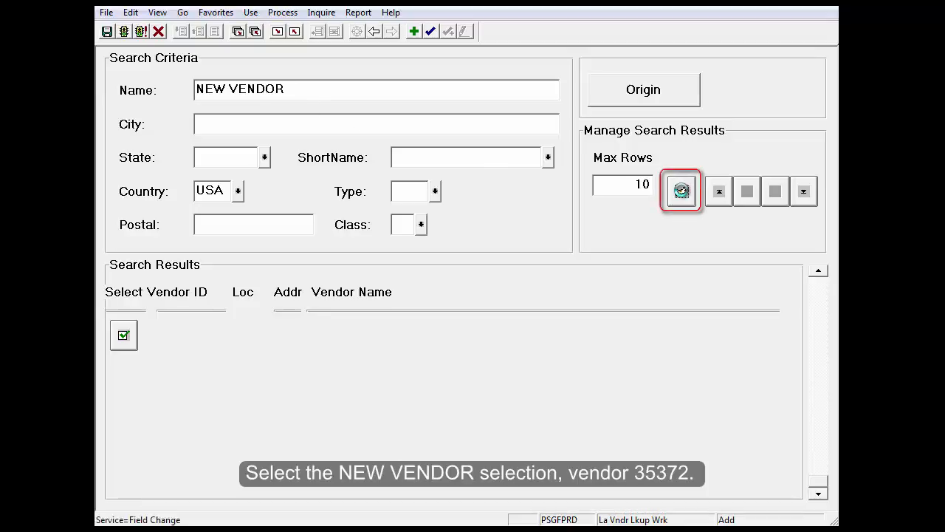
{"action": "left_click", "coordinate": [681, 190]}
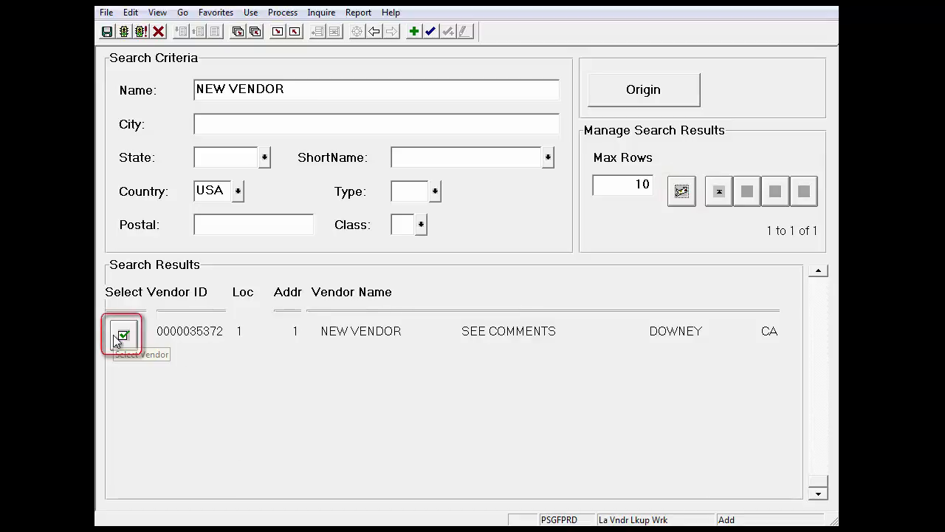
{"action": "left_click", "coordinate": [121, 334]}
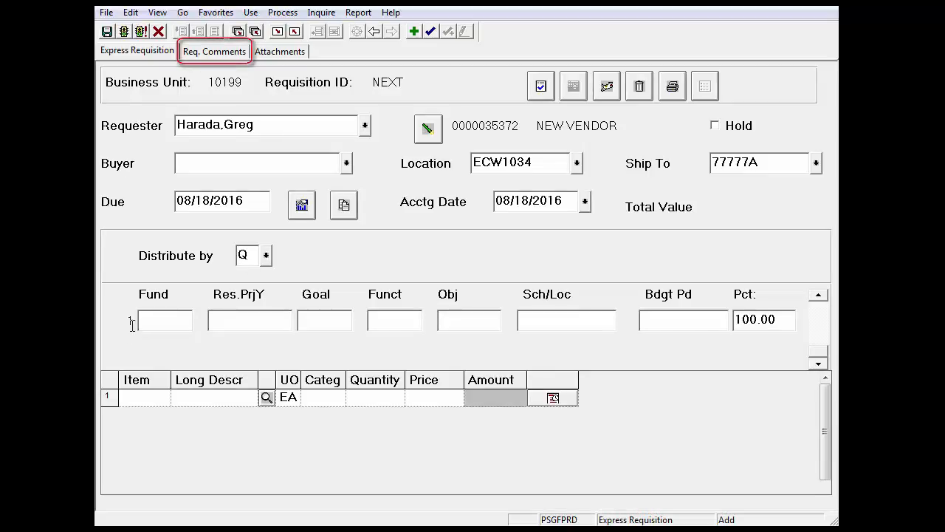
Step: Review the Req. Comments holding the vendor address, then return to the Express Requisition page
{"action": "left_click", "coordinate": [214, 51]}
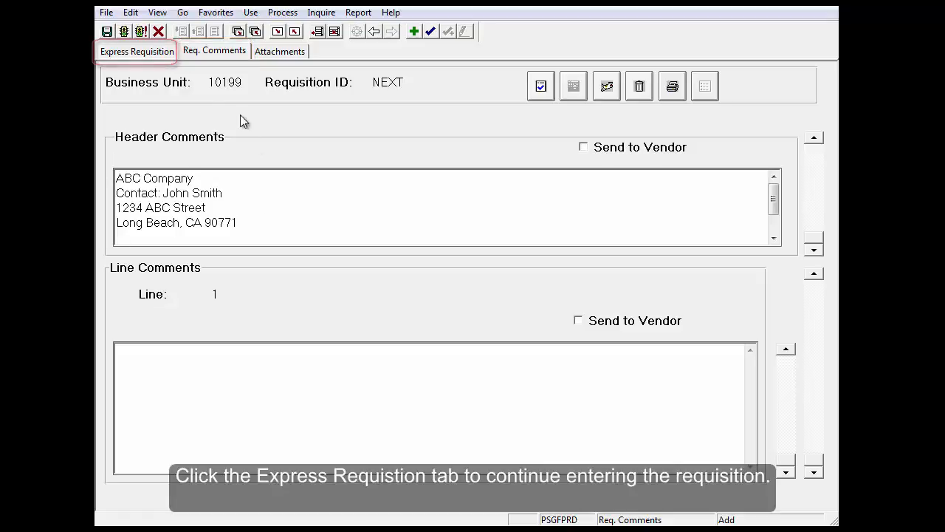
{"action": "left_click", "coordinate": [136, 51]}
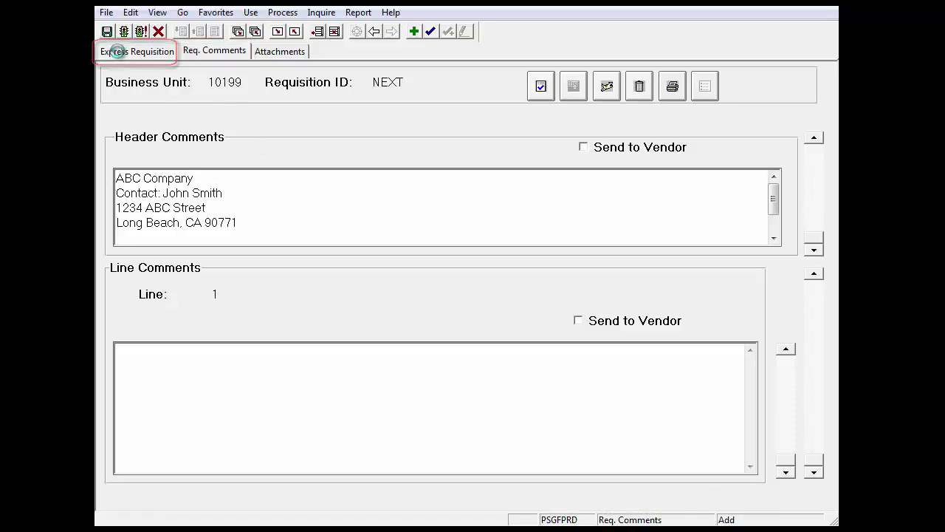
{"action": "left_click", "coordinate": [136, 51]}
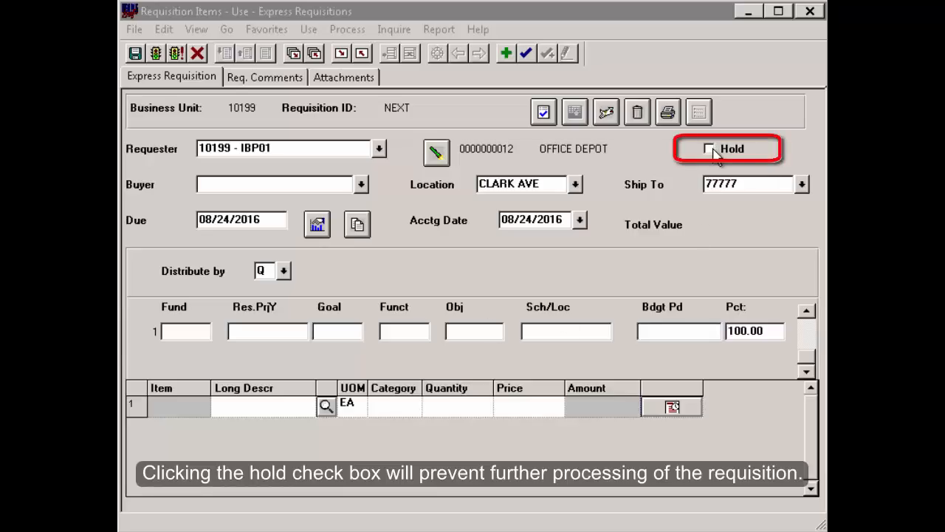
Step: Toggle Hold on and off, then assign Buyer, Training LACOE as the buyer
{"action": "left_click", "coordinate": [708, 148]}
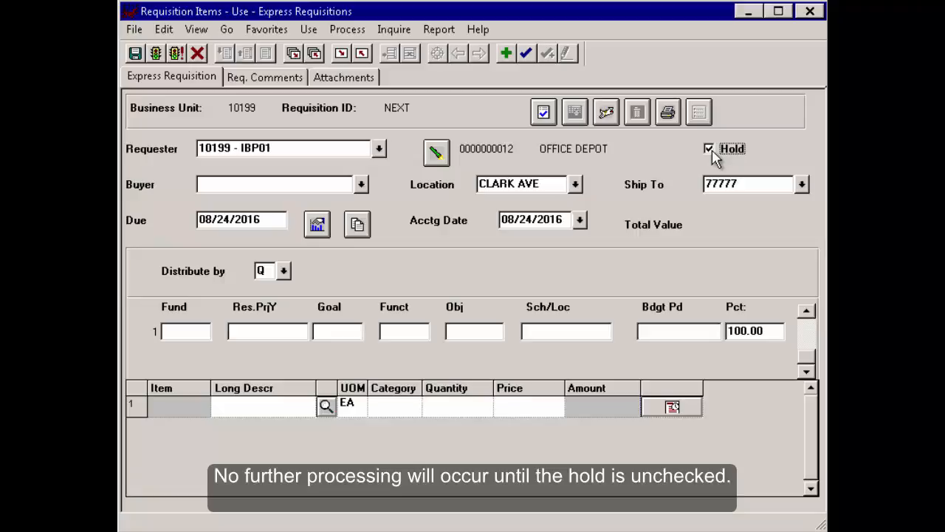
{"action": "left_click", "coordinate": [708, 148]}
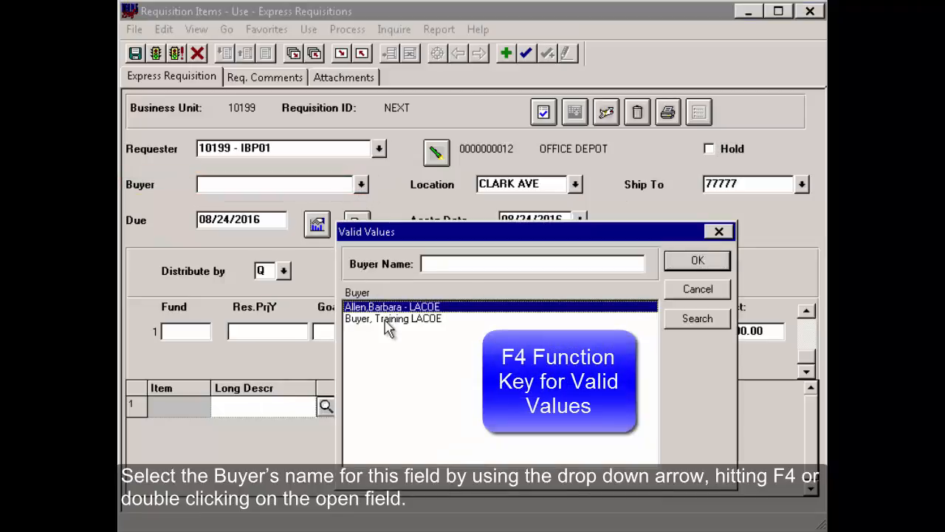
{"action": "left_click", "coordinate": [393, 319]}
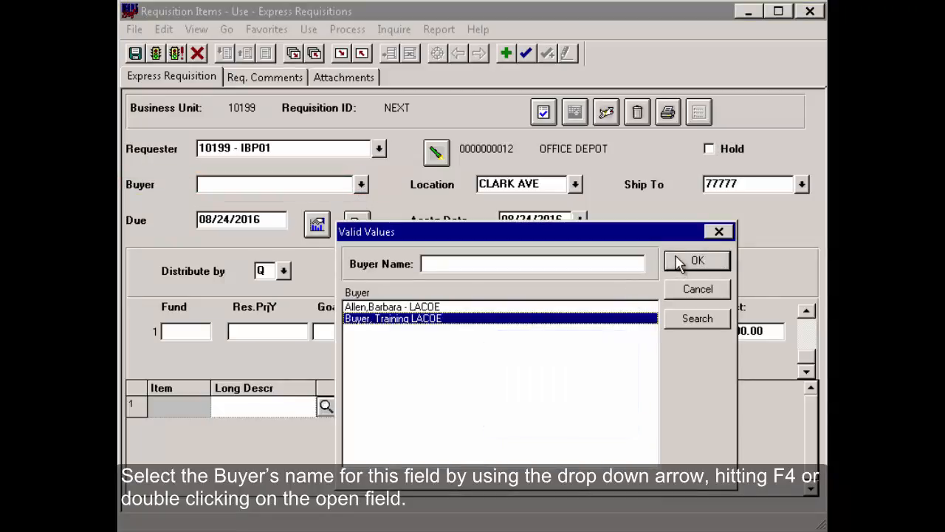
{"action": "left_click", "coordinate": [697, 260]}
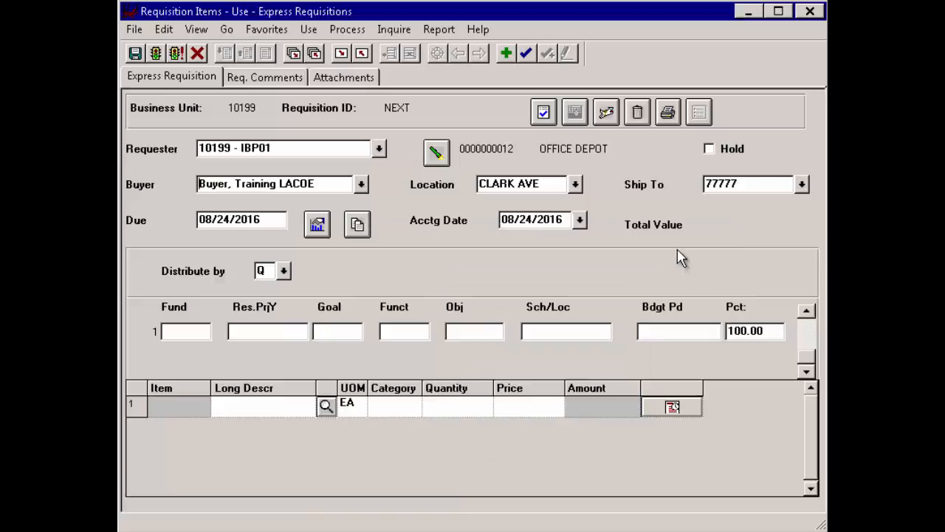
{"action": "left_click", "coordinate": [746, 184]}
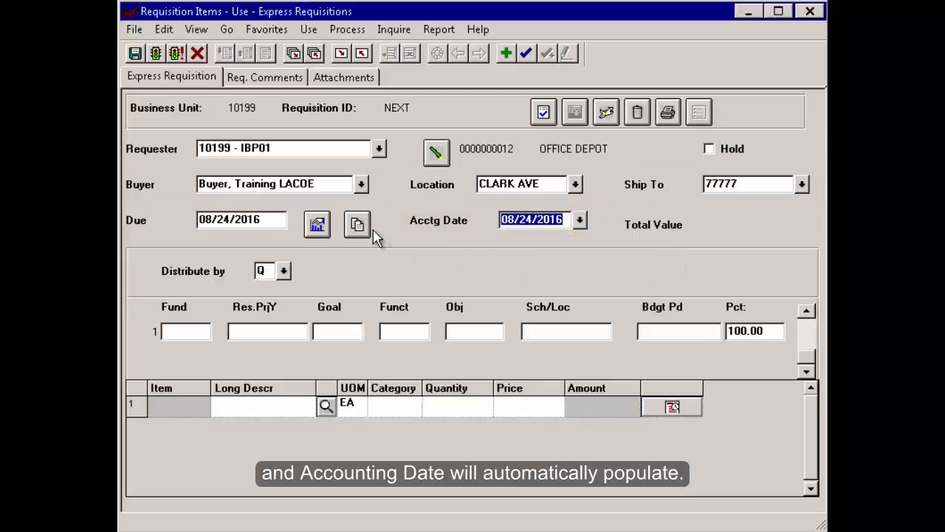
{"action": "mouse_move", "coordinate": [357, 225]}
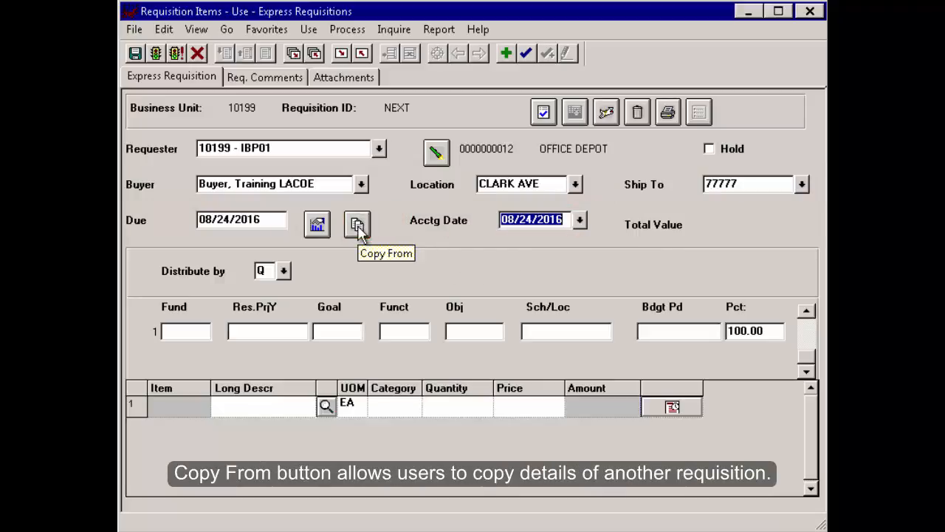
{"action": "left_click", "coordinate": [357, 225]}
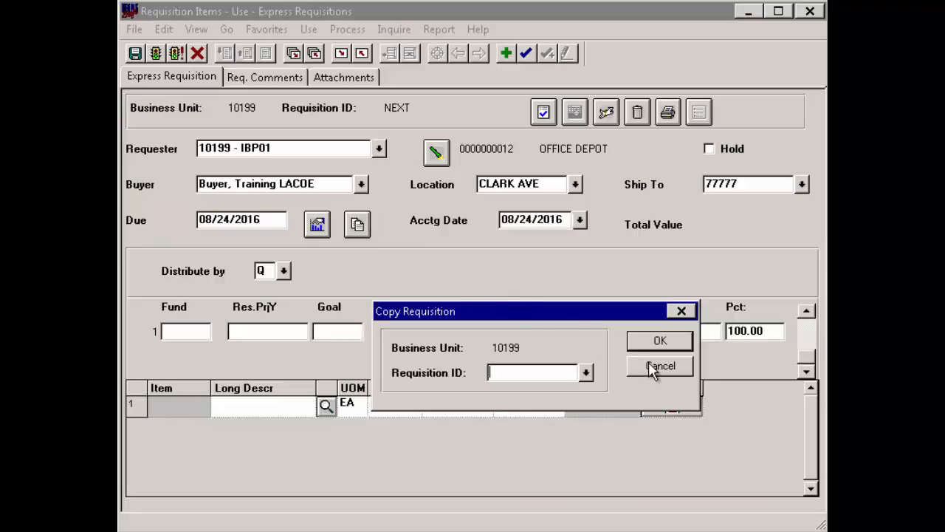
{"action": "left_click", "coordinate": [659, 366]}
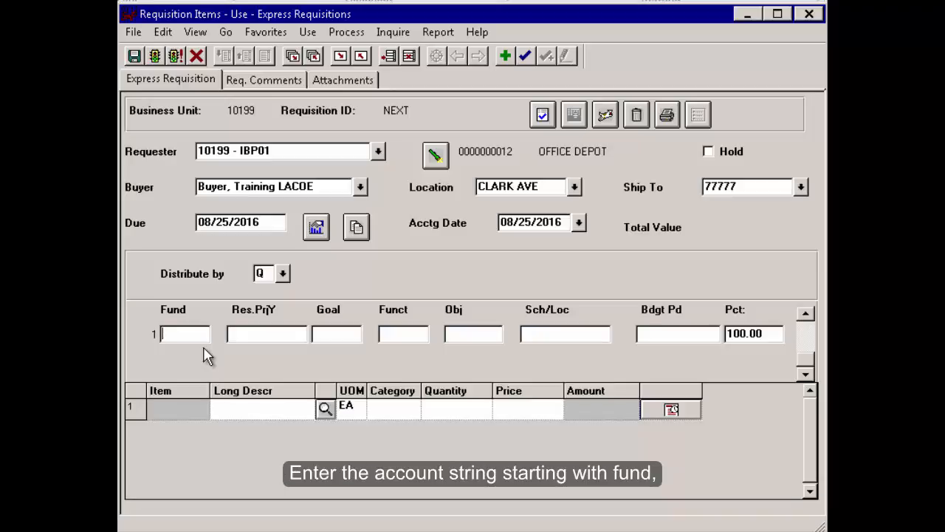
Step: Enter a manual distribution line (01.2, 36002, 10000, 0003821), dismiss the over-100% warning and delete the rows
{"action": "left_click", "coordinate": [184, 333]}
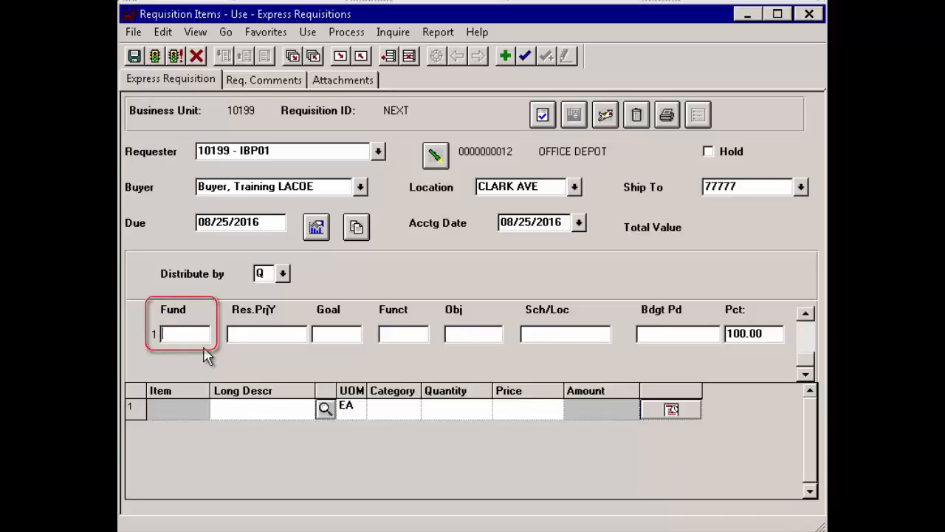
{"action": "type", "text": "01.2"}
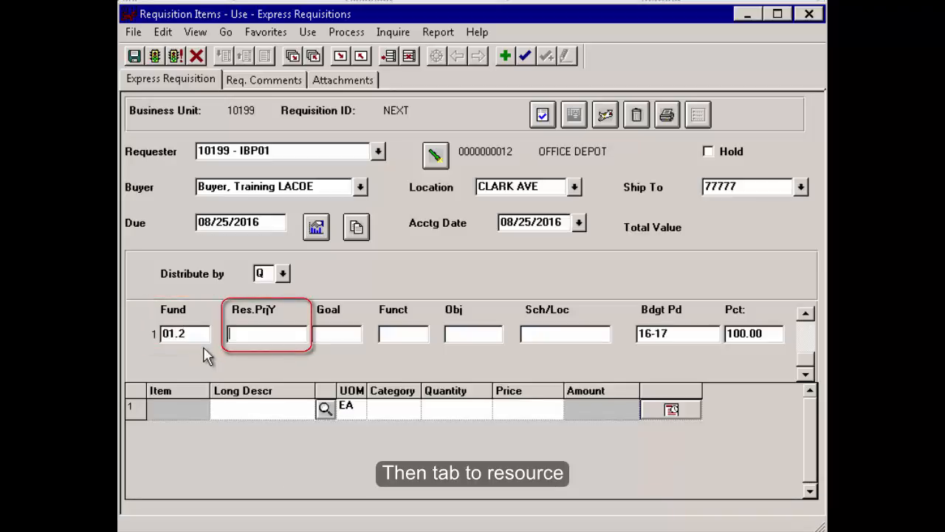
{"action": "type", "text": "36002"}
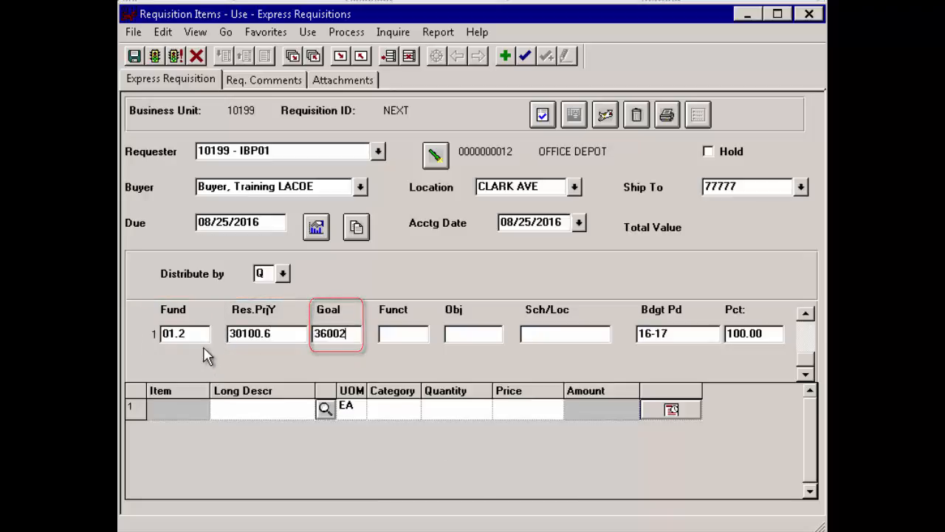
{"action": "type", "text": "10000"}
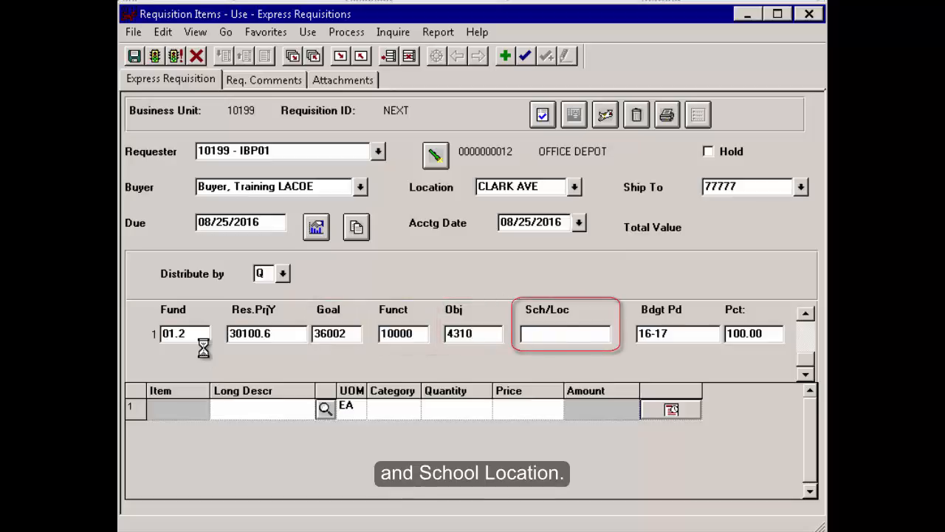
{"action": "type", "text": "0003821"}
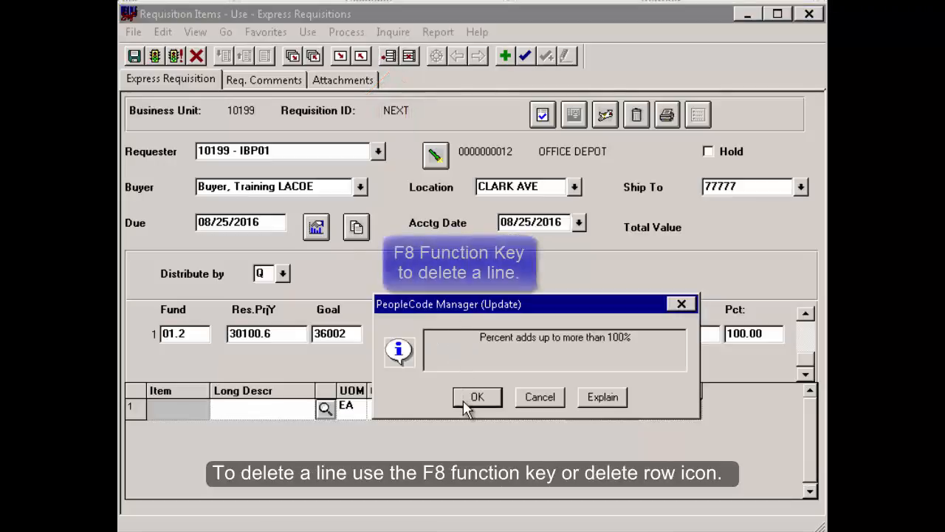
{"action": "left_click", "coordinate": [477, 396]}
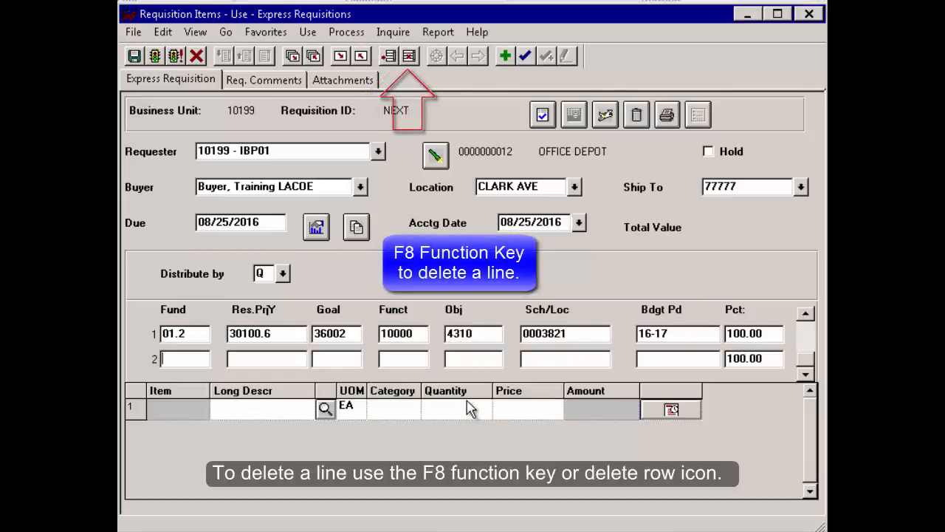
{"action": "left_click", "coordinate": [410, 56]}
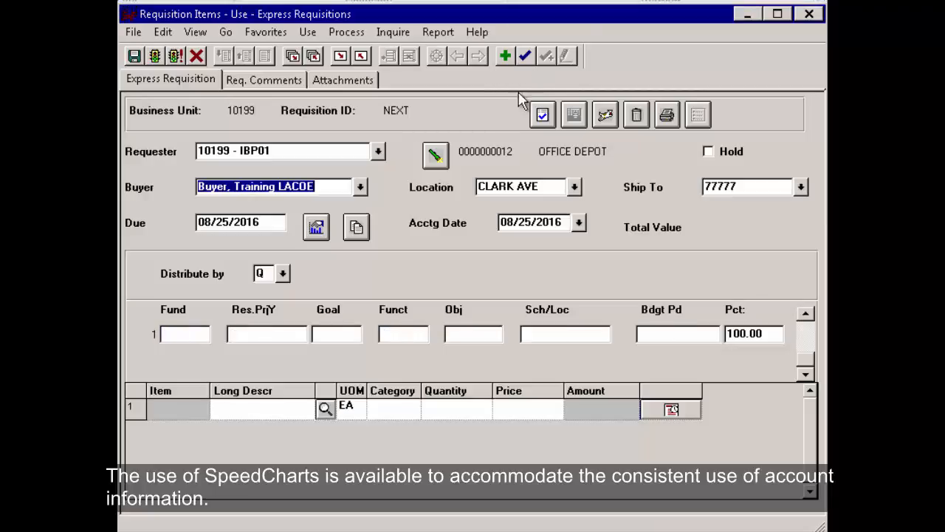
{"action": "mouse_move", "coordinate": [349, 288]}
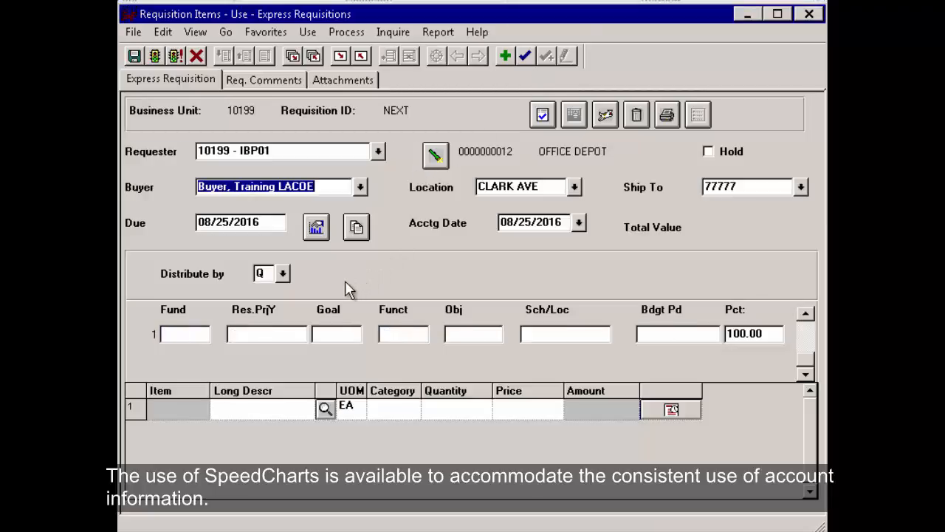
{"action": "mouse_move", "coordinate": [305, 286]}
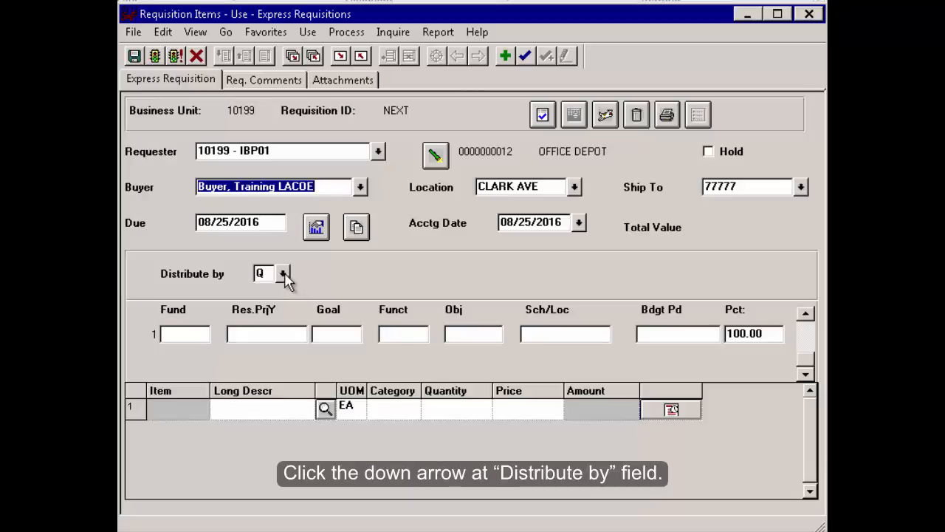
Step: Distribute by Amount, fill the line from SpeedChart 1102A, then set Distribute by back to Q
{"action": "left_click", "coordinate": [283, 274]}
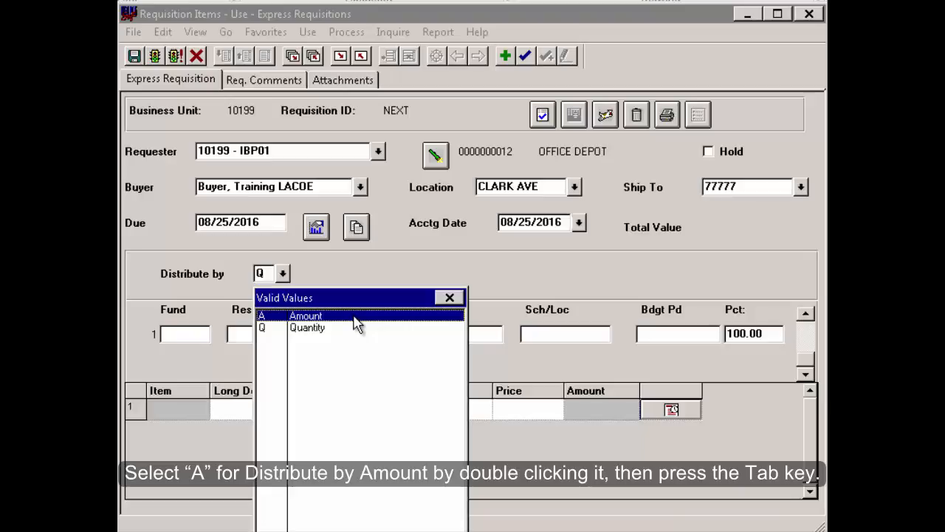
{"action": "double_click", "coordinate": [306, 315]}
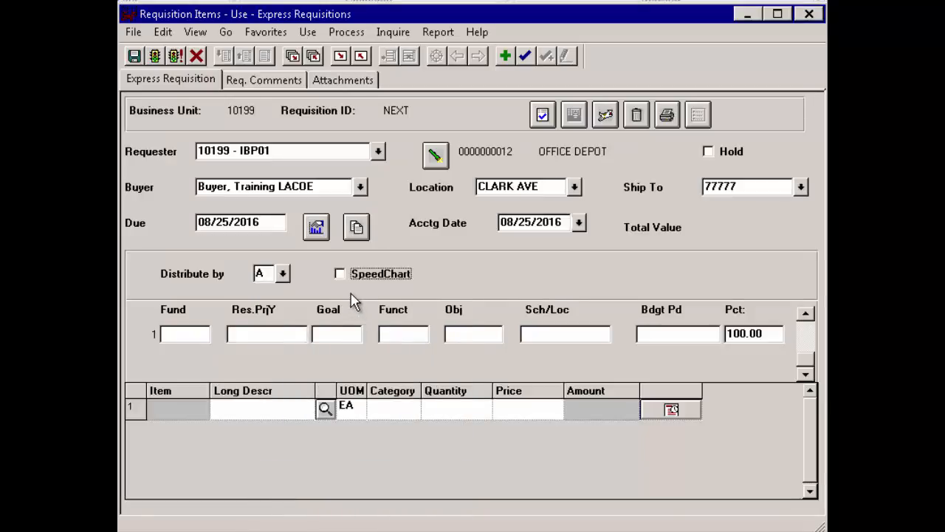
{"action": "left_click", "coordinate": [339, 273]}
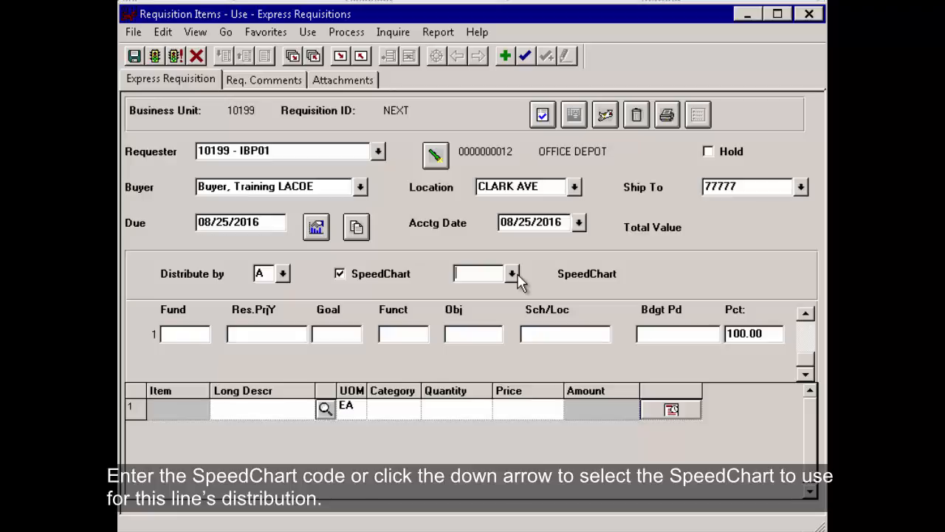
{"action": "left_click", "coordinate": [512, 273]}
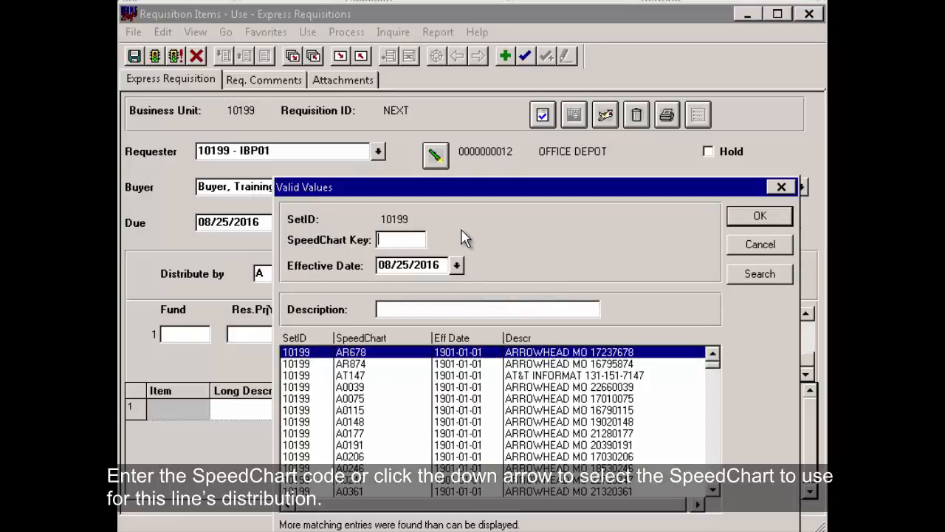
{"action": "type", "text": "1102"}
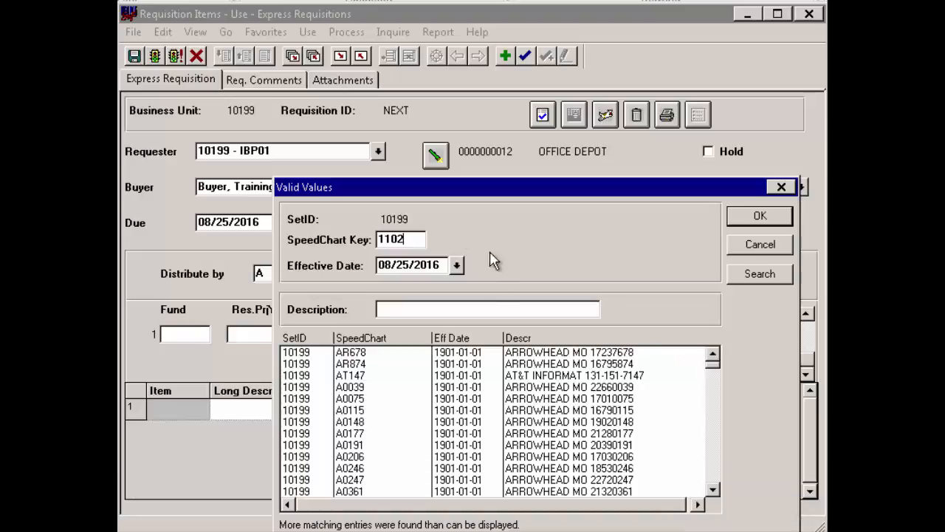
{"action": "left_click", "coordinate": [759, 273]}
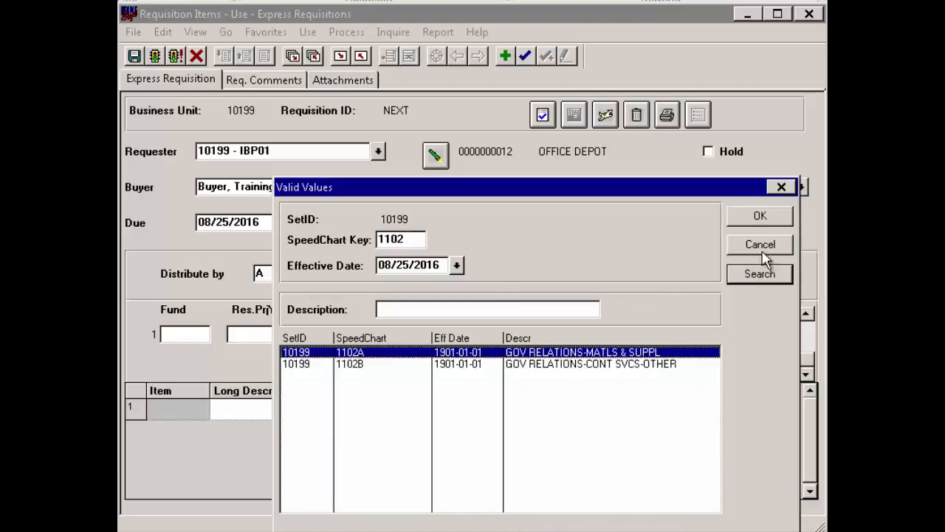
{"action": "left_click", "coordinate": [759, 215]}
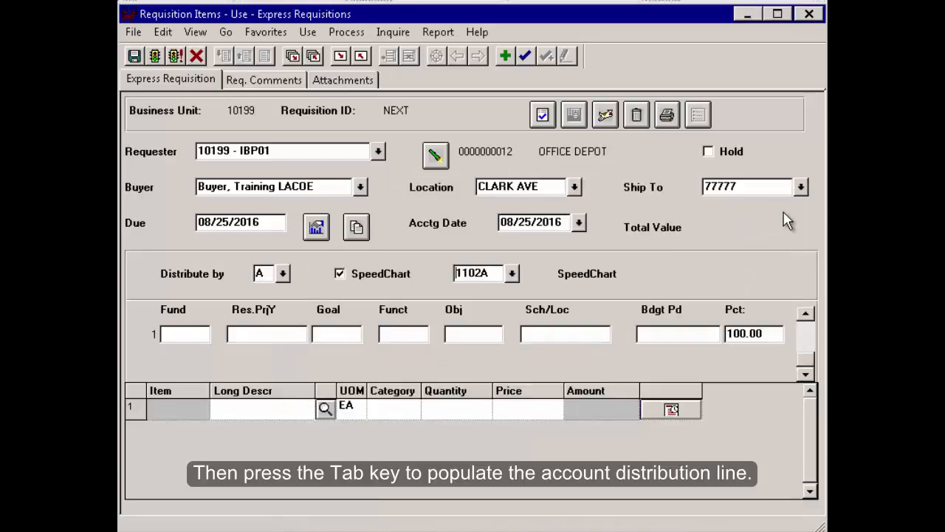
{"action": "key", "text": "Tab"}
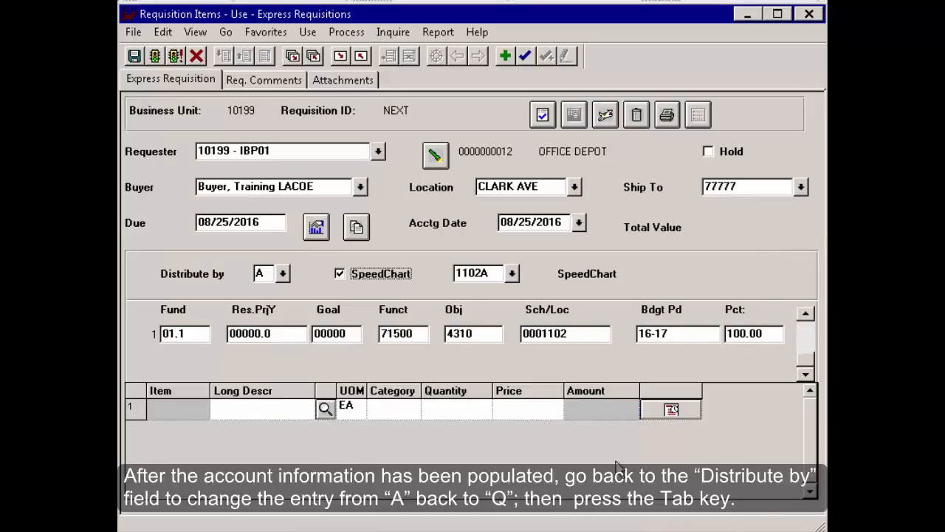
{"action": "left_click", "coordinate": [282, 273]}
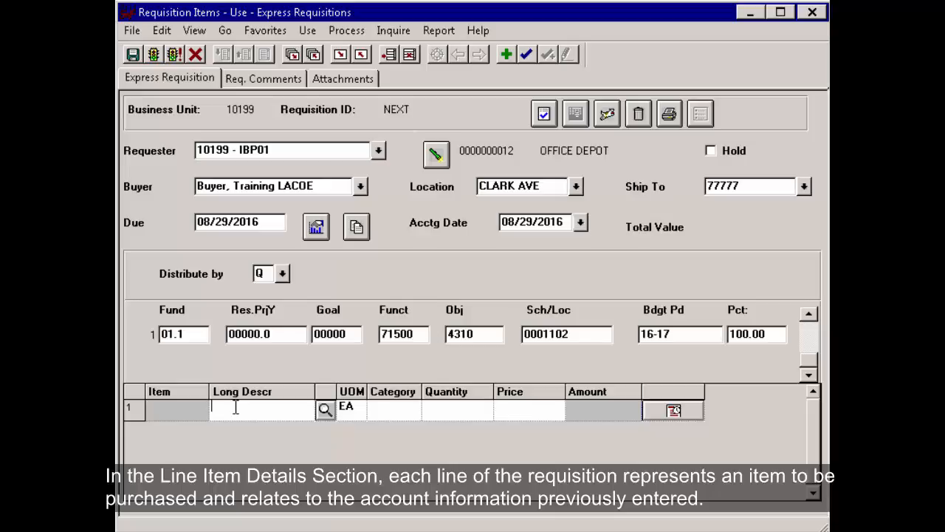
Step: Enter line 1 as 20" monitor, UOM EA, category *220, quantity 3 at price 200
{"action": "type", "text": "20\""}
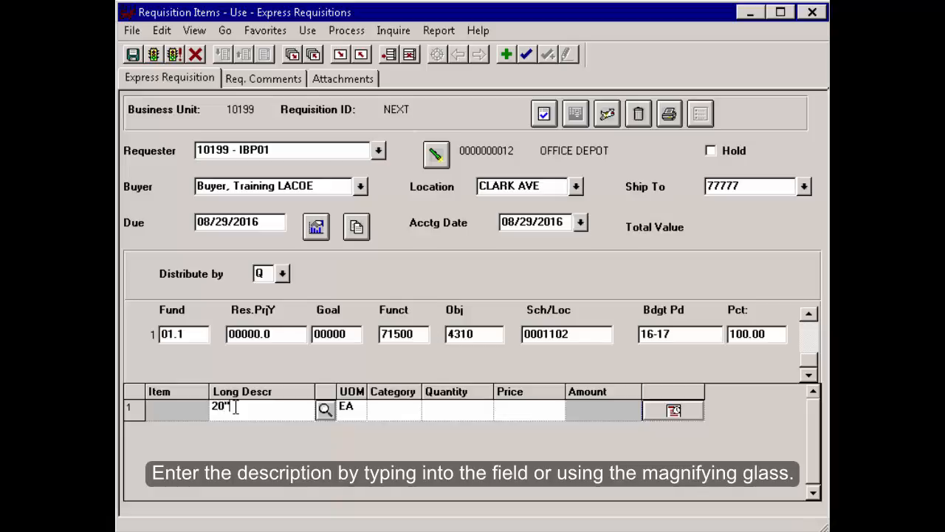
{"action": "type", "text": "monitor"}
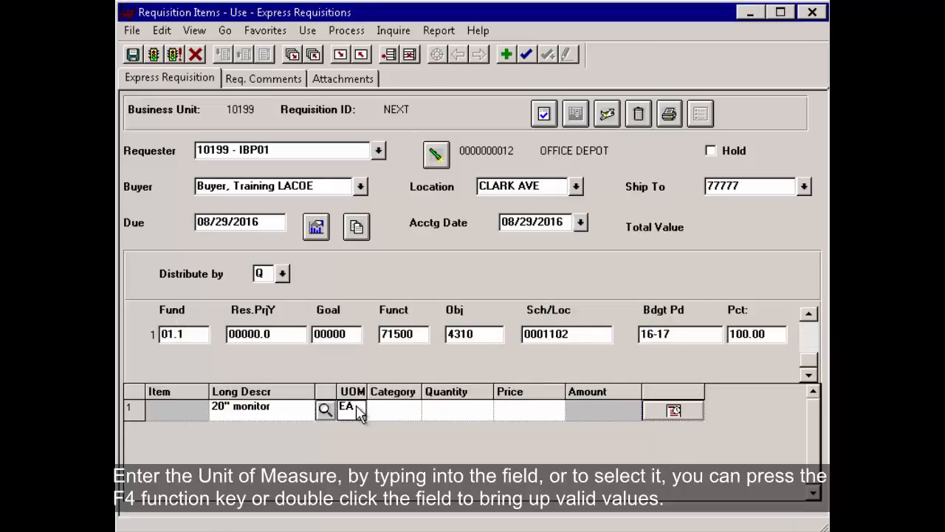
{"action": "double_click", "coordinate": [349, 406]}
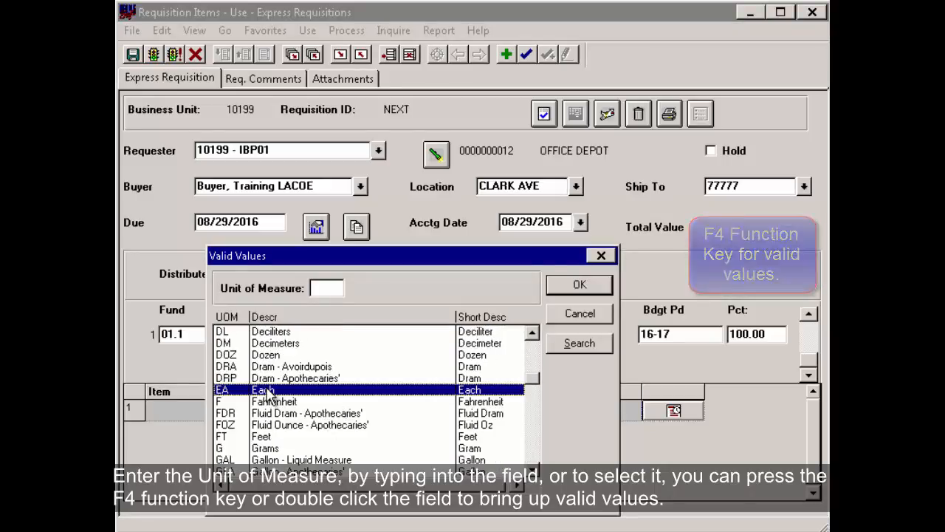
{"action": "left_click", "coordinate": [579, 284]}
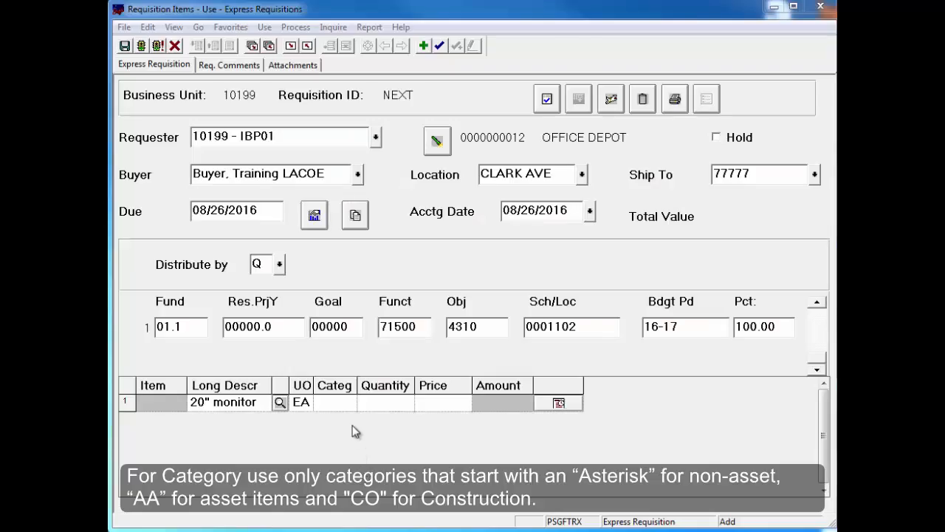
{"action": "left_click", "coordinate": [279, 402]}
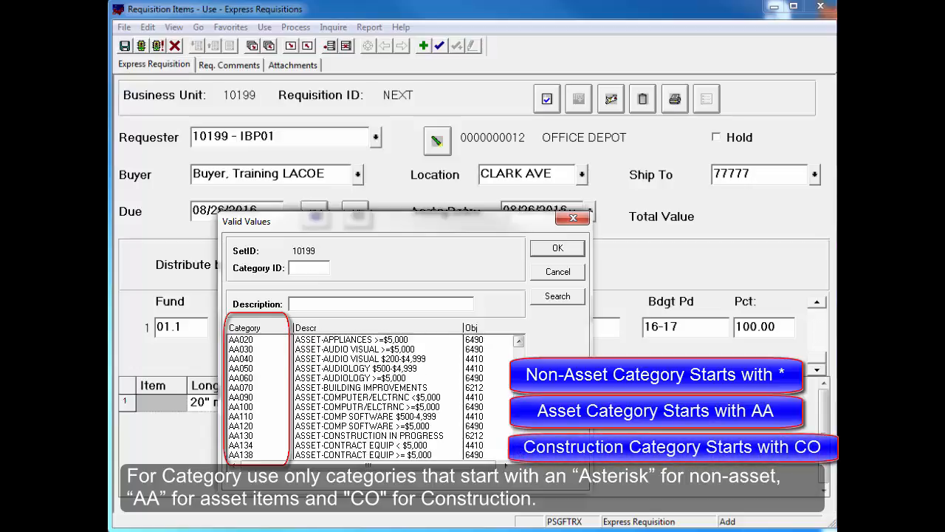
{"action": "scroll", "scroll_direction": "down", "scroll_amount": 3}
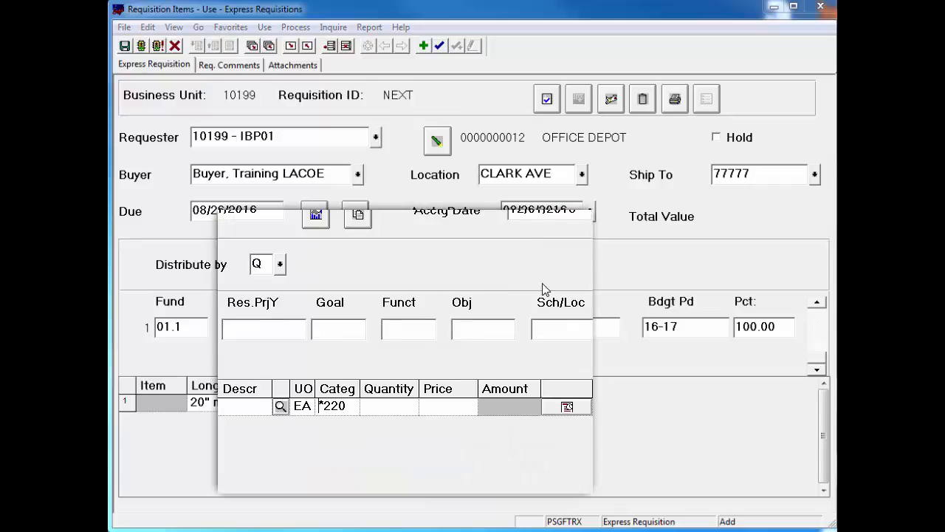
{"action": "type", "text": "3."}
{"action": "type", "text": "200."}
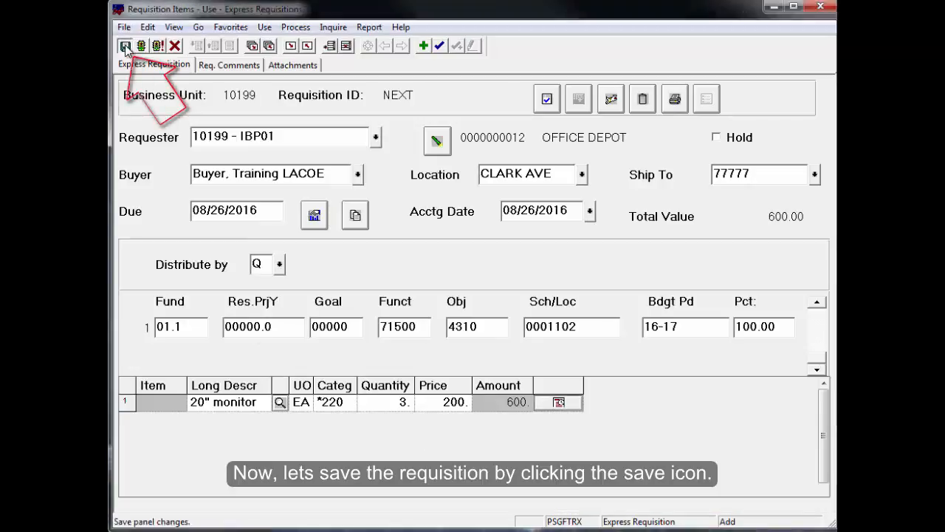
{"action": "left_click", "coordinate": [125, 45]}
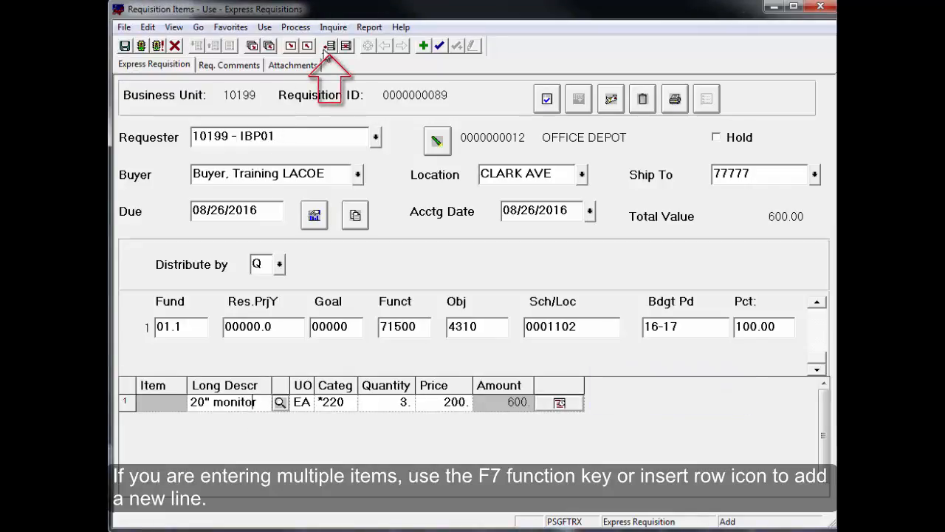
{"action": "left_click", "coordinate": [329, 45]}
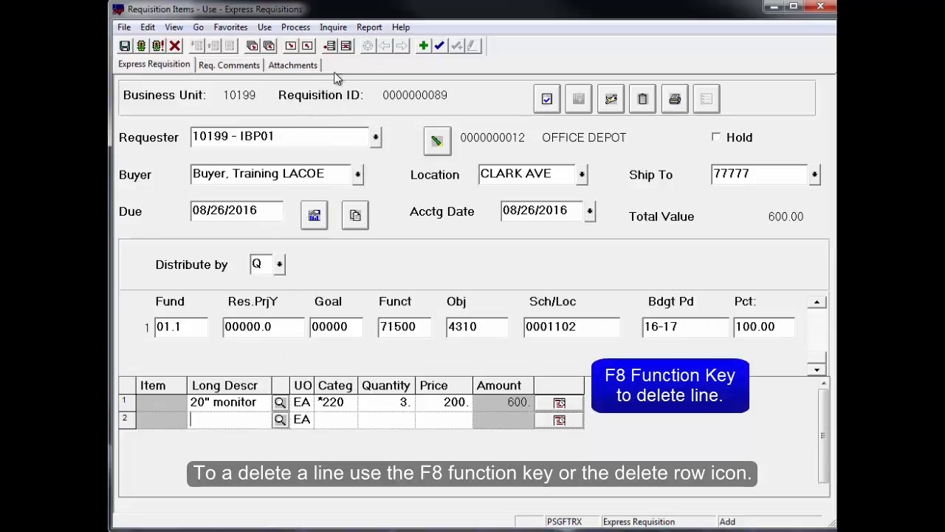
{"action": "mouse_move", "coordinate": [345, 45]}
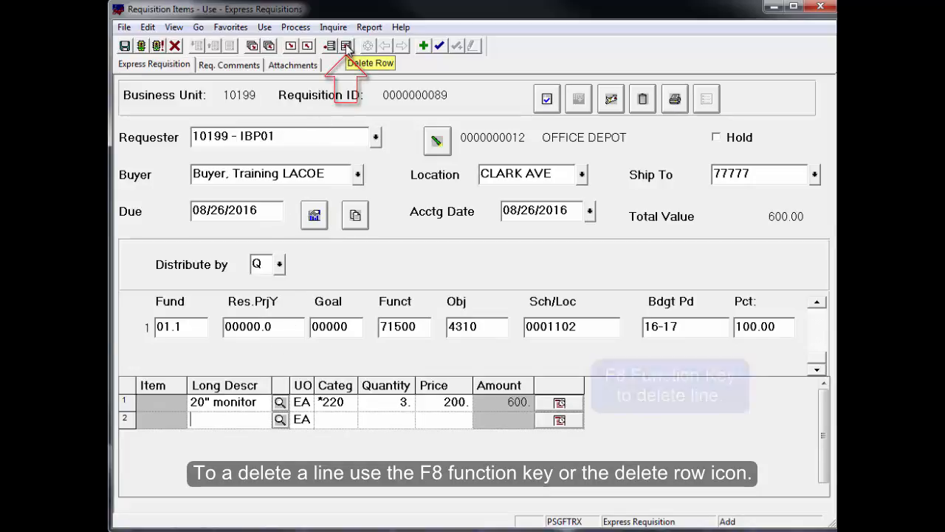
{"action": "left_click", "coordinate": [346, 46]}
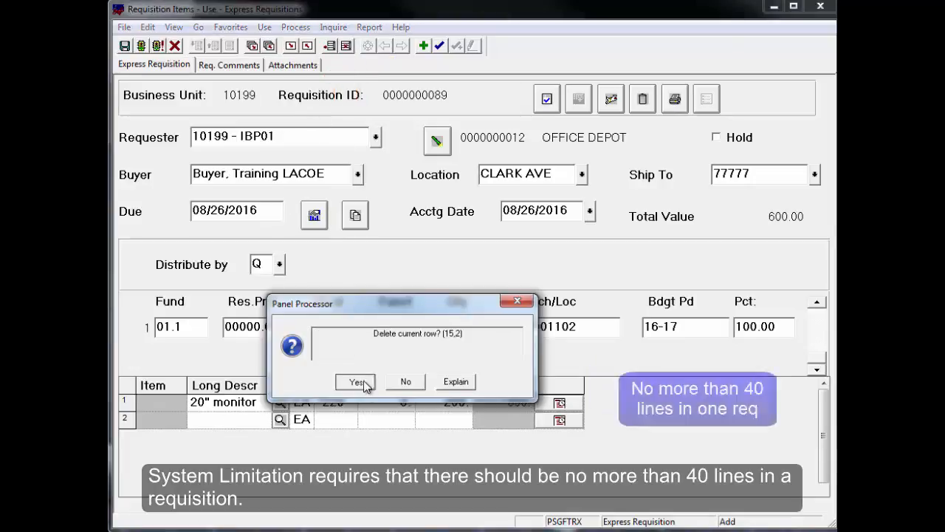
{"action": "left_click", "coordinate": [357, 382]}
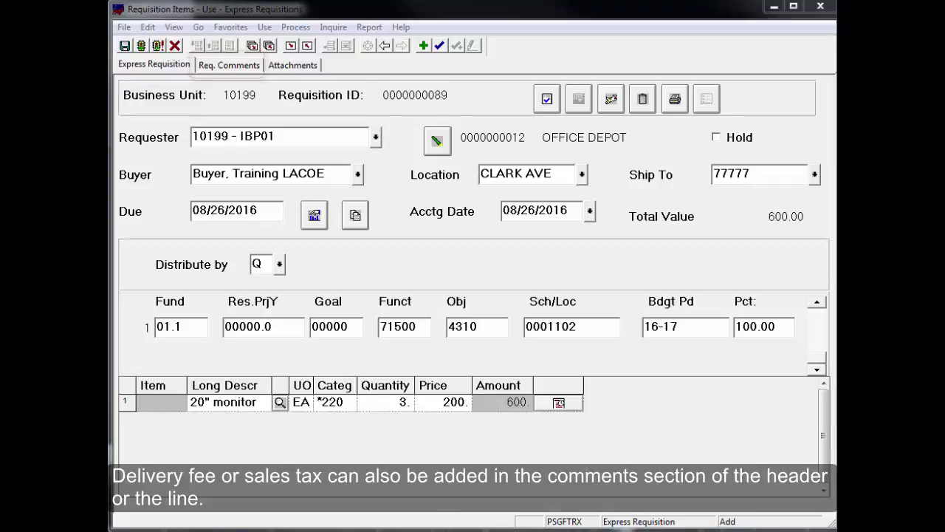
Step: Add header comment 'Shipping will be $25 each. ($175+$25=$200)' and save
{"action": "left_click", "coordinate": [229, 65]}
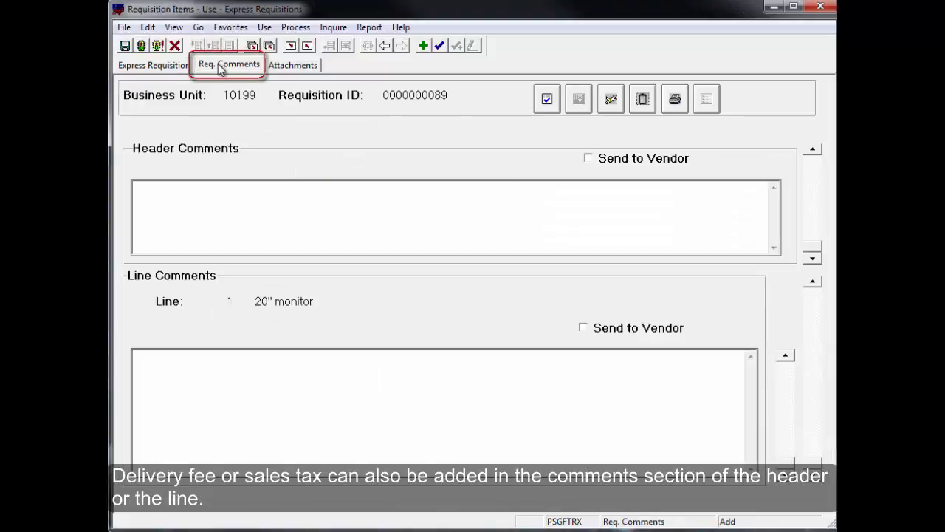
{"action": "type", "text": "Shipping will be $25 each. ($175+$25=$200)"}
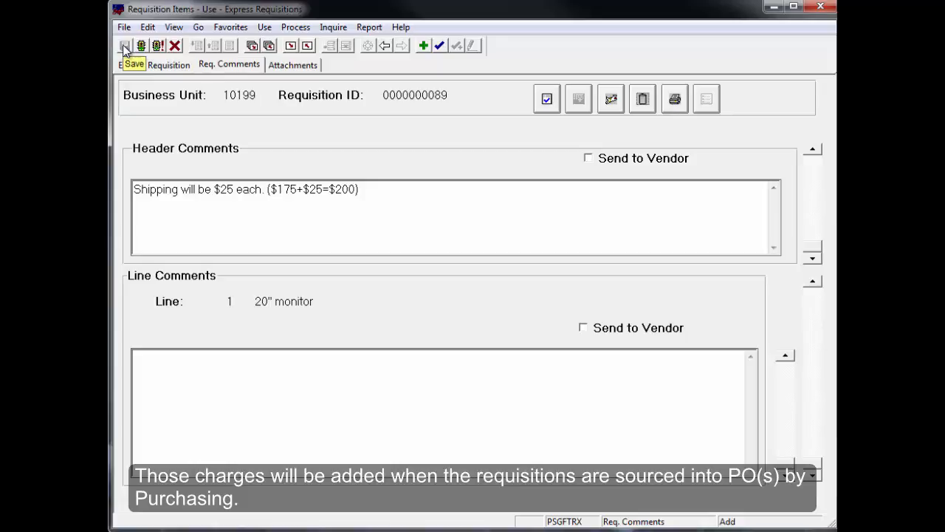
{"action": "left_click", "coordinate": [154, 64]}
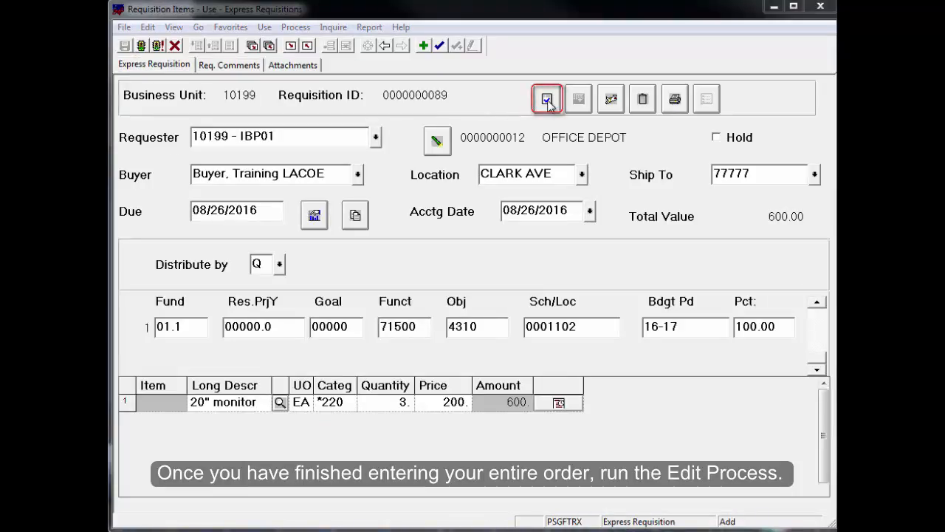
{"action": "left_click", "coordinate": [547, 98]}
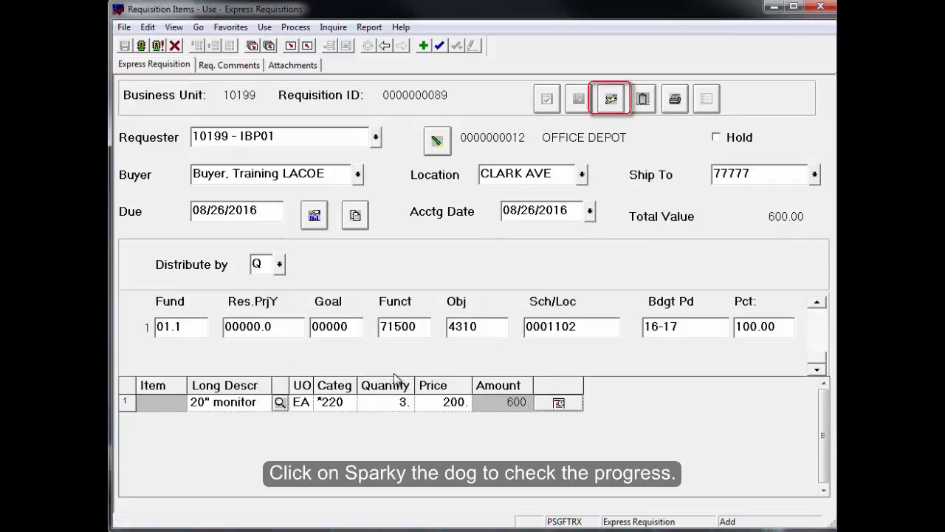
{"action": "left_click", "coordinate": [609, 98]}
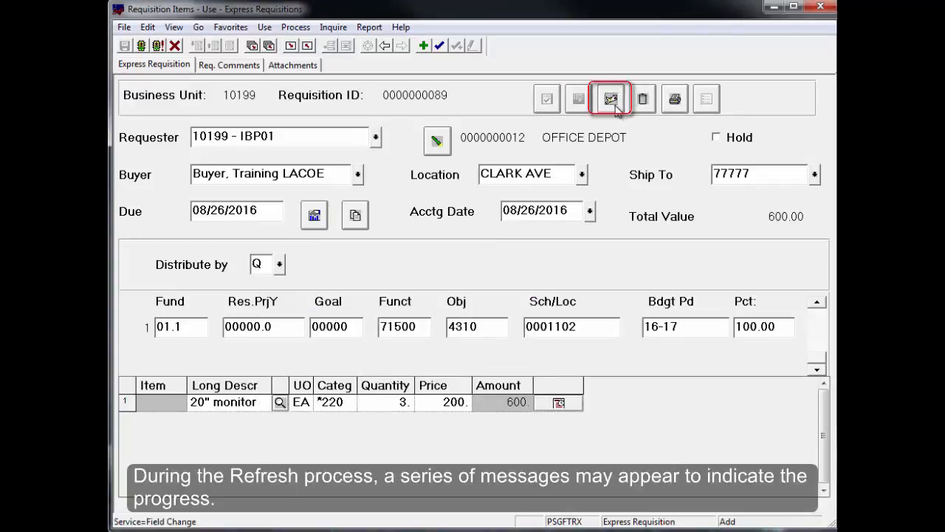
{"action": "left_click", "coordinate": [611, 98]}
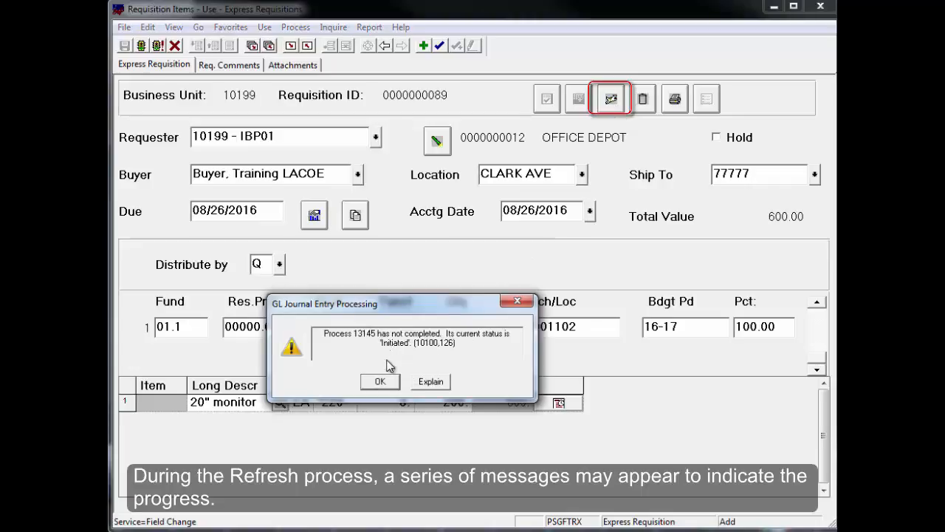
{"action": "left_click", "coordinate": [380, 381]}
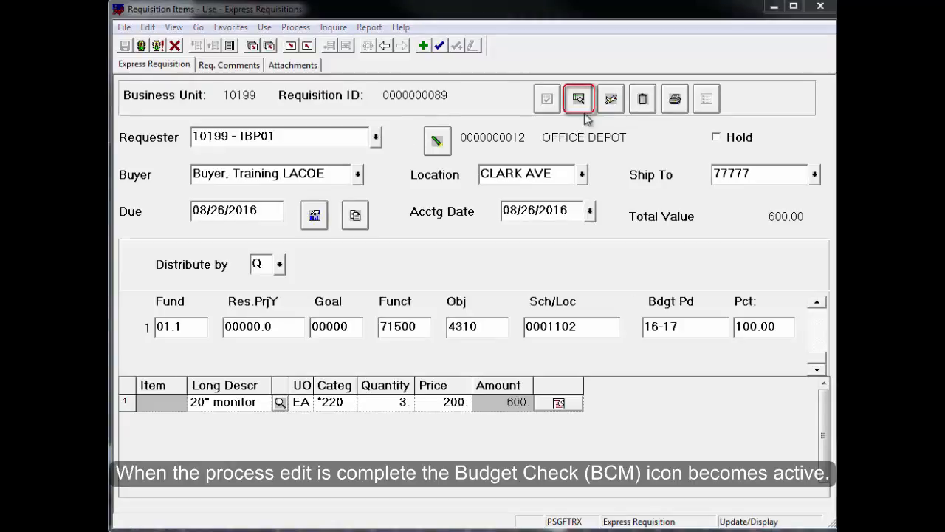
{"action": "left_click", "coordinate": [578, 98]}
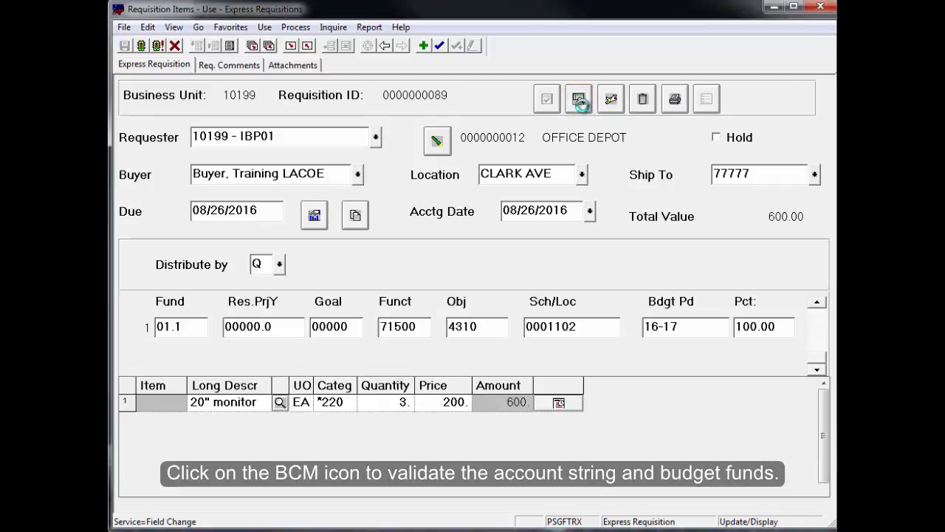
{"action": "left_click", "coordinate": [579, 98]}
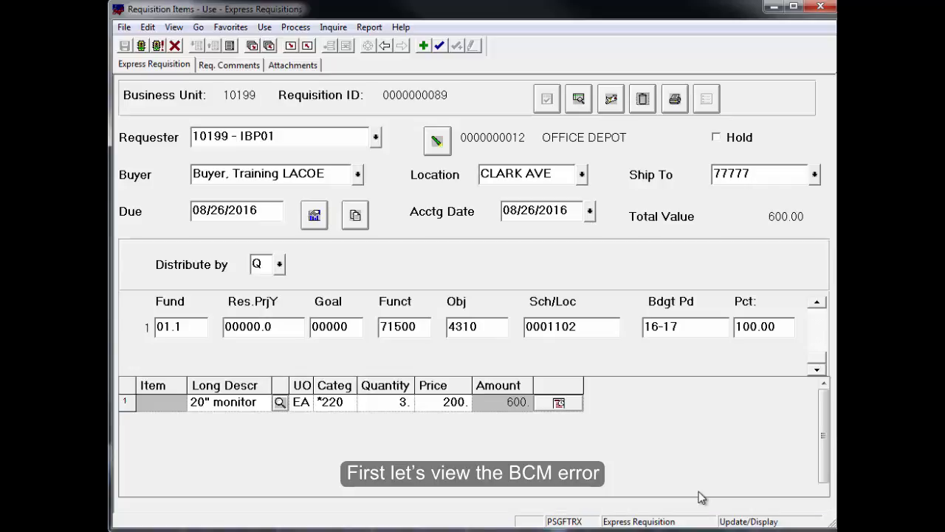
{"action": "left_click", "coordinate": [264, 29]}
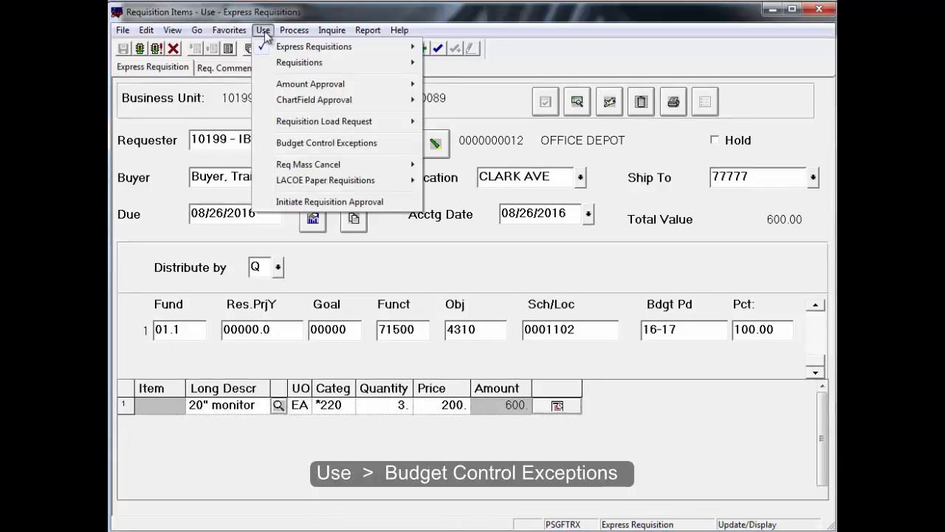
{"action": "mouse_move", "coordinate": [326, 142]}
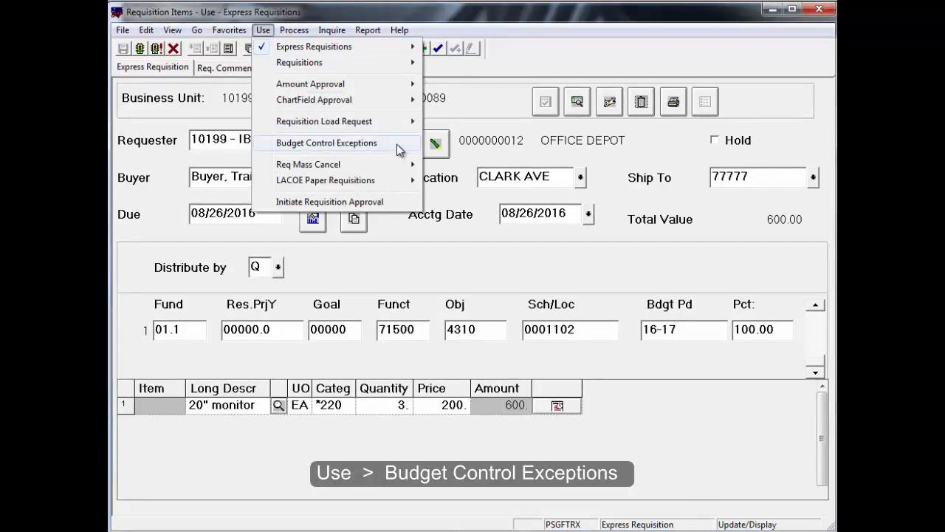
{"action": "left_click", "coordinate": [326, 142]}
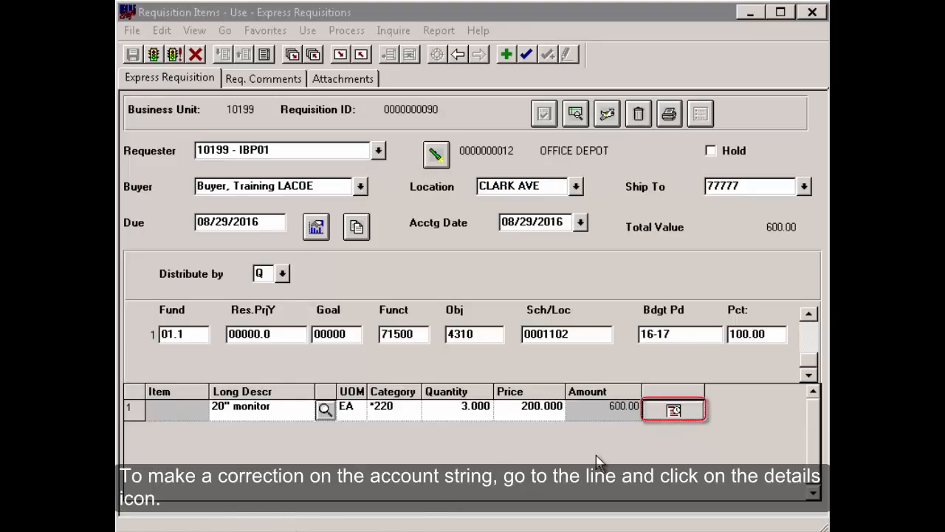
Step: Correct line 1's ChartFields to fund 01.2, goal 36002, school 0003821 and acknowledge the re-edit notice
{"action": "left_click", "coordinate": [673, 410]}
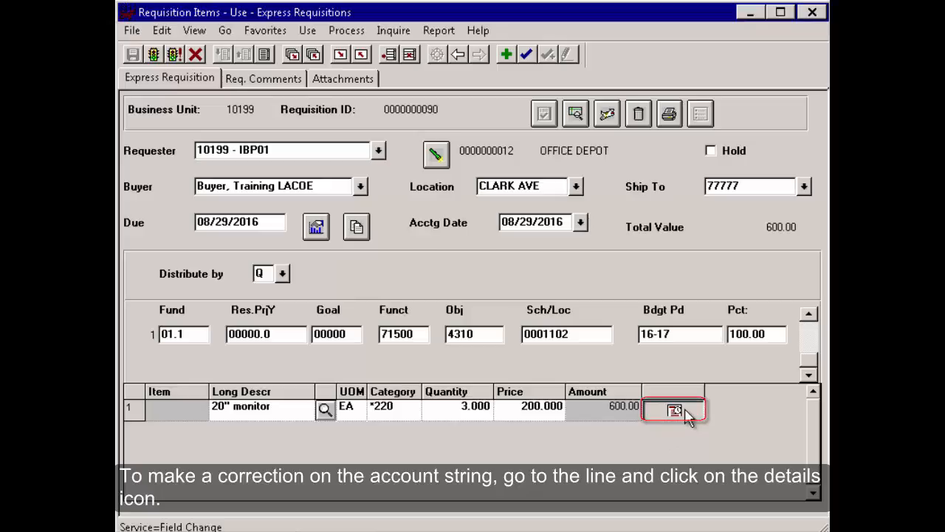
{"action": "left_click", "coordinate": [672, 410]}
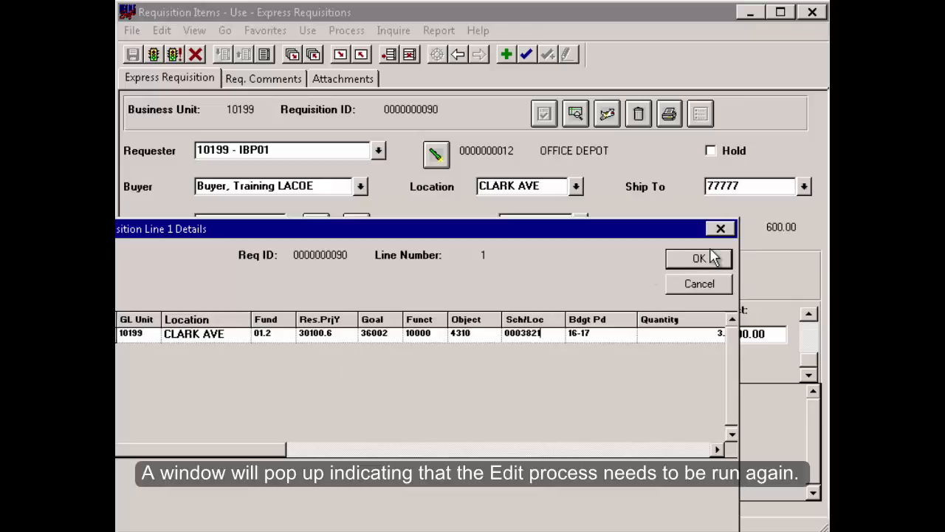
{"action": "left_click", "coordinate": [699, 258]}
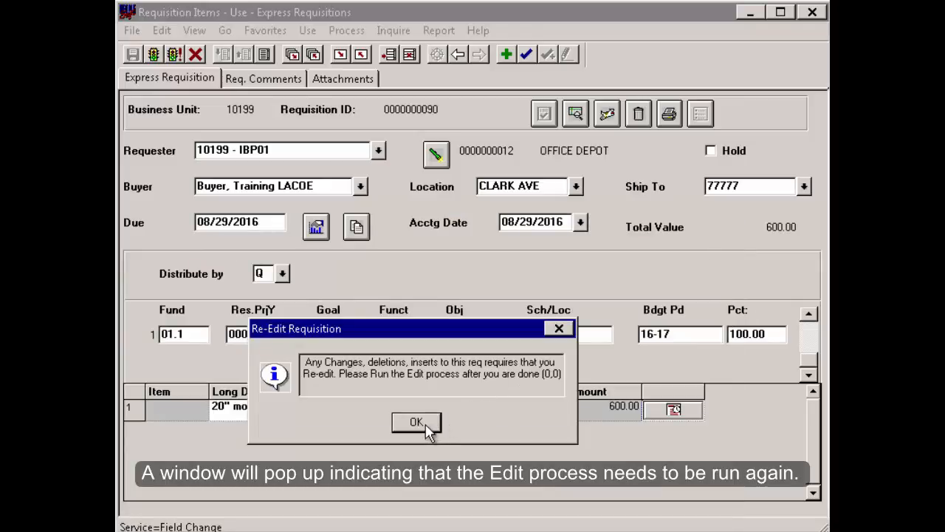
{"action": "left_click", "coordinate": [415, 422]}
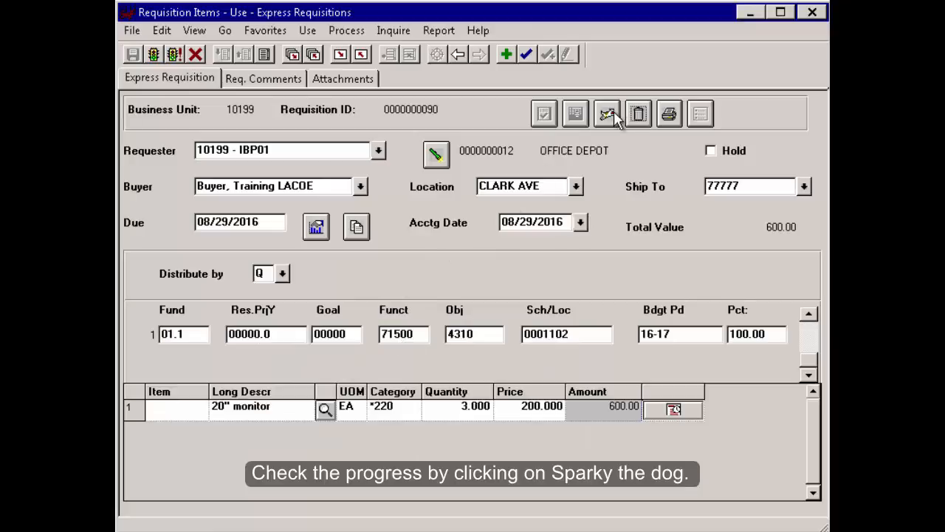
{"action": "left_click", "coordinate": [607, 113]}
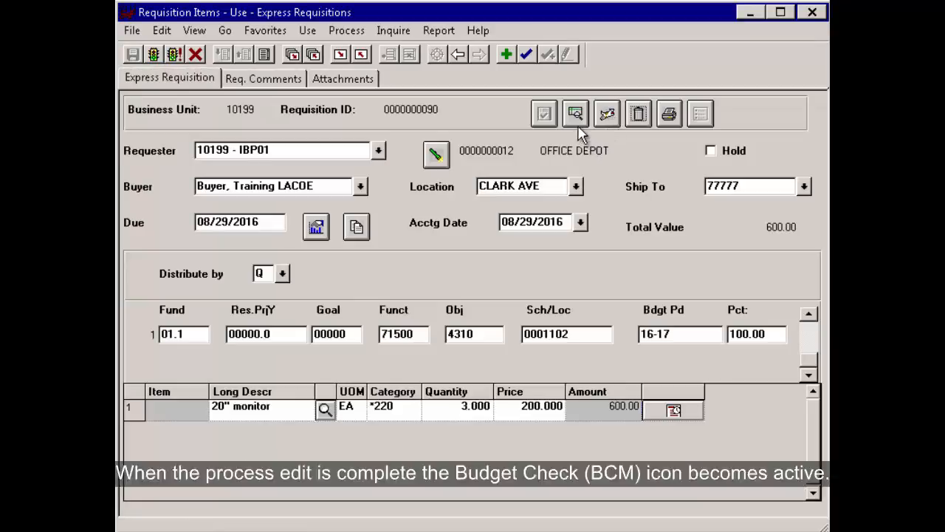
{"action": "left_click", "coordinate": [575, 113]}
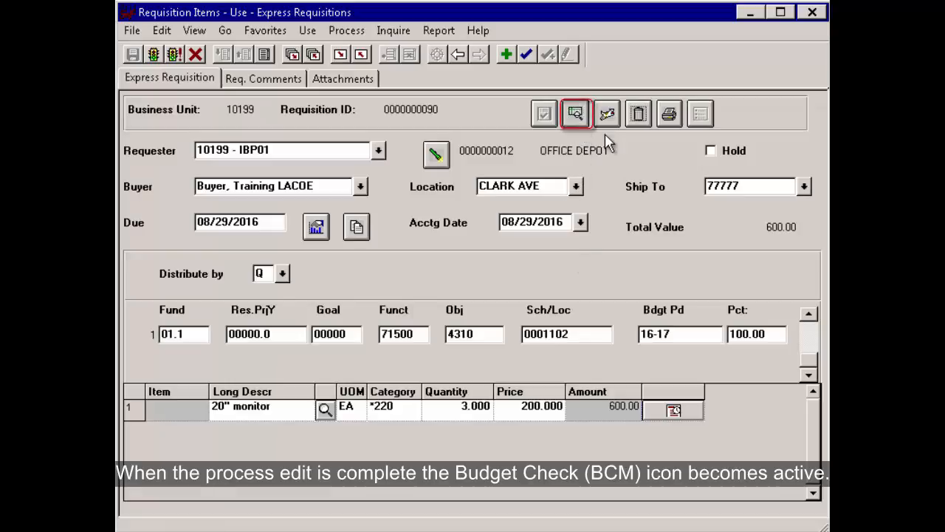
{"action": "left_click", "coordinate": [575, 114]}
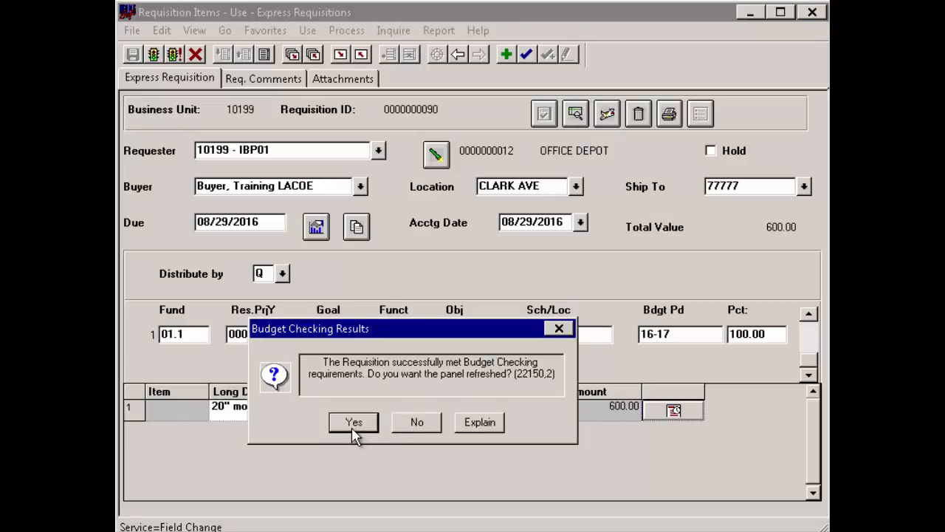
{"action": "left_click", "coordinate": [353, 422]}
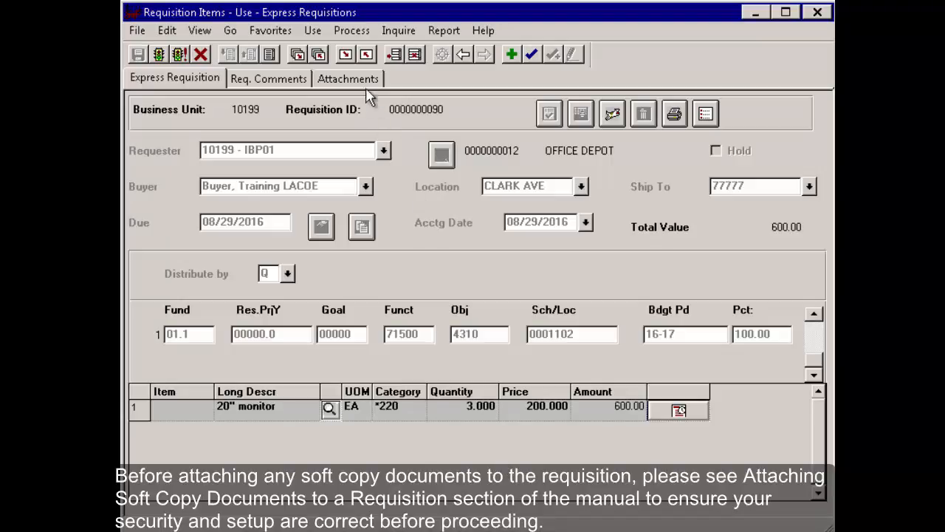
{"action": "mouse_move", "coordinate": [350, 79]}
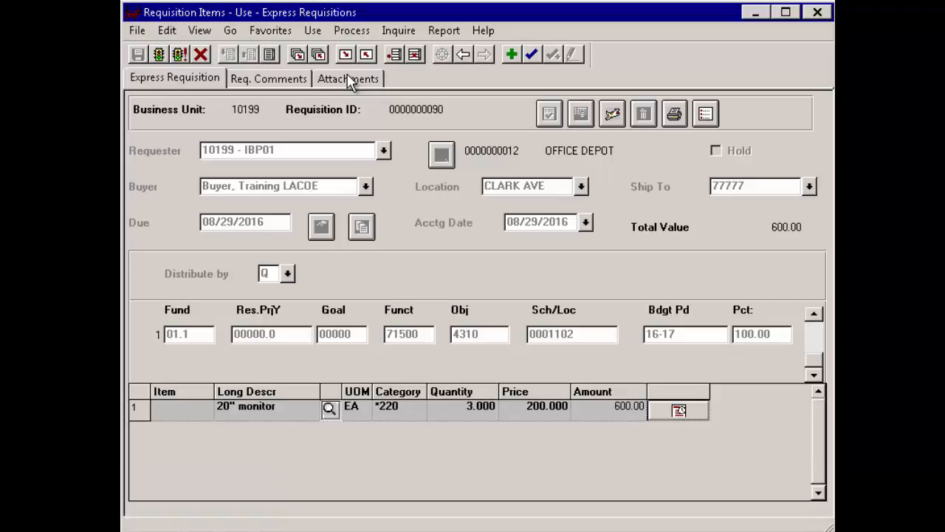
{"action": "left_click", "coordinate": [348, 78]}
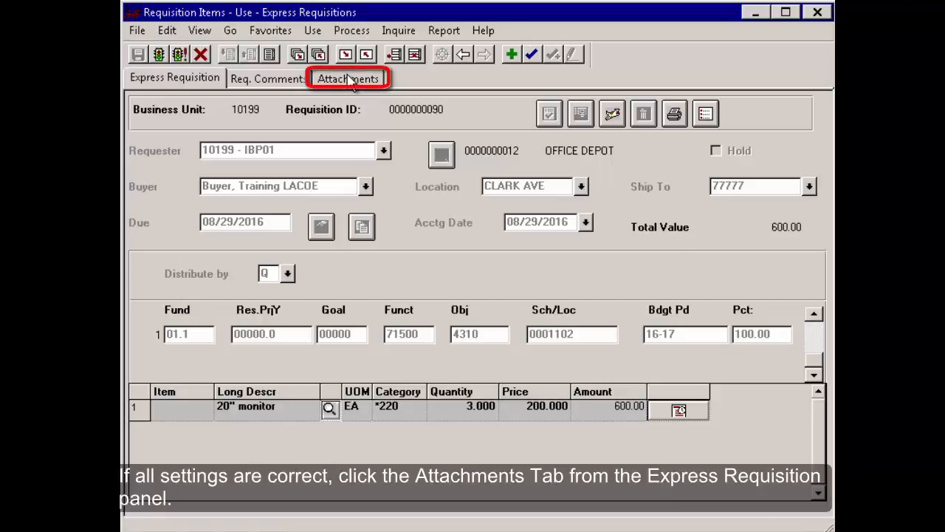
{"action": "left_click", "coordinate": [348, 77]}
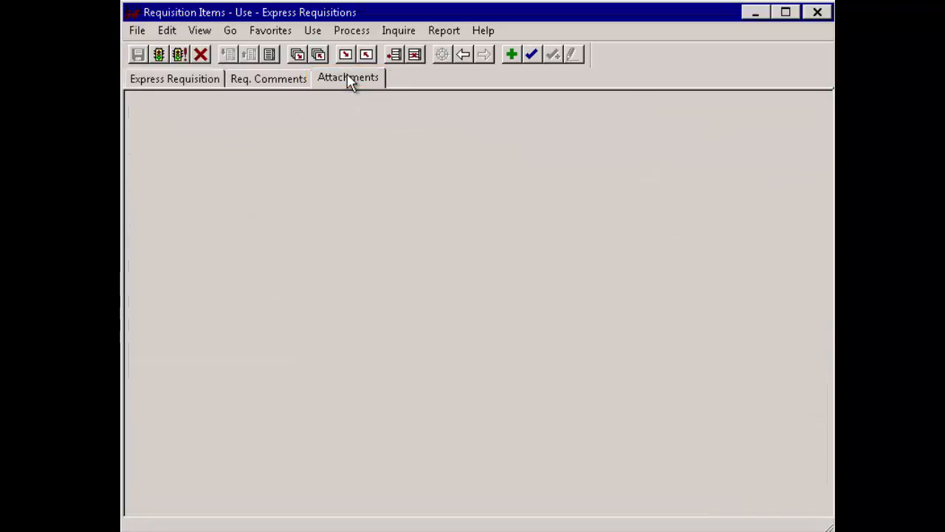
{"action": "left_click", "coordinate": [348, 78]}
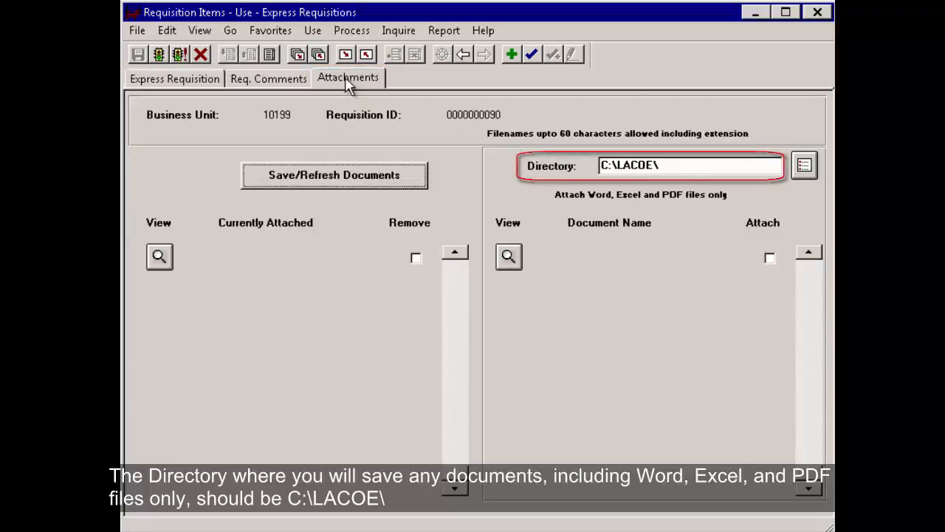
{"action": "mouse_move", "coordinate": [492, 87]}
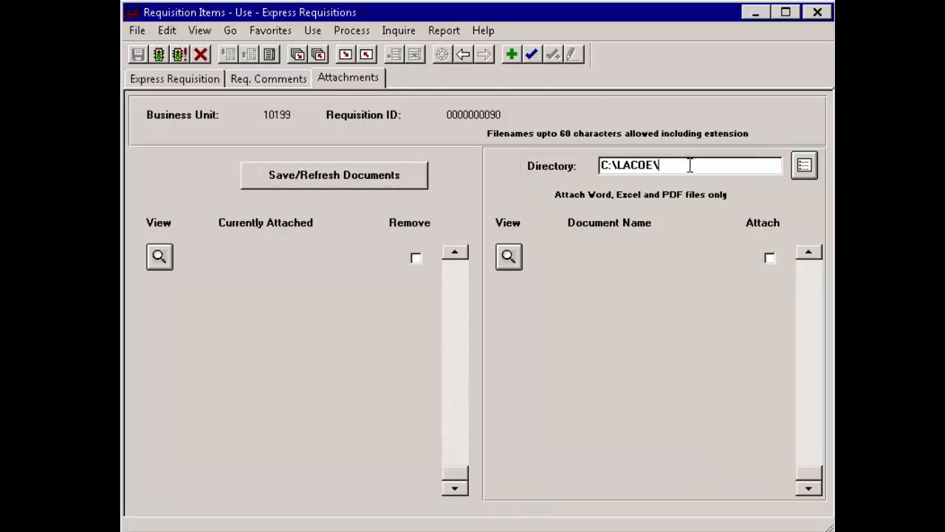
{"action": "left_click", "coordinate": [804, 164]}
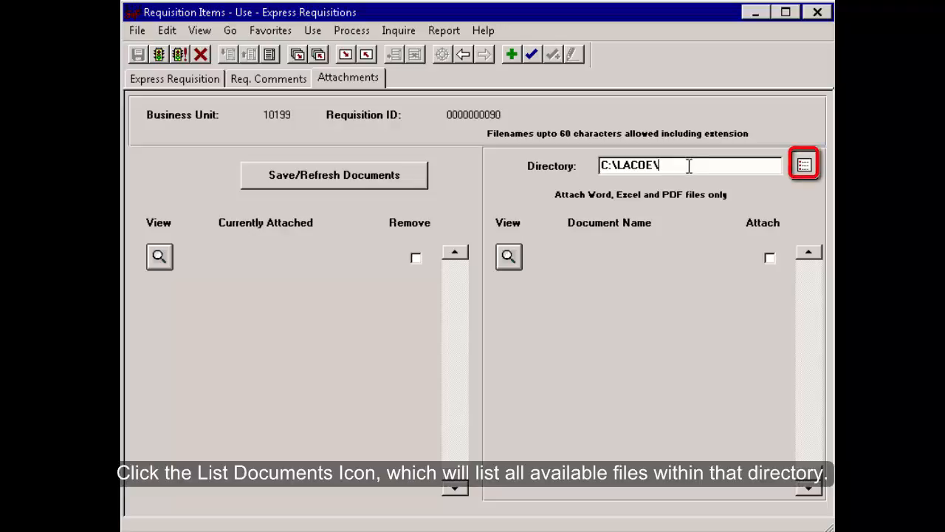
{"action": "mouse_move", "coordinate": [803, 177]}
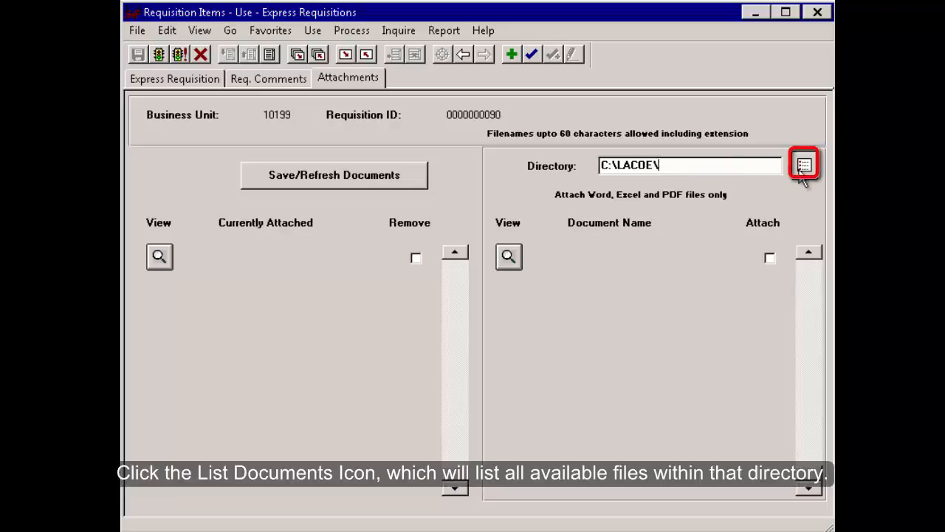
{"action": "left_click", "coordinate": [804, 164]}
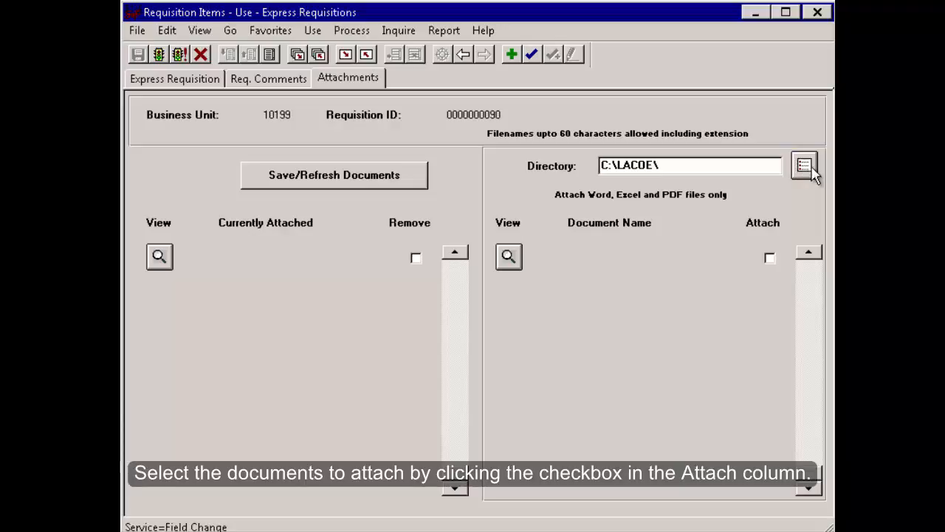
Step: Attach Testing testing 1 2 3.docx and Scanned_CAR_Form.docx to the requisition and save the attachments
{"action": "left_click", "coordinate": [804, 164]}
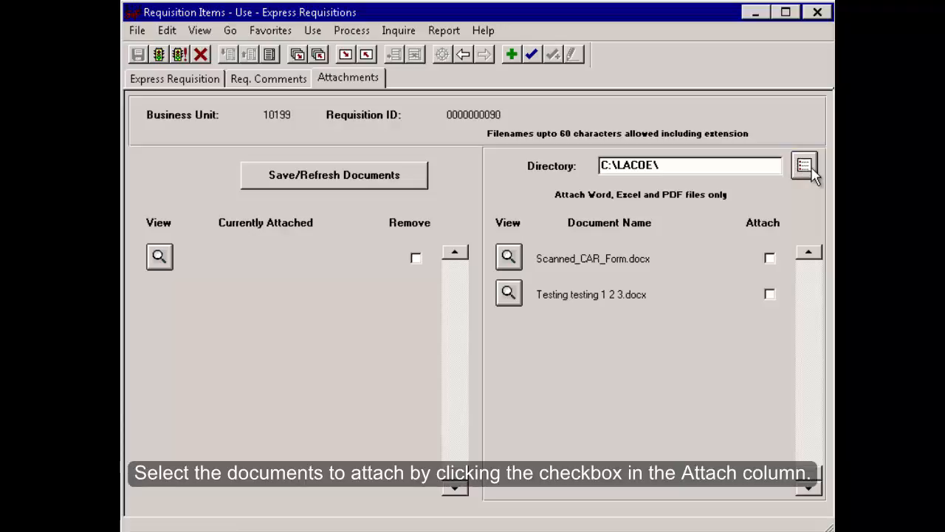
{"action": "left_click", "coordinate": [769, 294]}
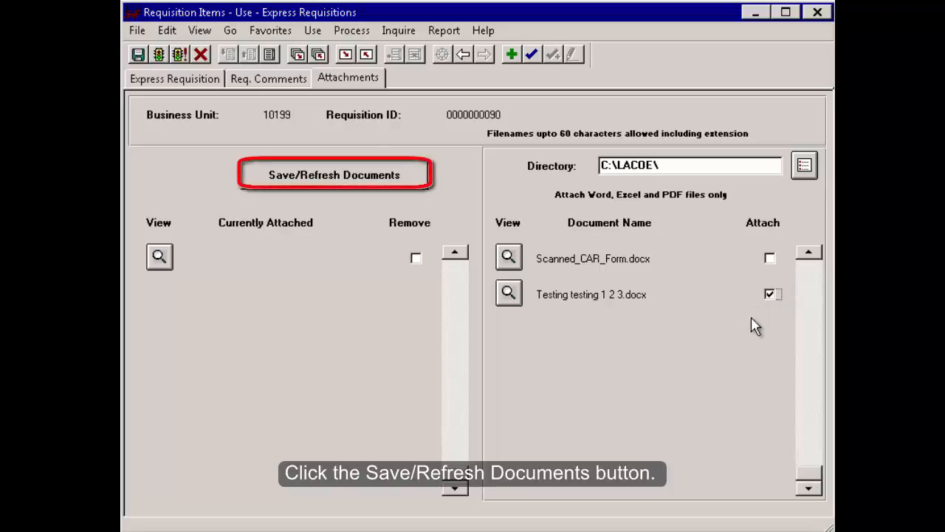
{"action": "left_click", "coordinate": [334, 174]}
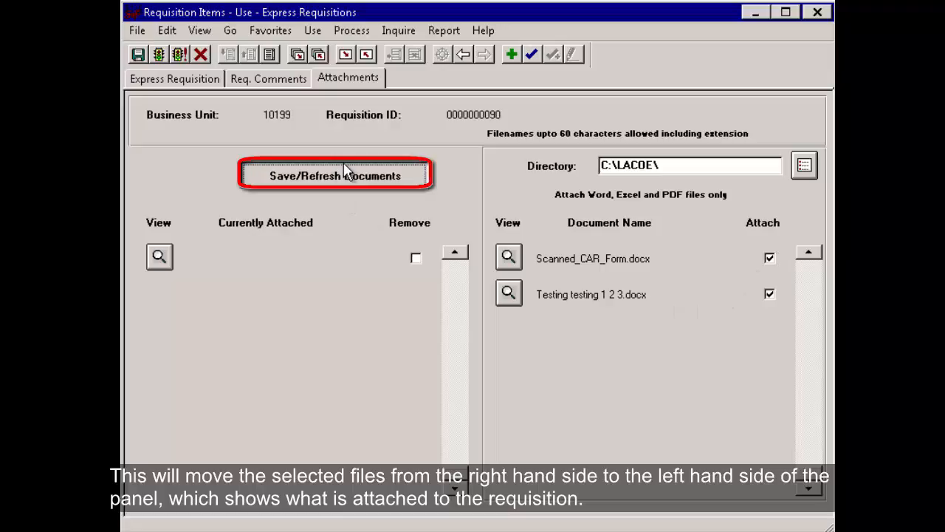
{"action": "left_click", "coordinate": [334, 175]}
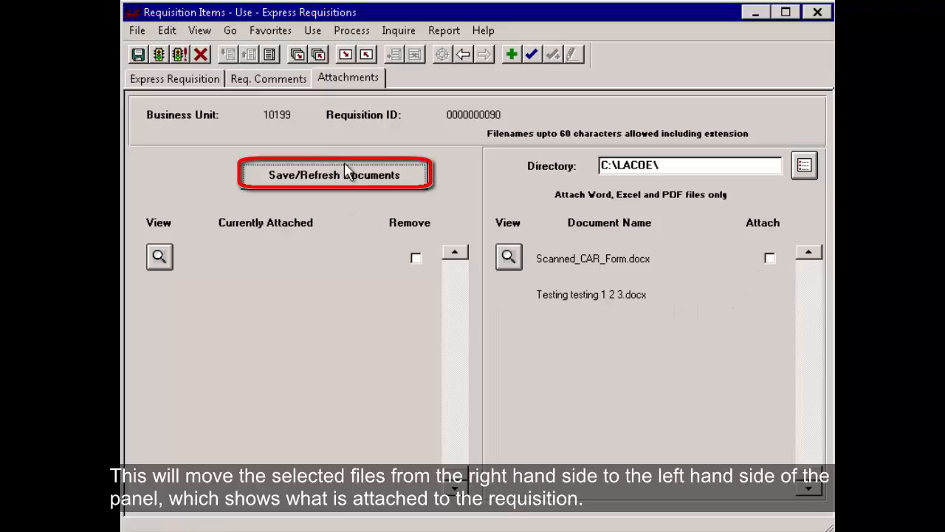
{"action": "left_click", "coordinate": [334, 175]}
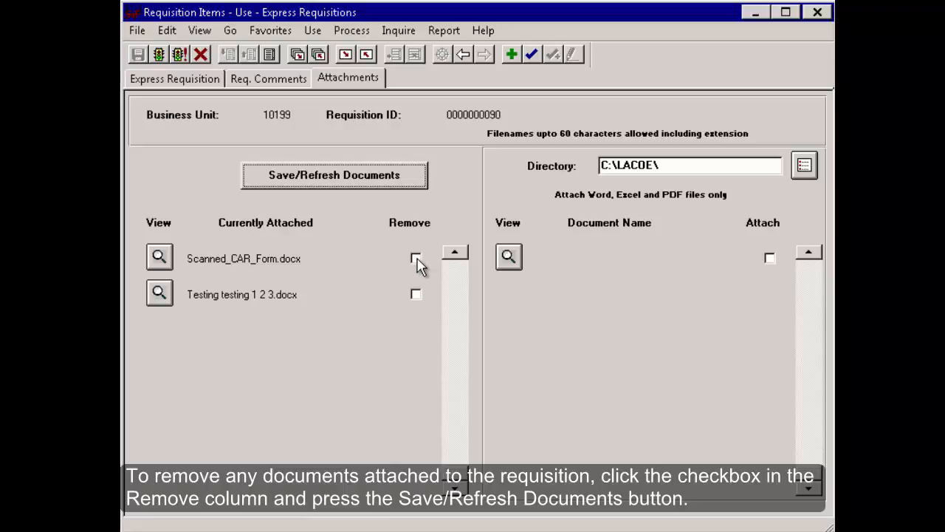
Step: Remove Scanned_CAR_Form.docx so only Testing testing 1 2 3.docx remains attached
{"action": "left_click", "coordinate": [415, 258]}
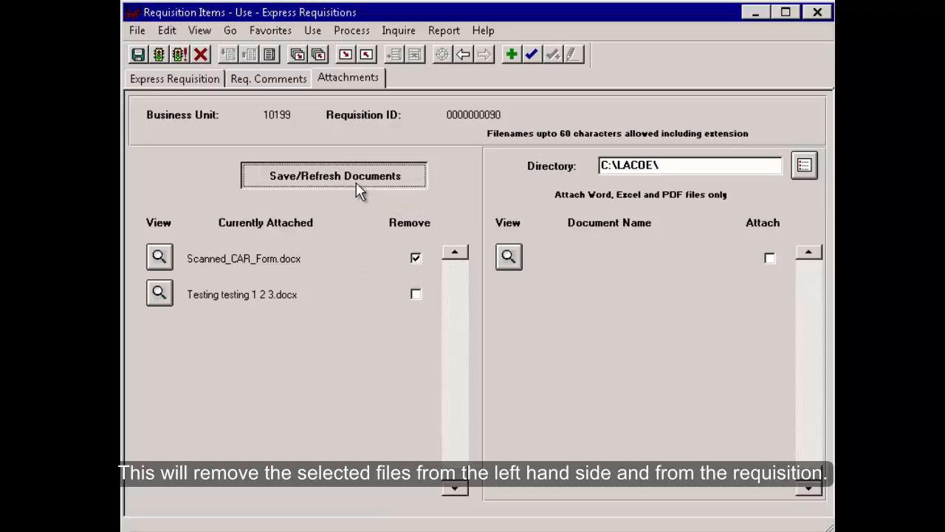
{"action": "left_click", "coordinate": [334, 176]}
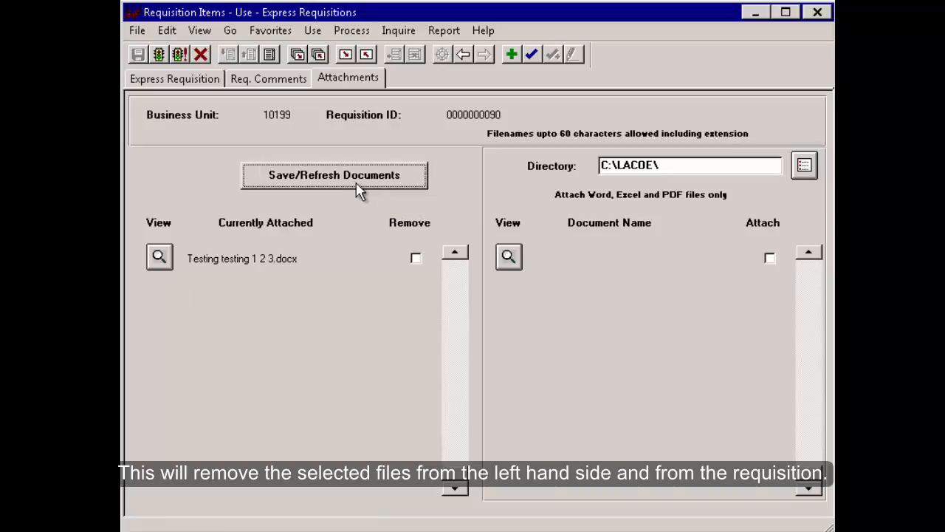
{"action": "left_click", "coordinate": [167, 76]}
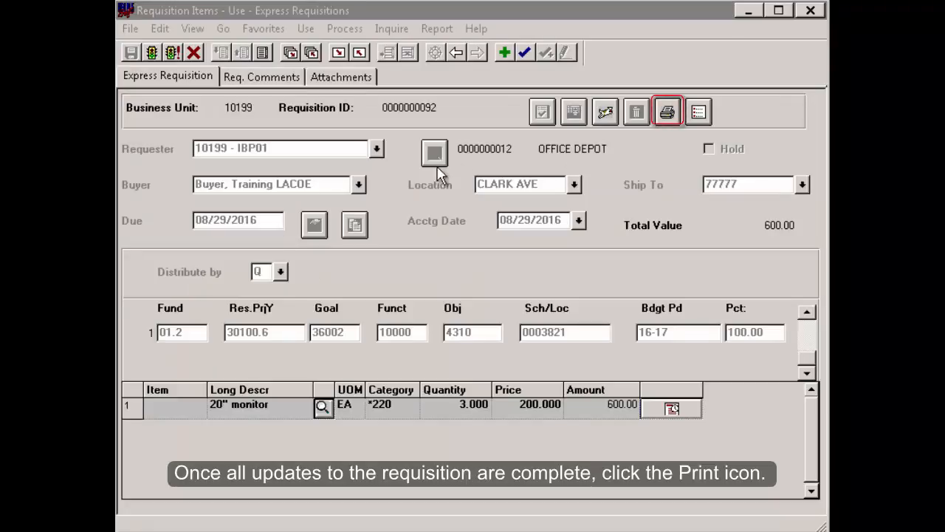
{"action": "left_click", "coordinate": [666, 110]}
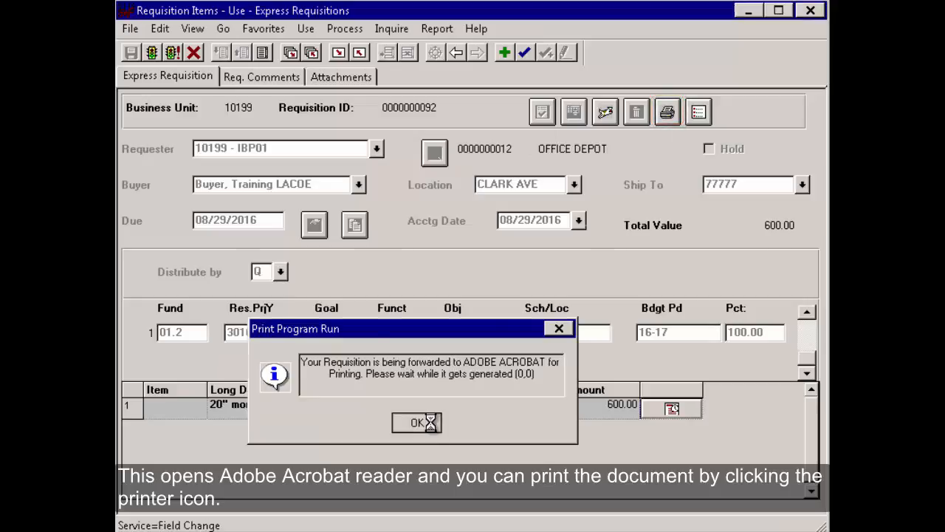
{"action": "left_click", "coordinate": [416, 422]}
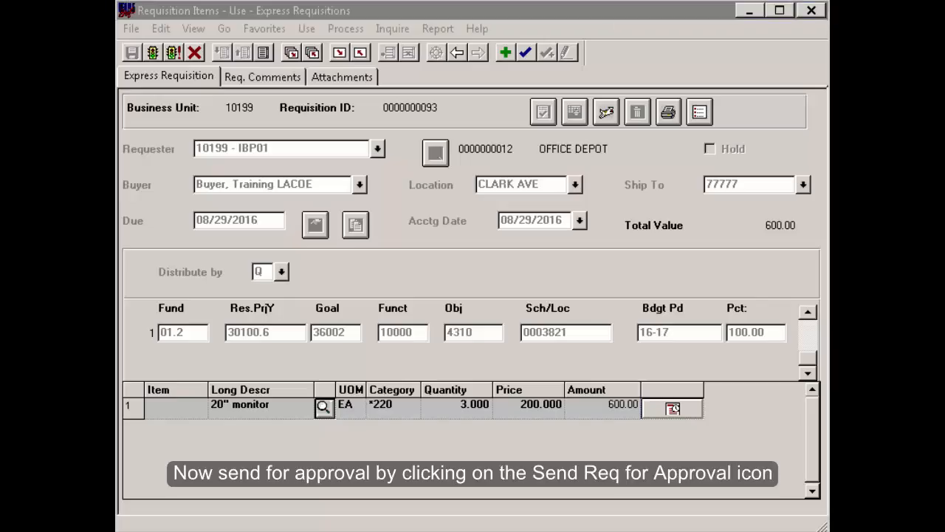
{"action": "left_click", "coordinate": [698, 111]}
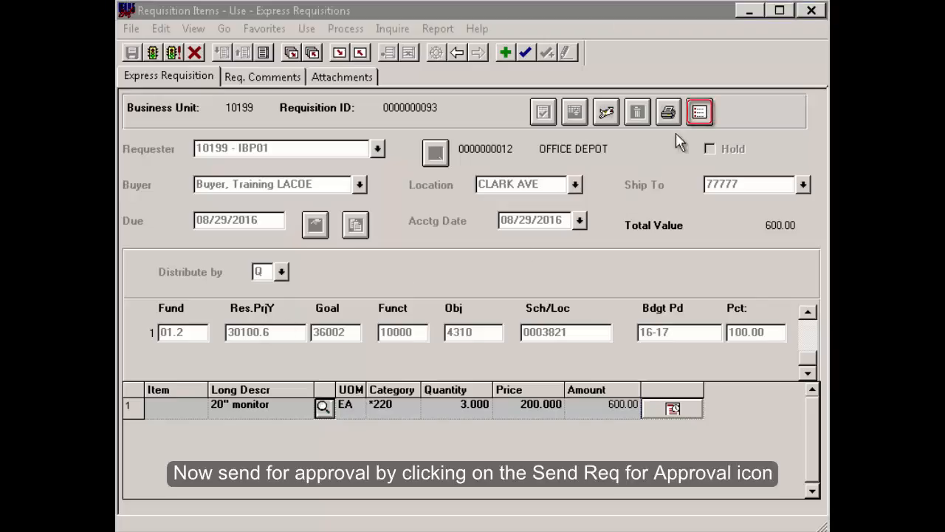
{"action": "left_click", "coordinate": [699, 112]}
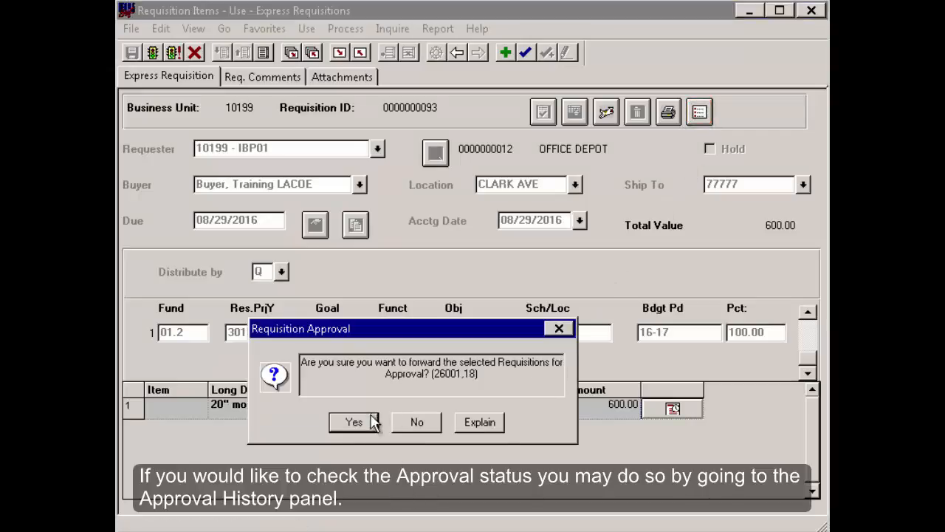
{"action": "left_click", "coordinate": [354, 421]}
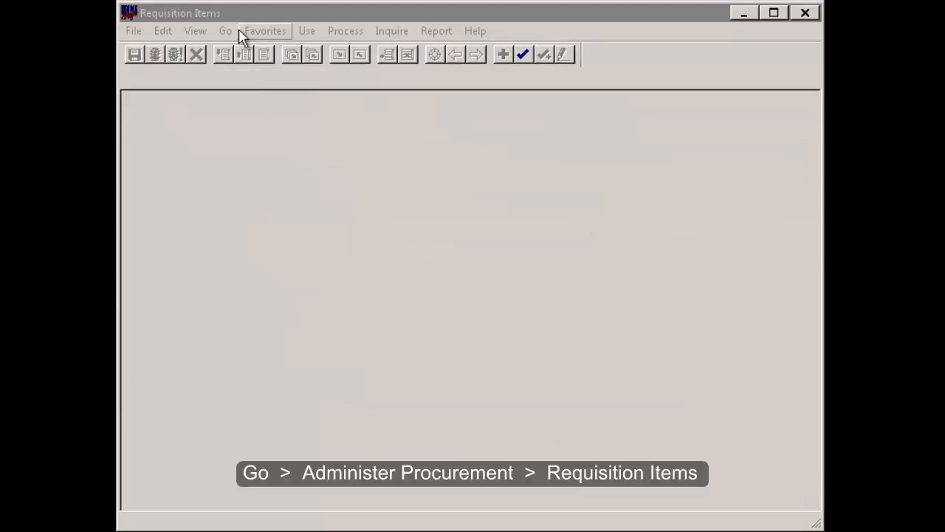
Step: Navigate Go > Administer Procurement > Requisition Items and choose the Req Approval History inquiry
{"action": "left_click", "coordinate": [225, 30]}
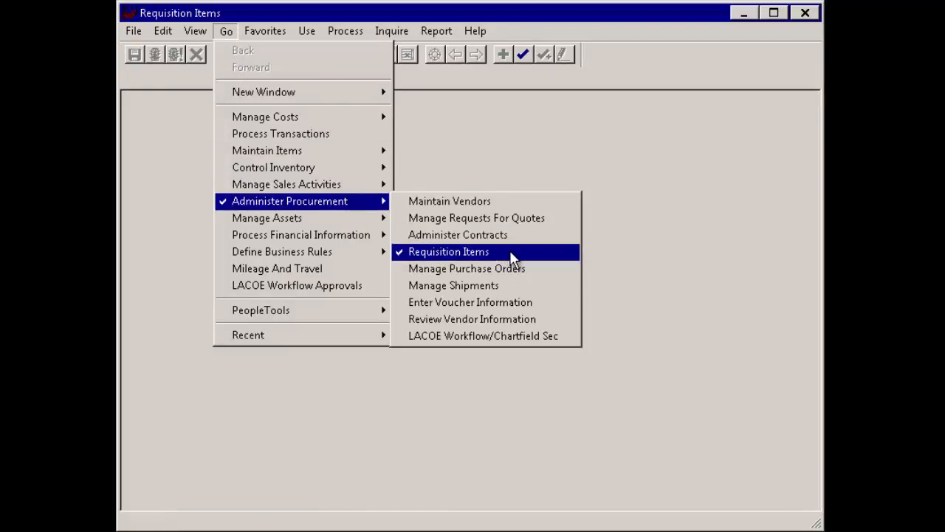
{"action": "left_click", "coordinate": [390, 32]}
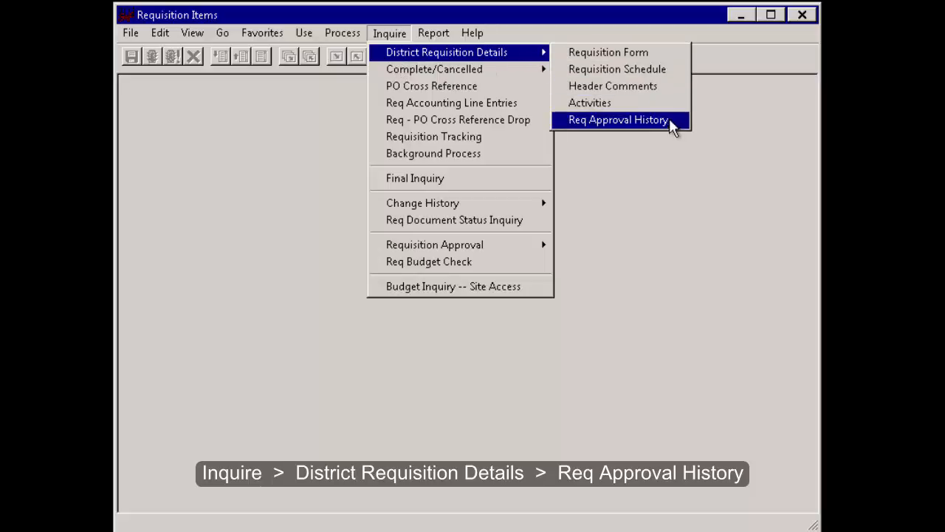
{"action": "left_click", "coordinate": [617, 119]}
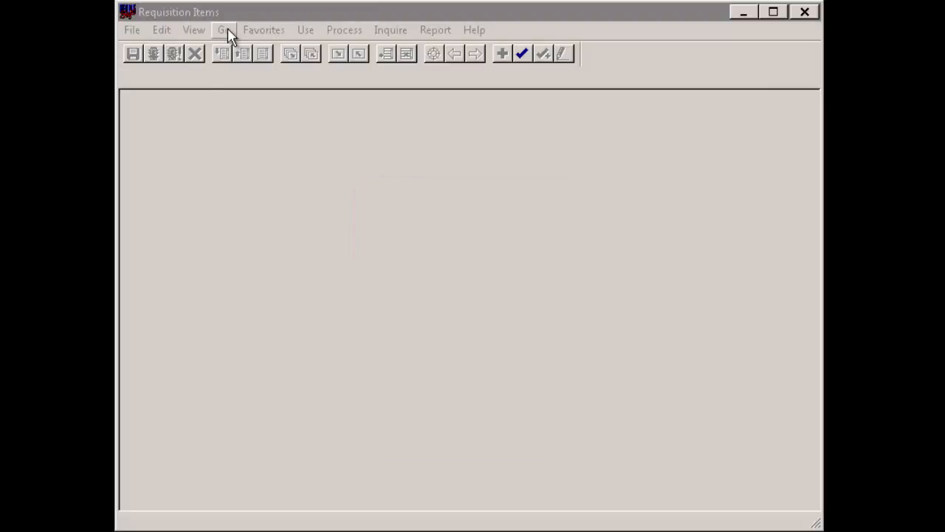
{"action": "left_click", "coordinate": [224, 29]}
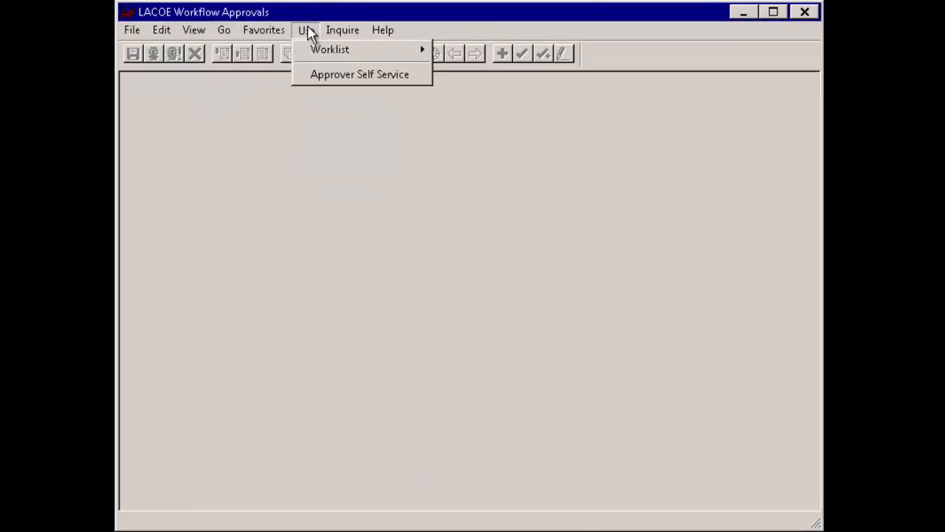
{"action": "mouse_move", "coordinate": [330, 50]}
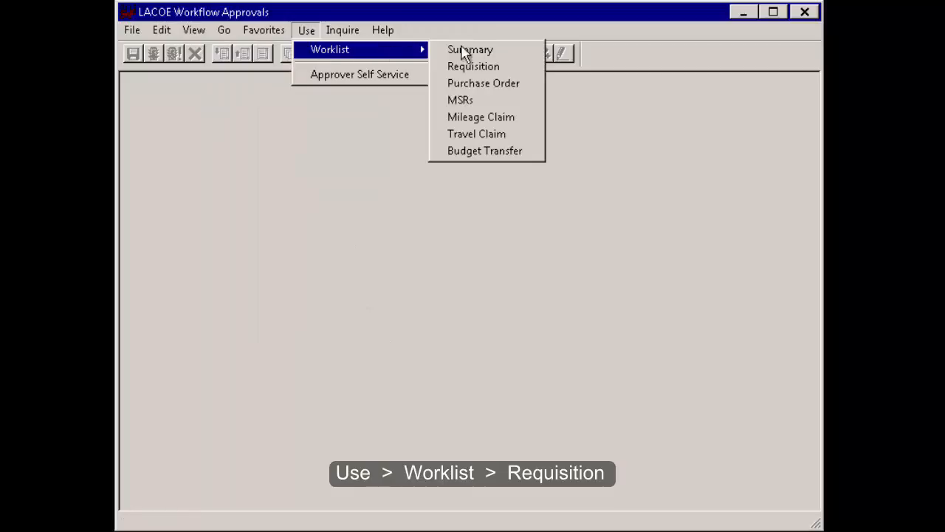
{"action": "left_click", "coordinate": [473, 65]}
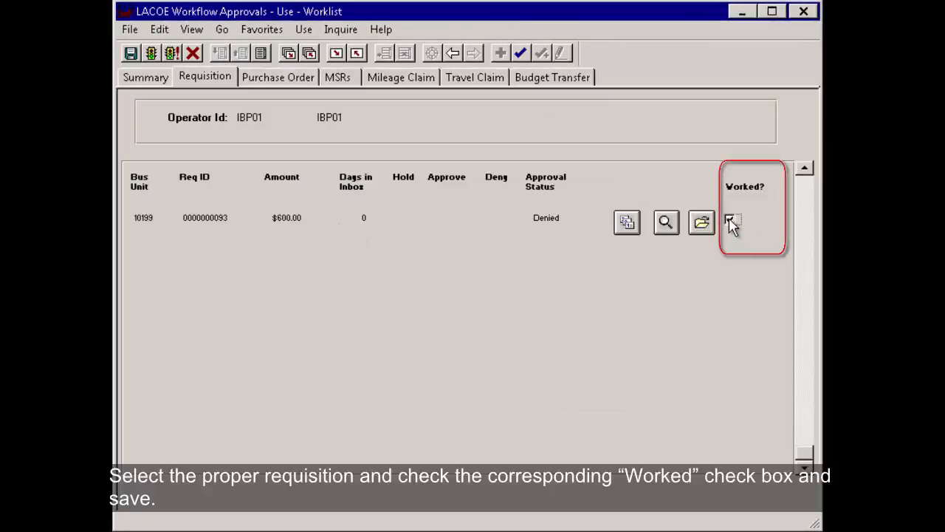
{"action": "left_click", "coordinate": [730, 219]}
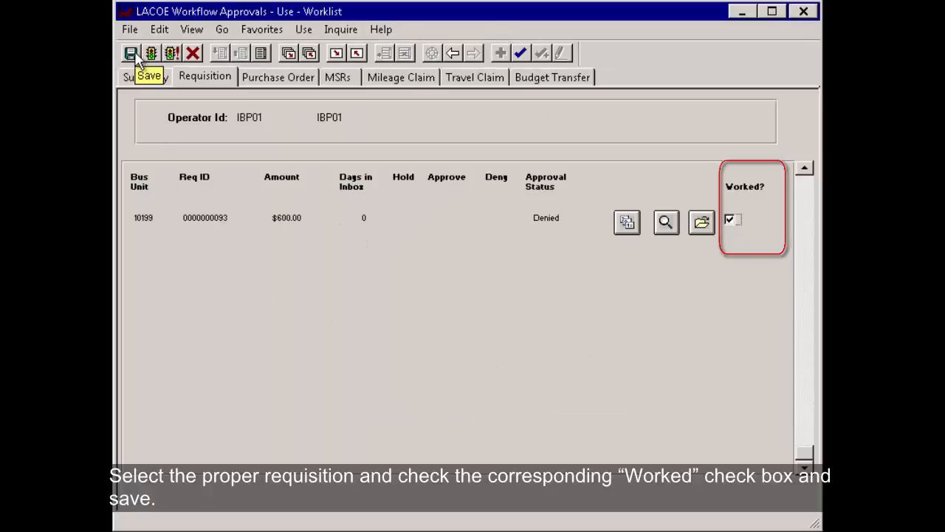
{"action": "left_click", "coordinate": [131, 53]}
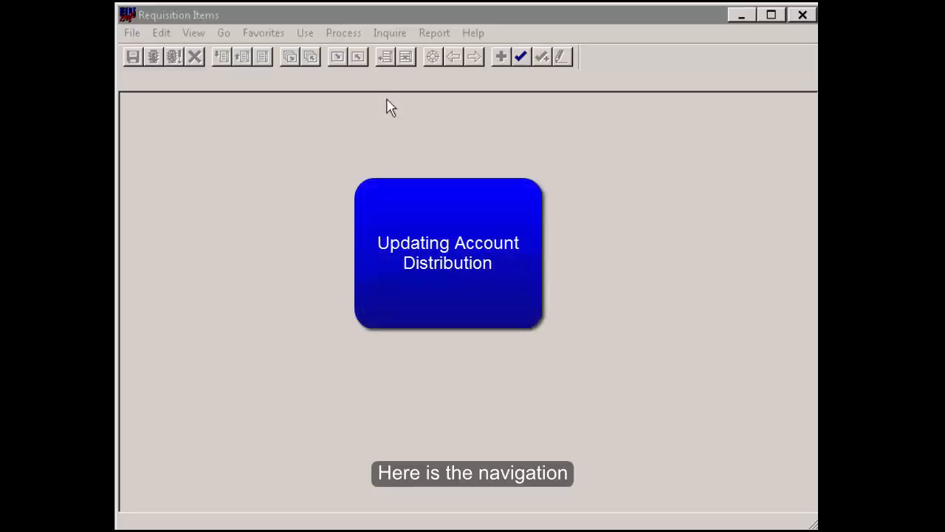
Step: Bring up Requisition Schedule Update/Display for requisition 94 and enter the monitor line's schedule details
{"action": "left_click", "coordinate": [224, 32]}
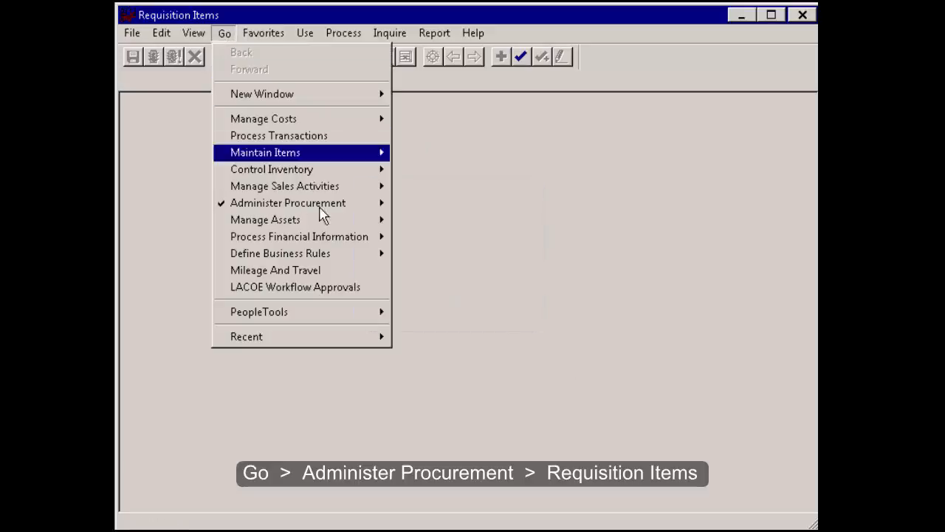
{"action": "mouse_move", "coordinate": [288, 202]}
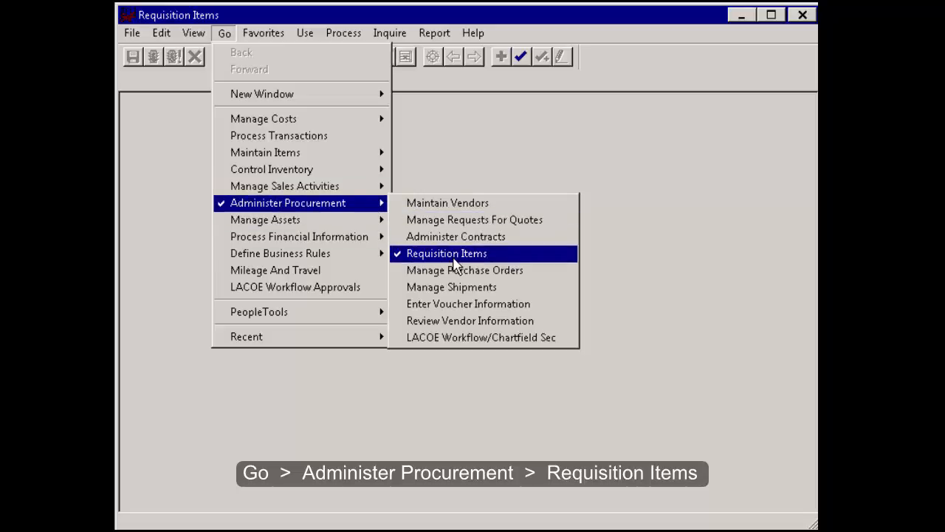
{"action": "left_click", "coordinate": [446, 253]}
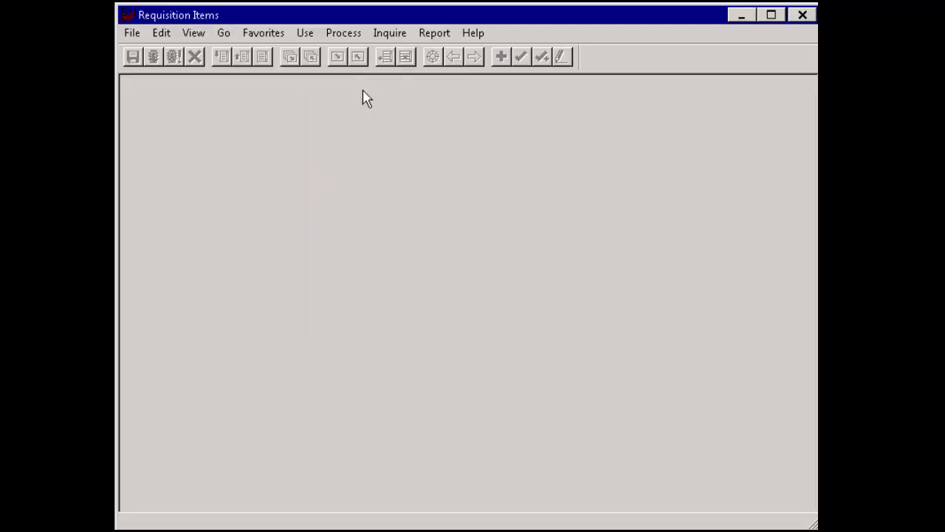
{"action": "left_click", "coordinate": [304, 32]}
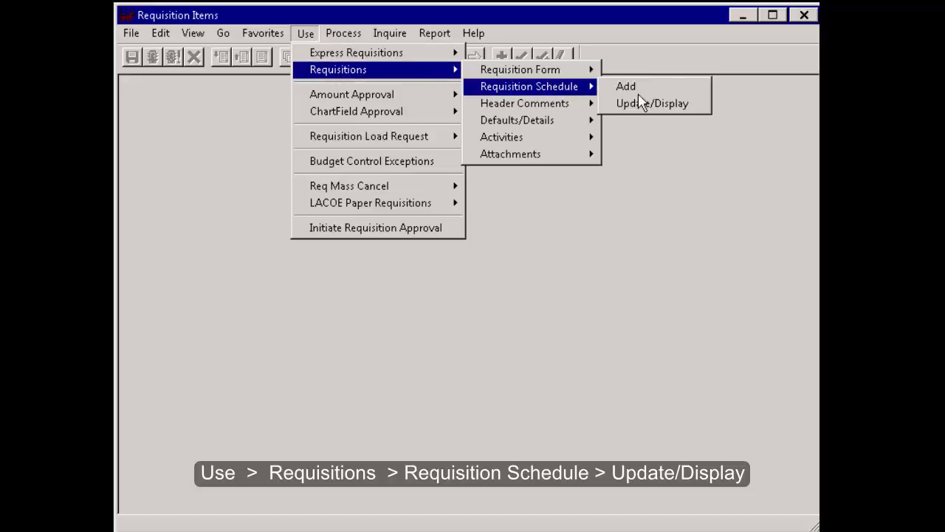
{"action": "left_click", "coordinate": [652, 103]}
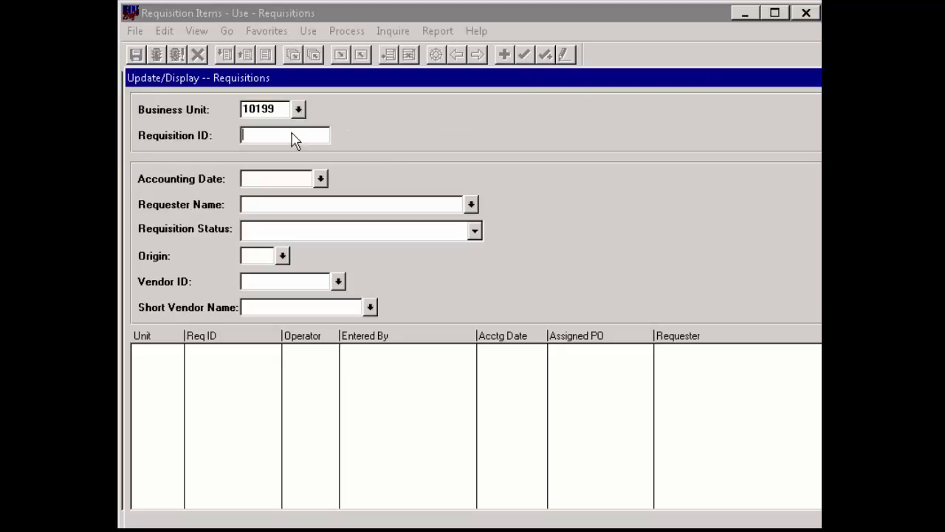
{"action": "type", "text": "94"}
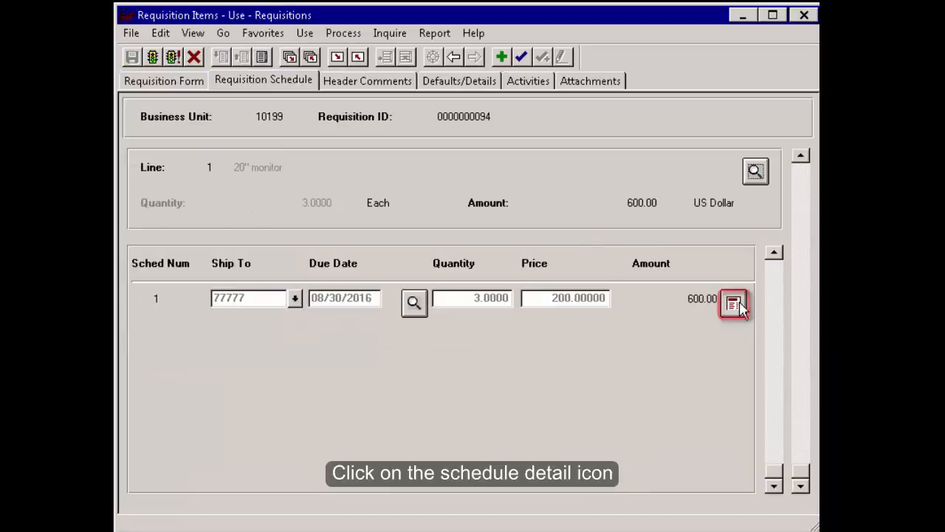
{"action": "left_click", "coordinate": [732, 303]}
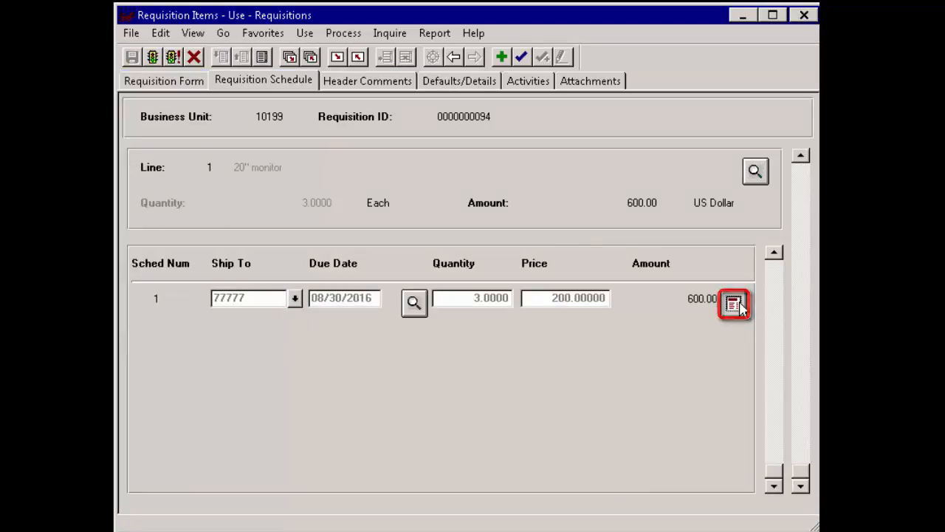
{"action": "left_click", "coordinate": [733, 303]}
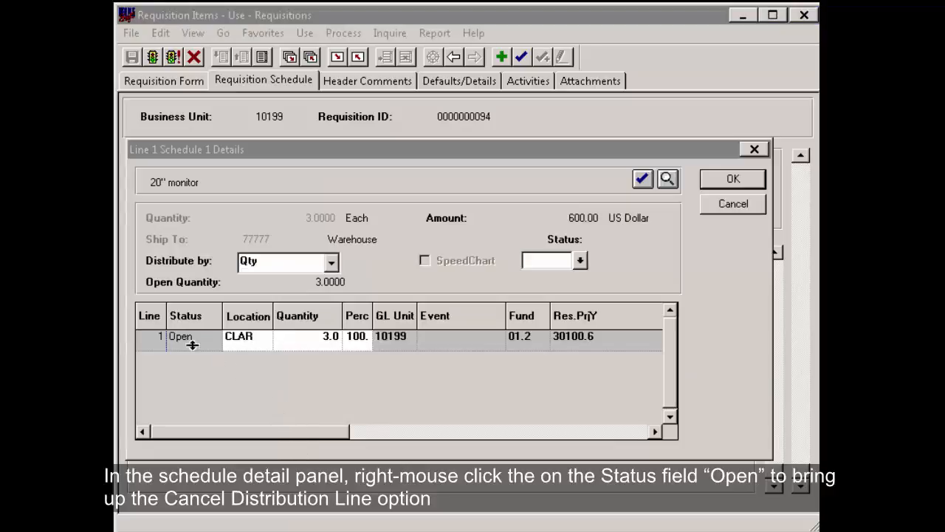
Step: Cancel distribution line 1 via its right-click menu, confirm the warnings, and insert a new open line 2 with F7
{"action": "right_click", "coordinate": [180, 336]}
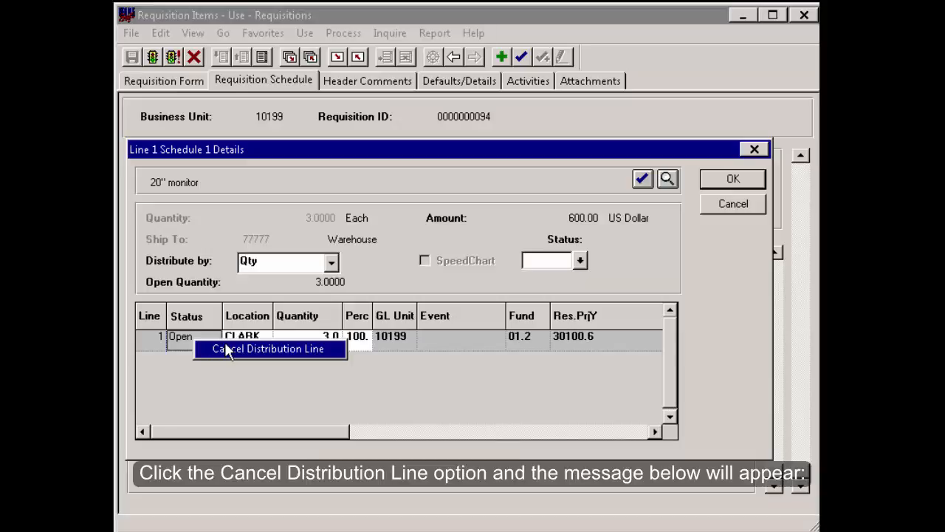
{"action": "left_click", "coordinate": [268, 348]}
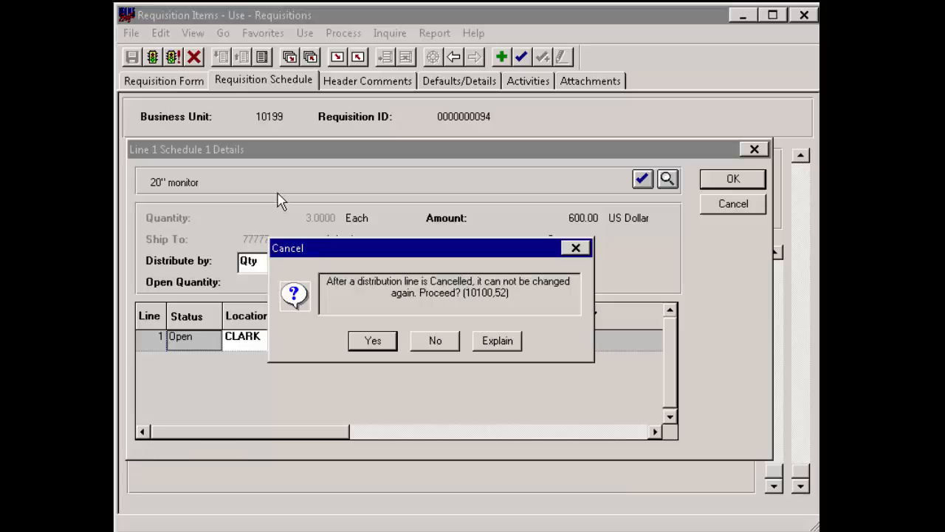
{"action": "mouse_move", "coordinate": [432, 325]}
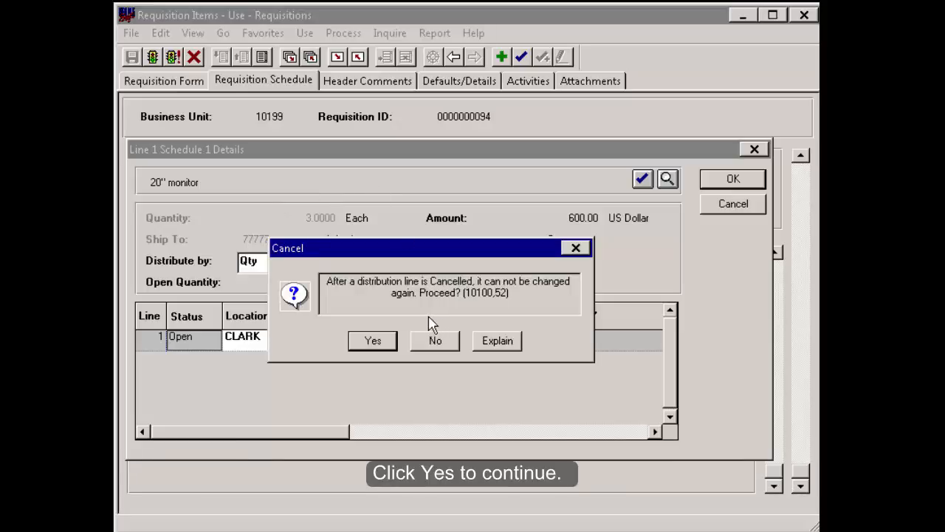
{"action": "left_click", "coordinate": [373, 340]}
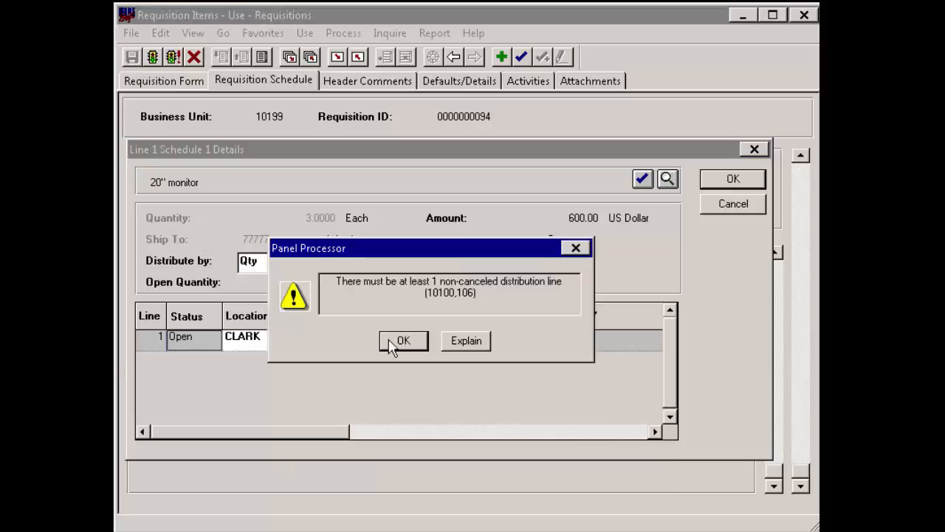
{"action": "left_click", "coordinate": [403, 341]}
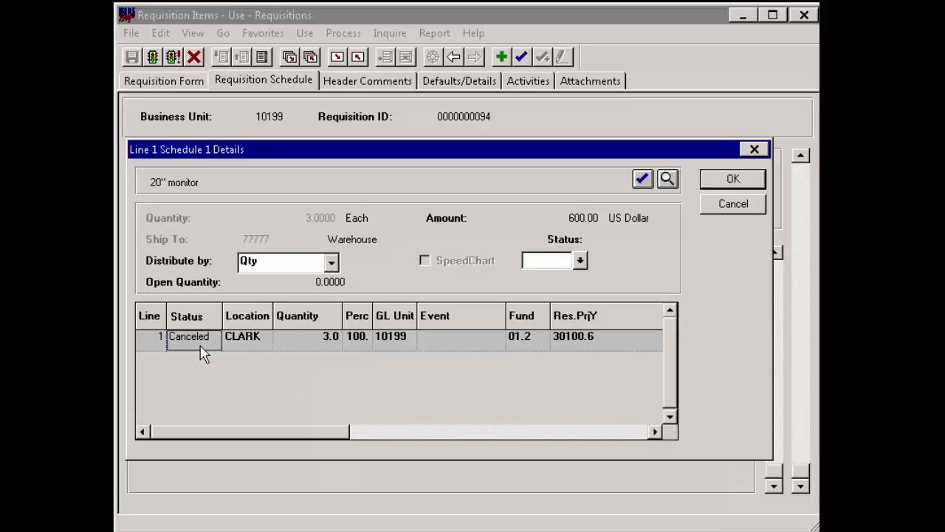
{"action": "key", "text": "f7"}
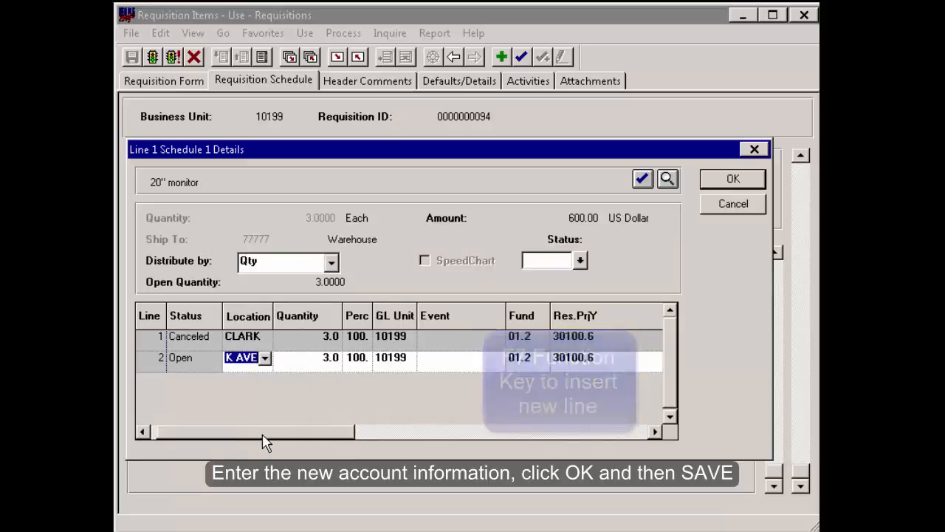
{"action": "left_click_drag", "start_coordinate": [251, 431], "coordinate": [377, 432]}
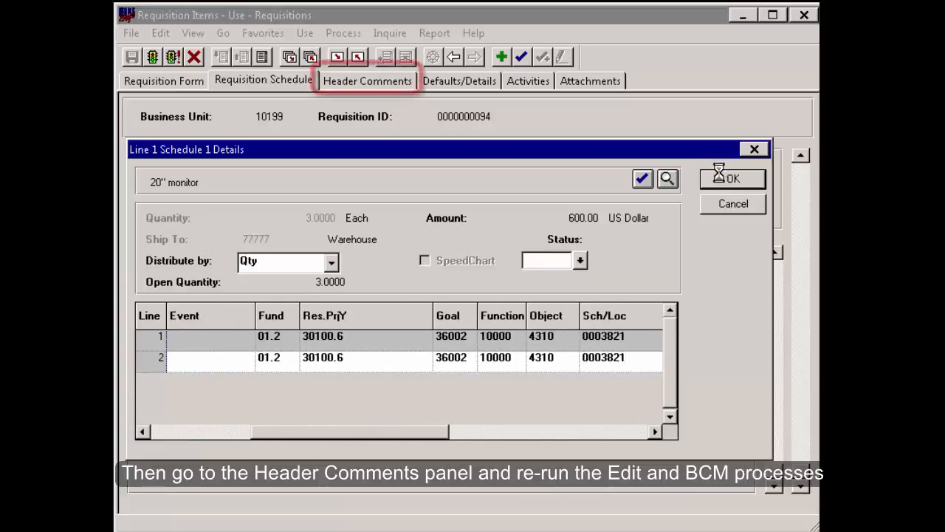
{"action": "left_click", "coordinate": [367, 80]}
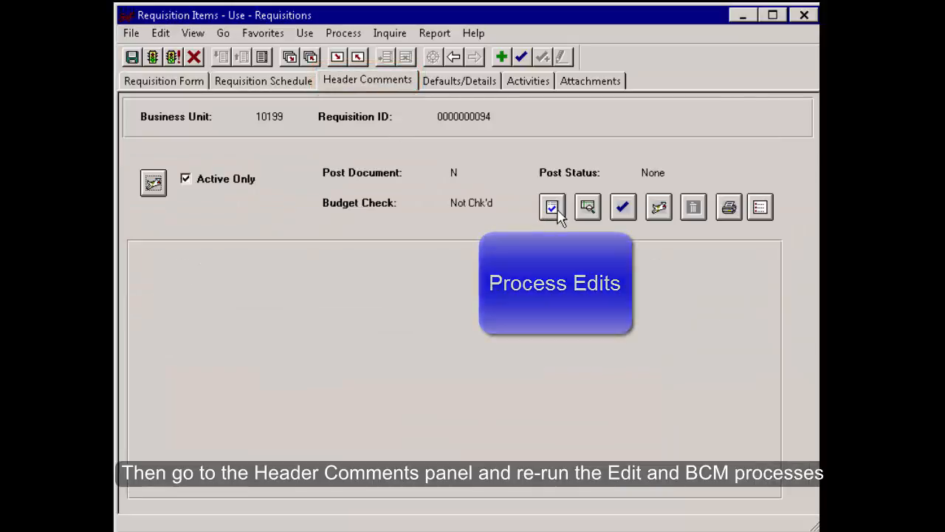
{"action": "left_click", "coordinate": [552, 206]}
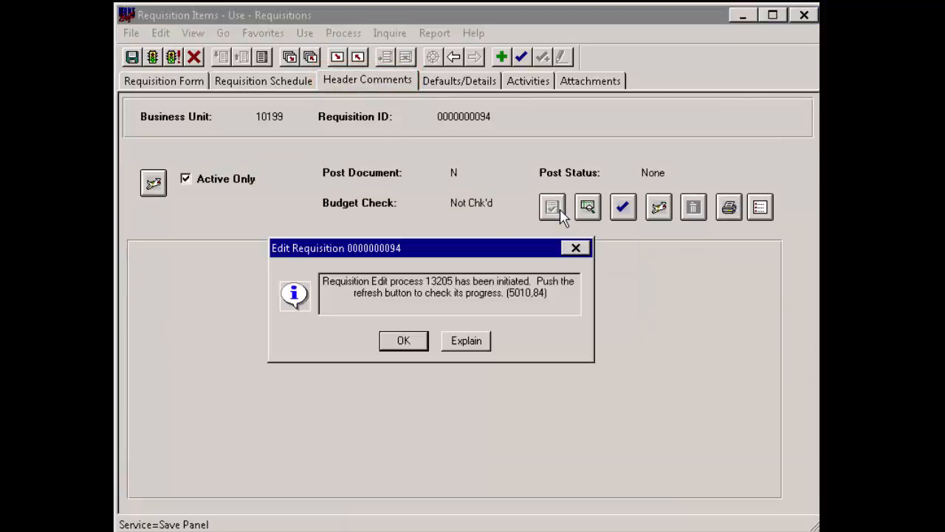
{"action": "mouse_move", "coordinate": [403, 341]}
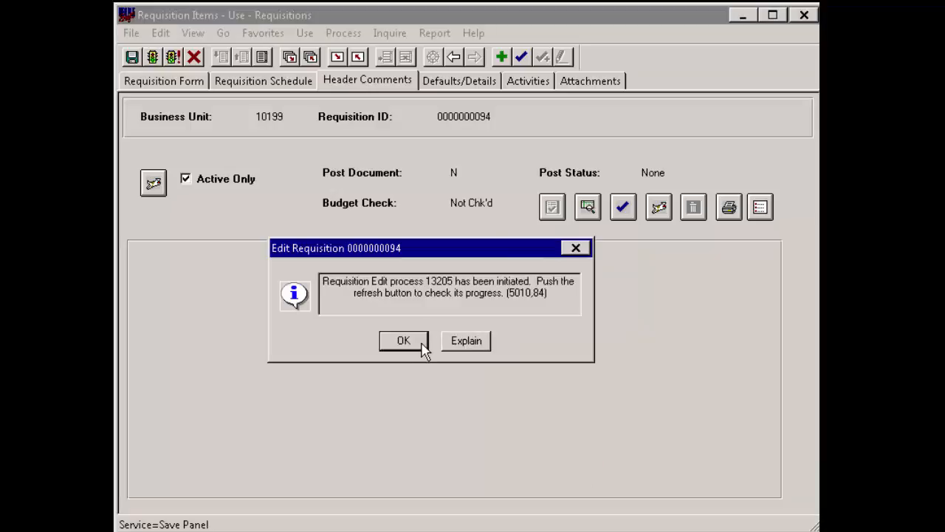
{"action": "left_click", "coordinate": [403, 340]}
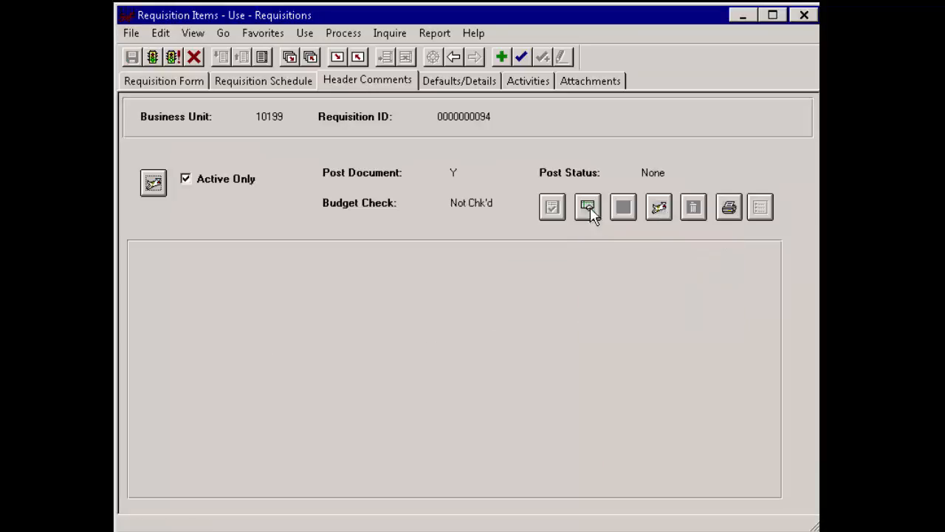
Step: Budget check the requisition to Valid and forward it for approval, confirming Yes
{"action": "left_click", "coordinate": [587, 207]}
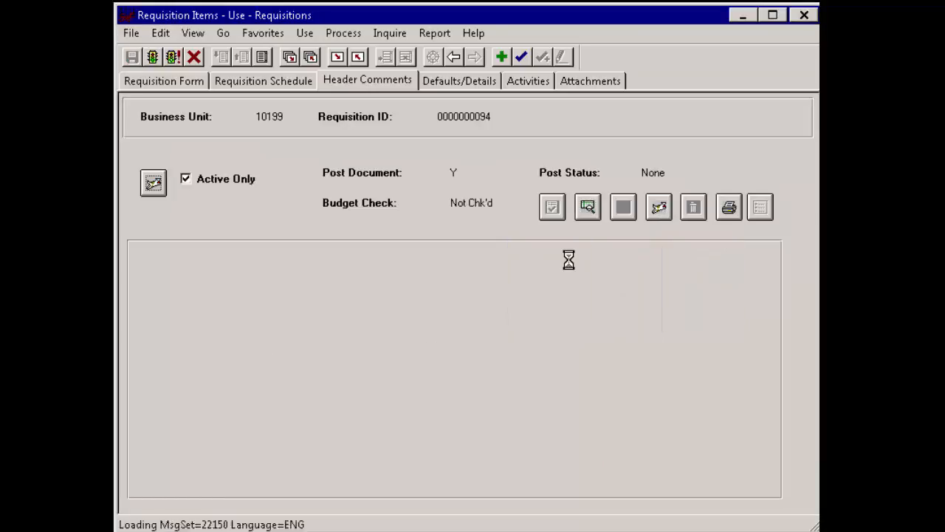
{"action": "left_click", "coordinate": [622, 206]}
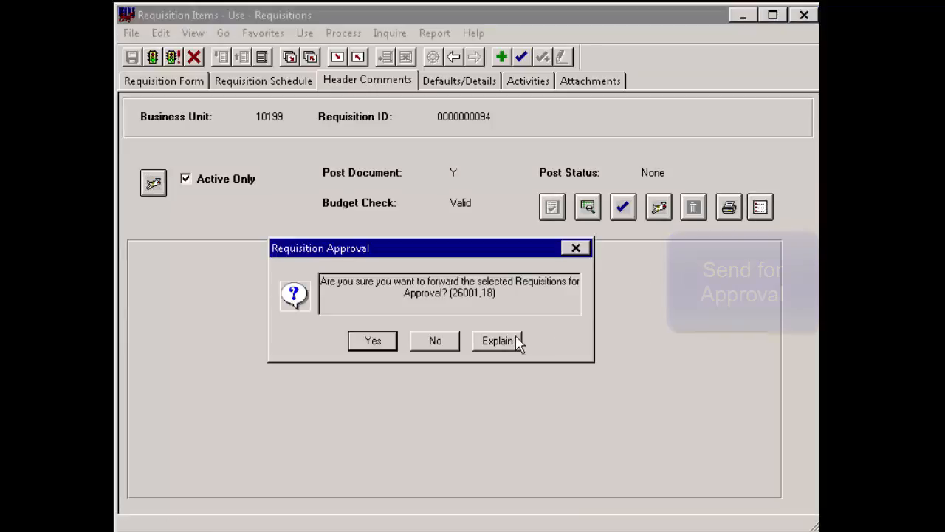
{"action": "left_click", "coordinate": [372, 340]}
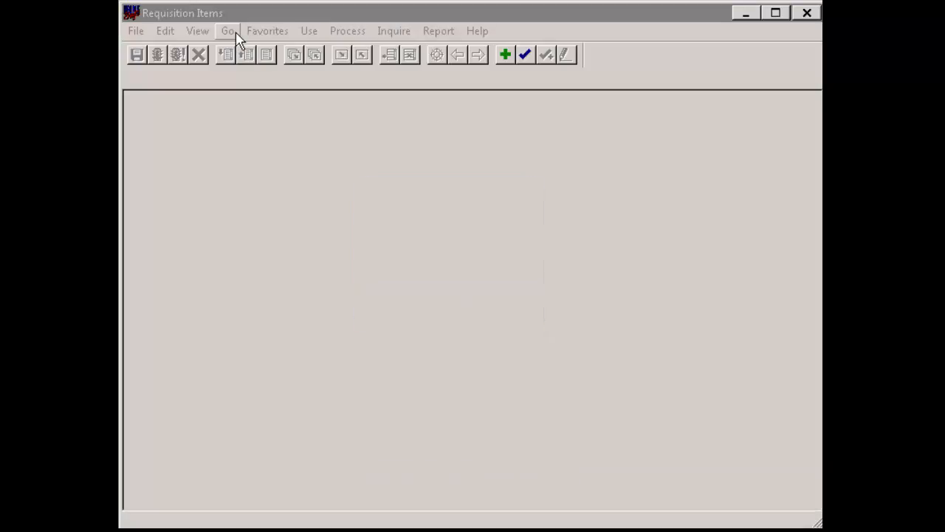
Step: Reach Requisition Form Update/Display under Administer Procurement and enter requisition ID 94
{"action": "left_click", "coordinate": [228, 31]}
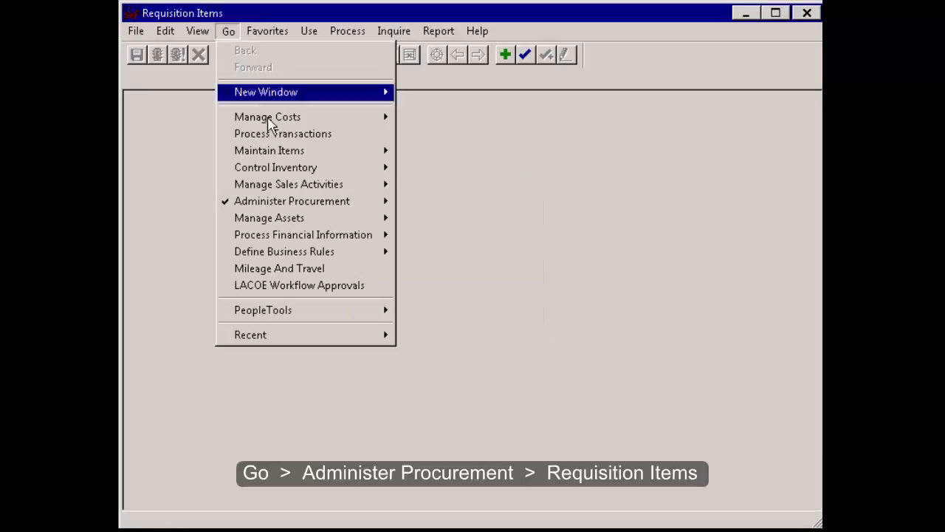
{"action": "mouse_move", "coordinate": [291, 200]}
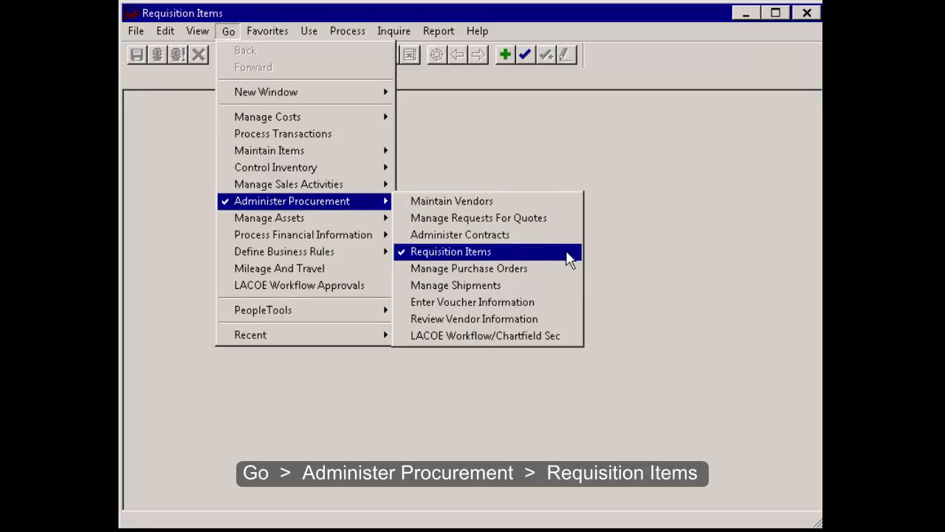
{"action": "left_click", "coordinate": [450, 251]}
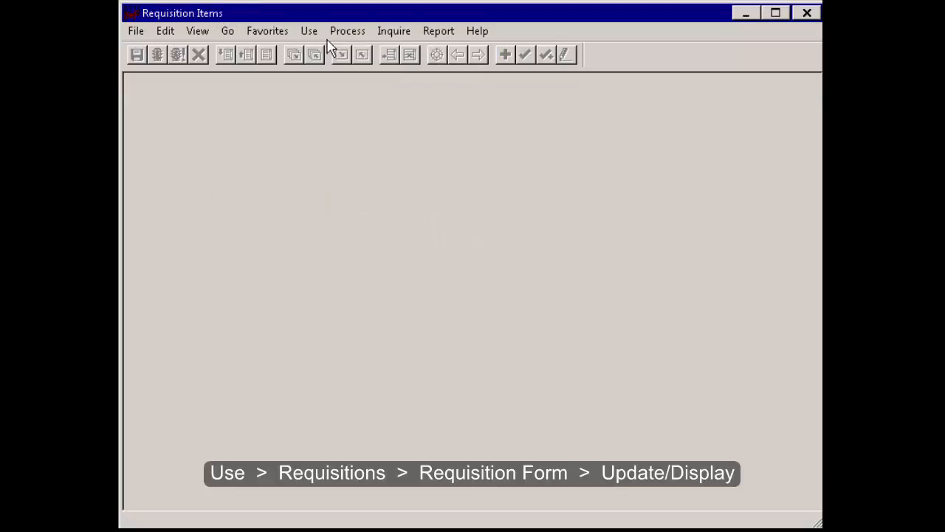
{"action": "left_click", "coordinate": [309, 30]}
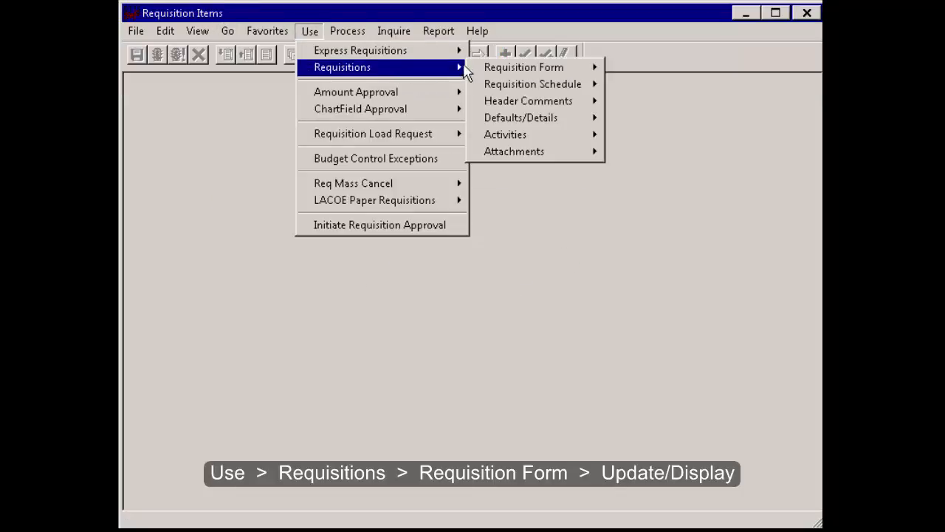
{"action": "mouse_move", "coordinate": [523, 66]}
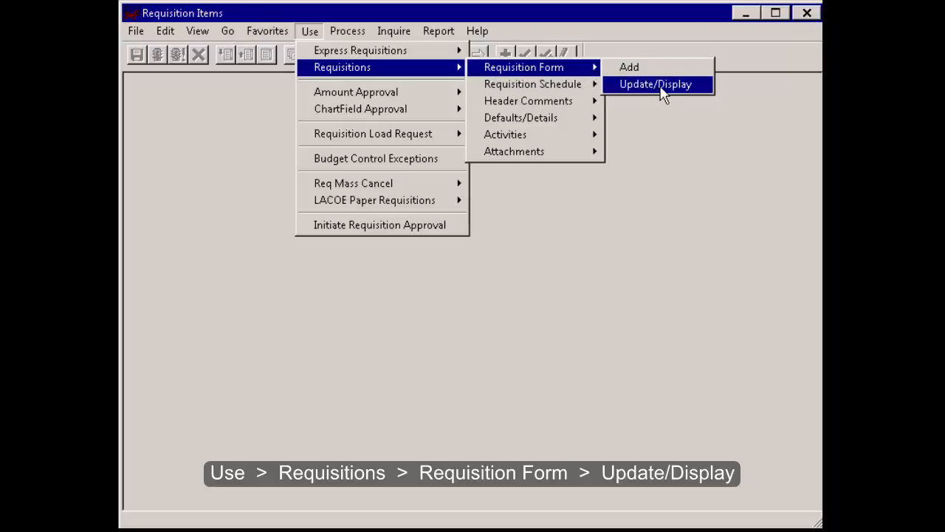
{"action": "left_click", "coordinate": [655, 83]}
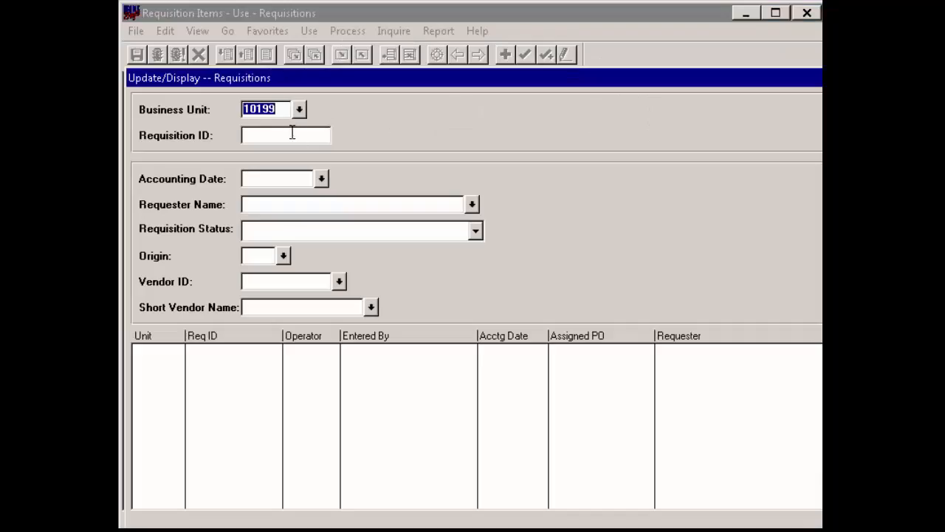
{"action": "type", "text": "94"}
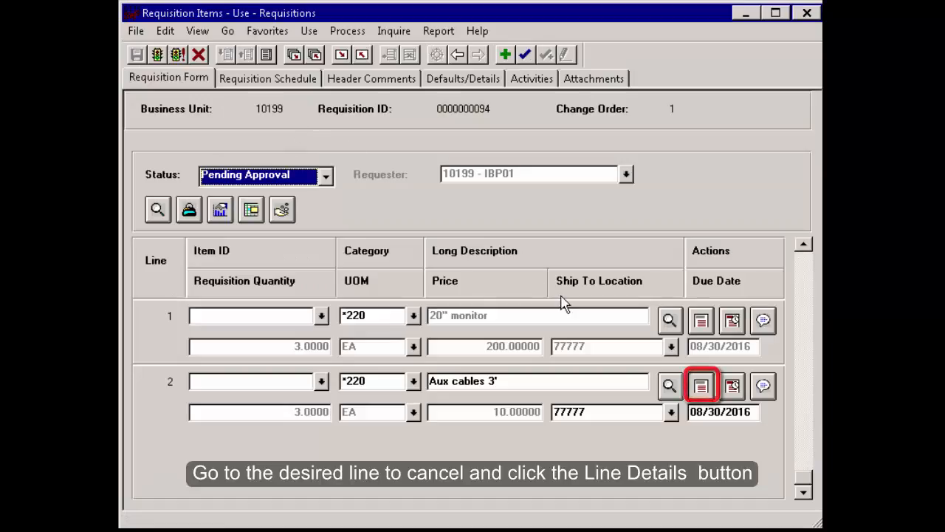
{"action": "mouse_move", "coordinate": [700, 386]}
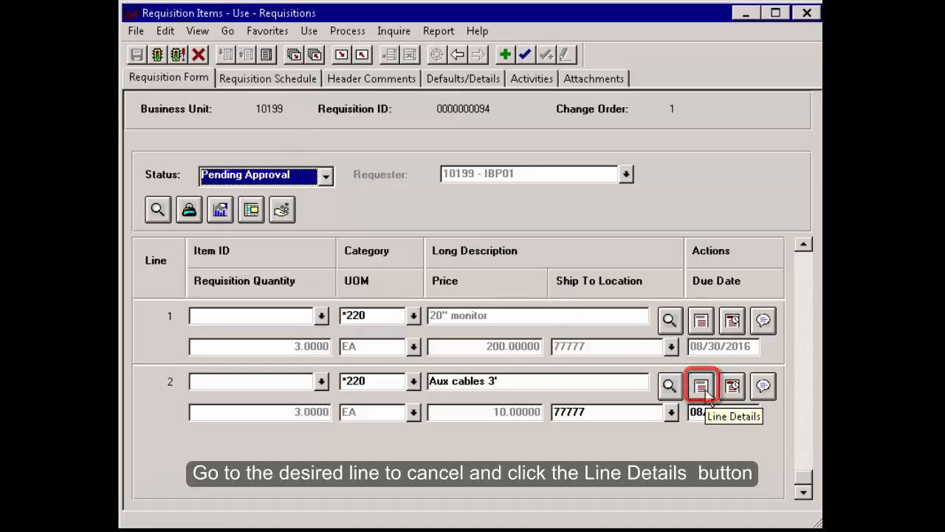
Step: Cancel line 2, Aux cables 3', from its line details
{"action": "left_click", "coordinate": [700, 385]}
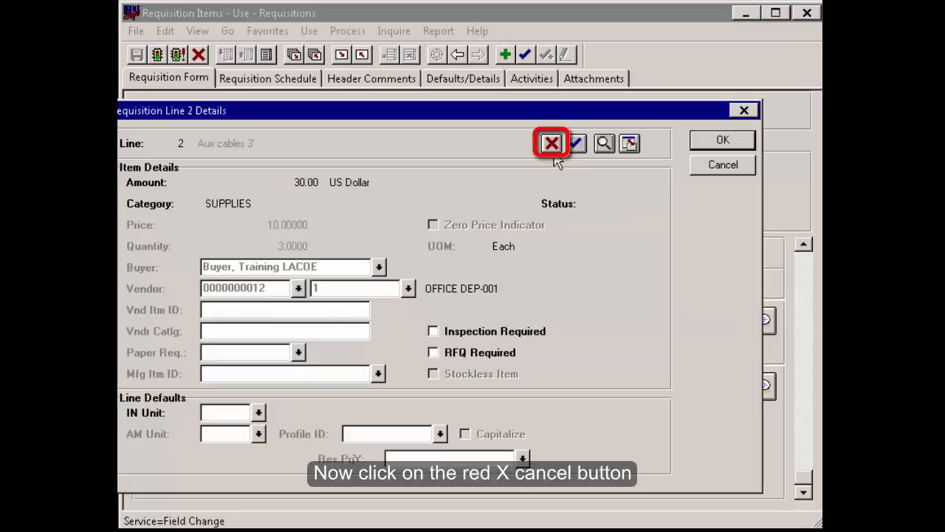
{"action": "left_click", "coordinate": [552, 142]}
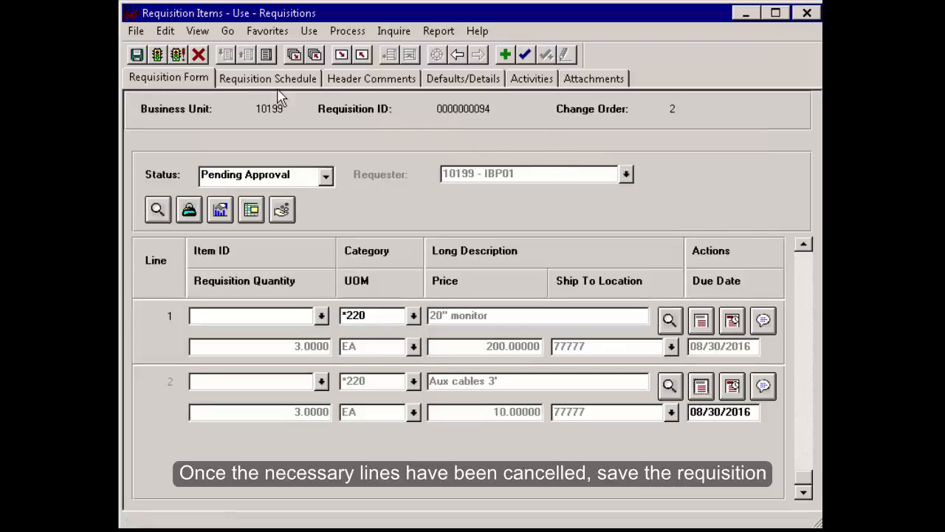
Step: Save the requisition as change order 2, acknowledge the edit process and check its posting status
{"action": "left_click", "coordinate": [137, 55]}
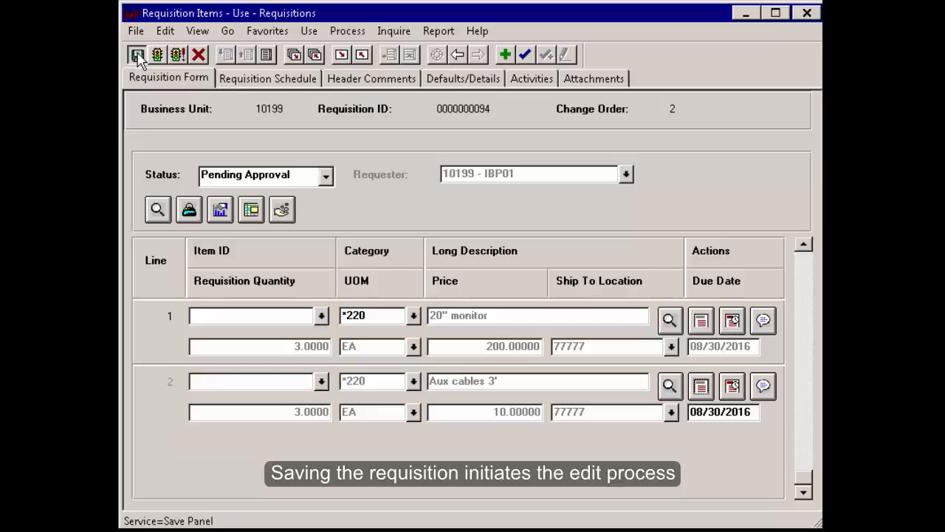
{"action": "left_click", "coordinate": [136, 55]}
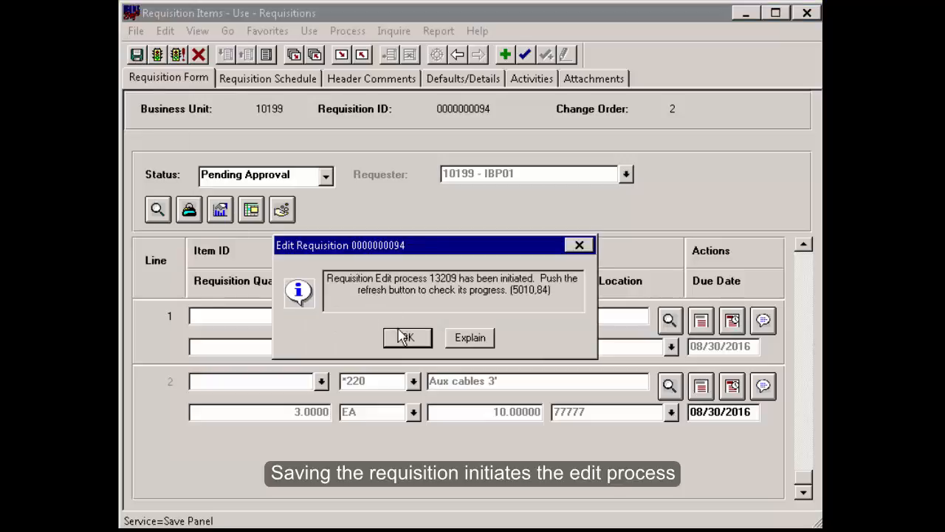
{"action": "left_click", "coordinate": [406, 338]}
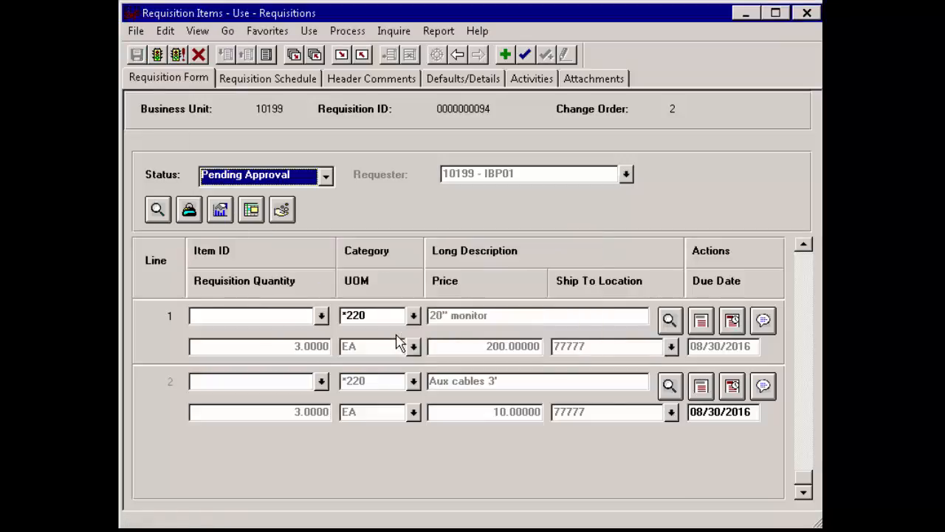
{"action": "left_click", "coordinate": [372, 78]}
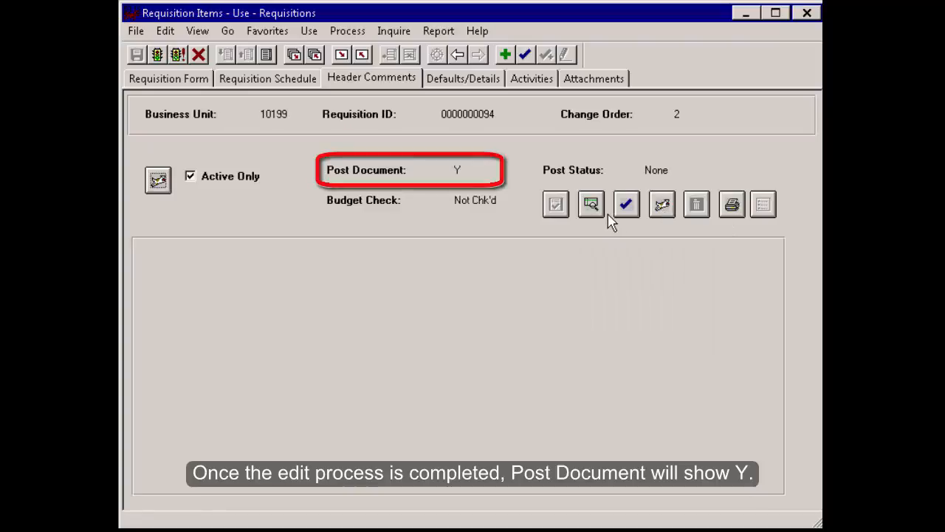
Step: Run budget checking on the edited requisition and accept the passing results
{"action": "left_click", "coordinate": [590, 205]}
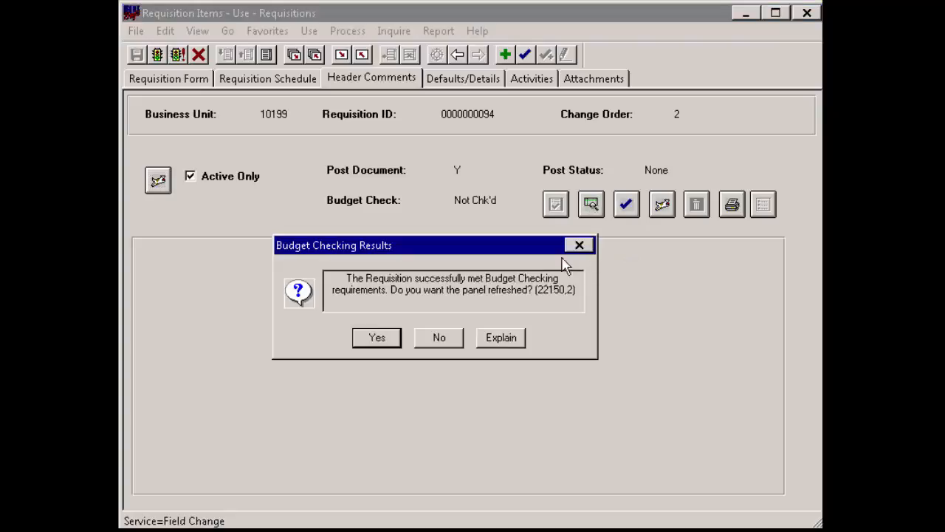
{"action": "left_click", "coordinate": [377, 338]}
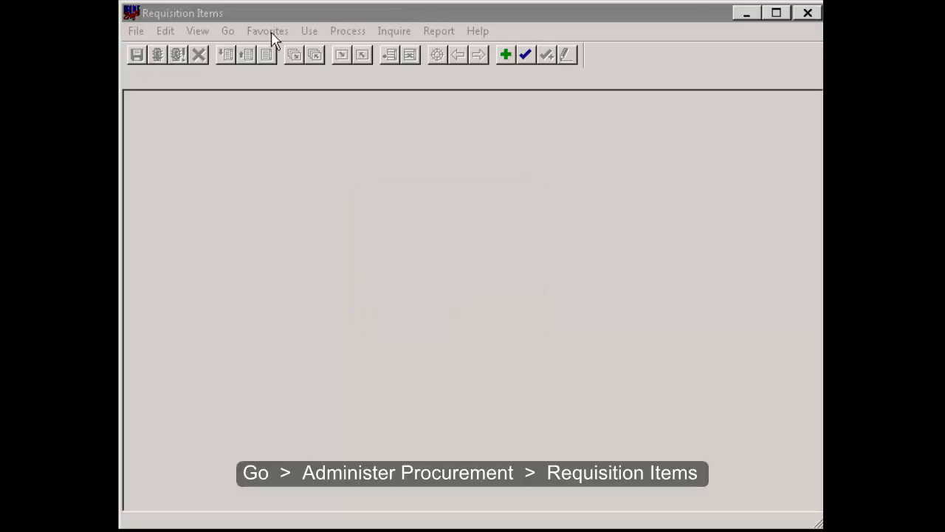
{"action": "left_click", "coordinate": [228, 30]}
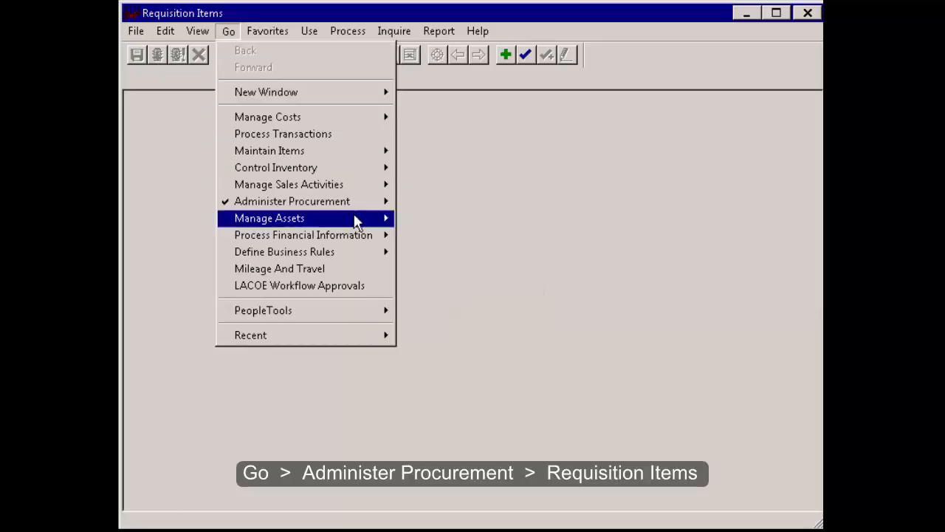
{"action": "mouse_move", "coordinate": [292, 201]}
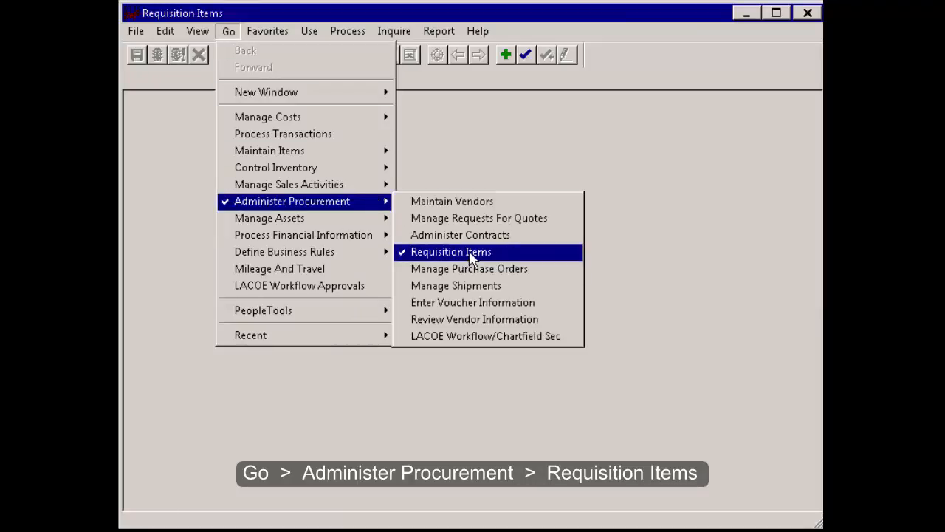
{"action": "left_click", "coordinate": [452, 251]}
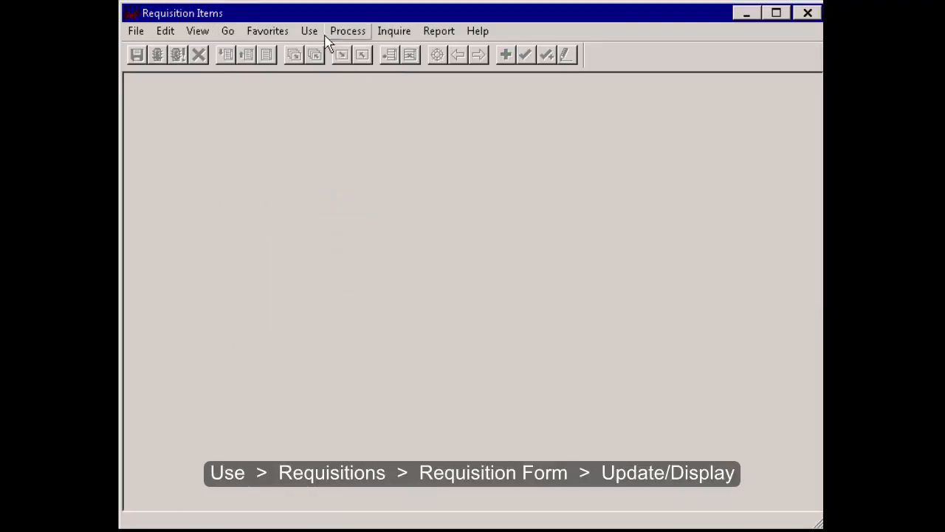
{"action": "left_click", "coordinate": [309, 30]}
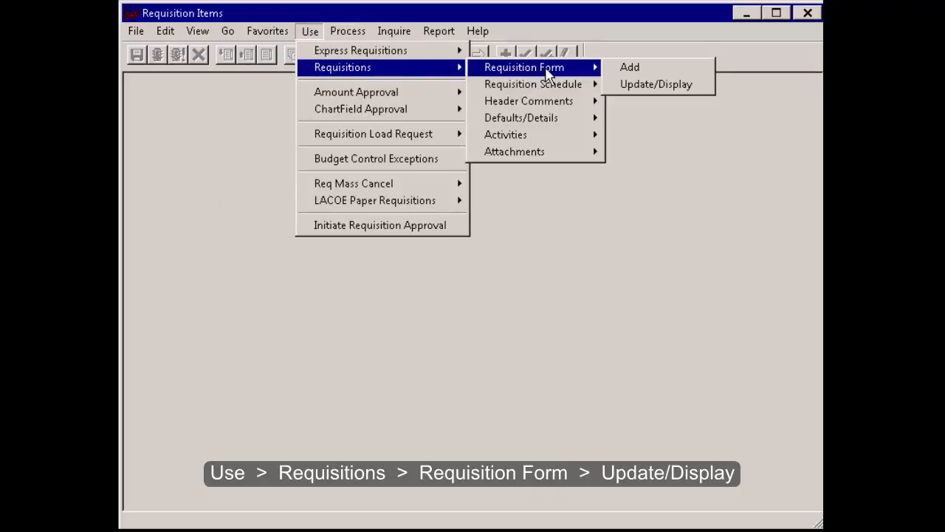
{"action": "mouse_move", "coordinate": [655, 83]}
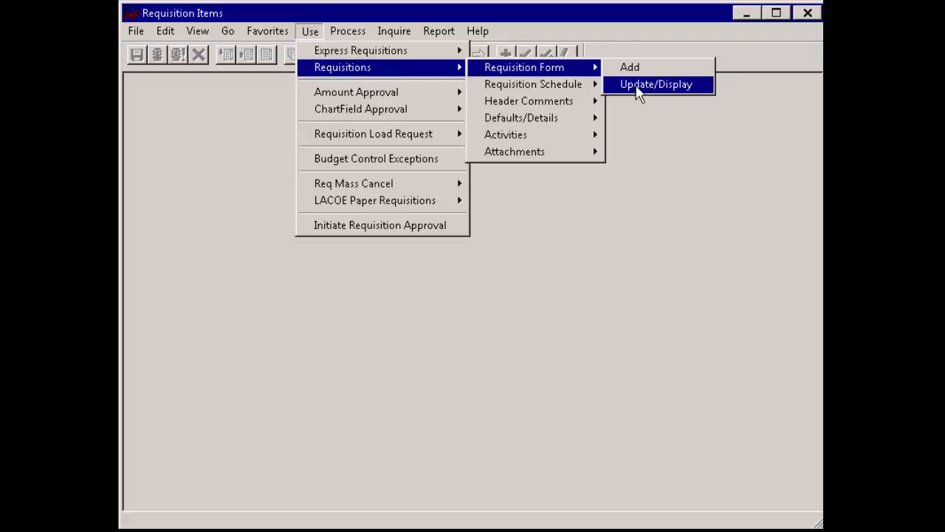
{"action": "left_click", "coordinate": [655, 83]}
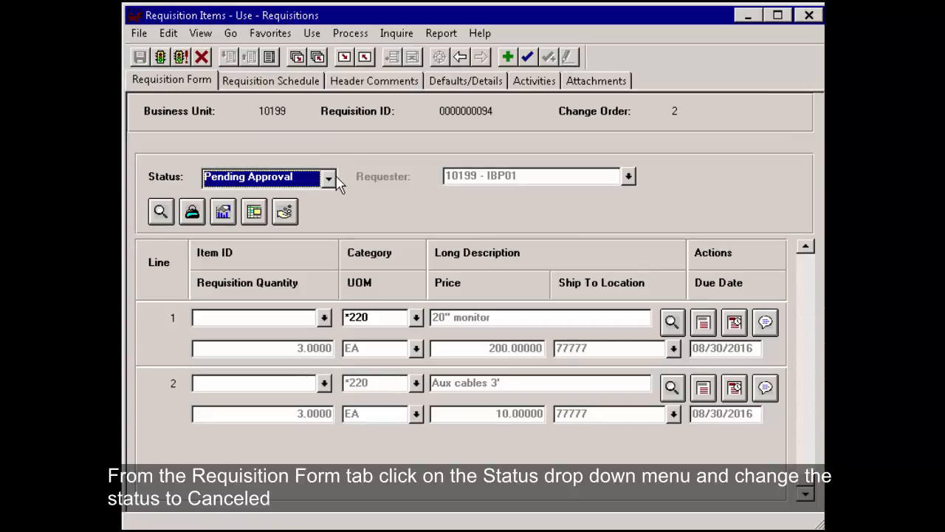
{"action": "left_click", "coordinate": [327, 177]}
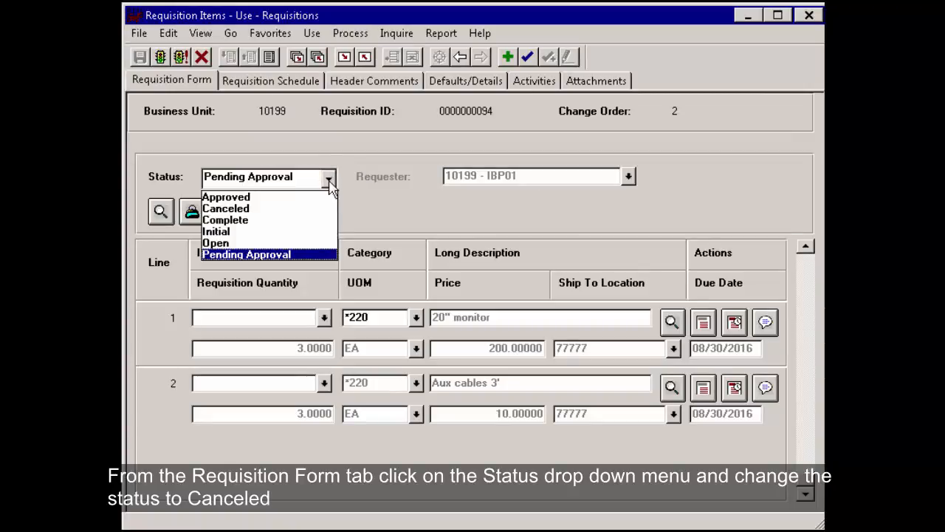
{"action": "left_click", "coordinate": [226, 208]}
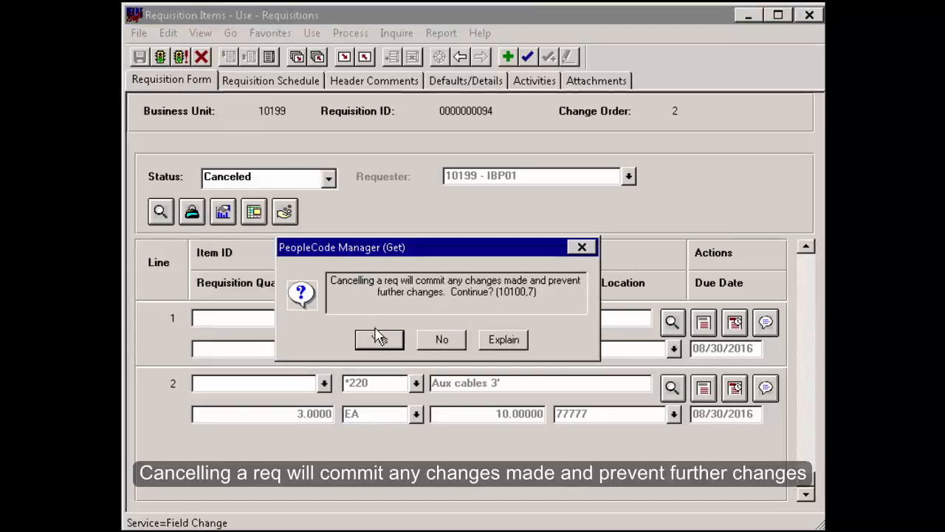
{"action": "left_click", "coordinate": [379, 339]}
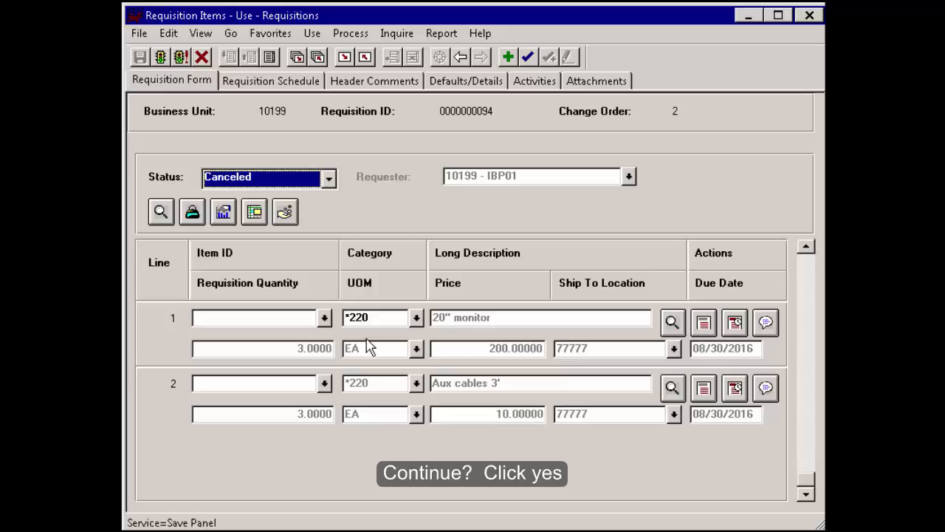